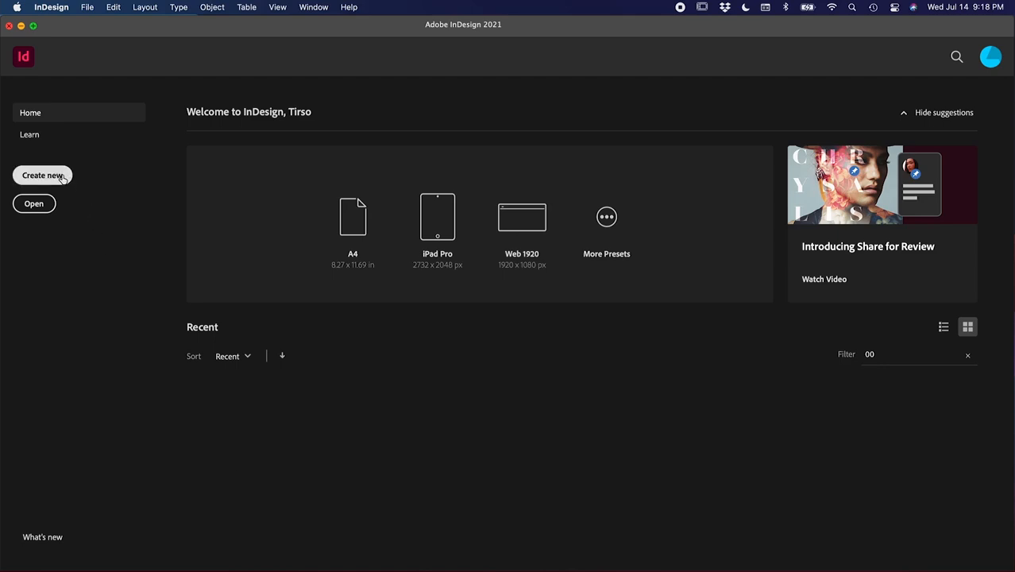
Step: Create a Letter print document in inches with facing pages kept on
{"action": "left_click", "coordinate": [42, 175]}
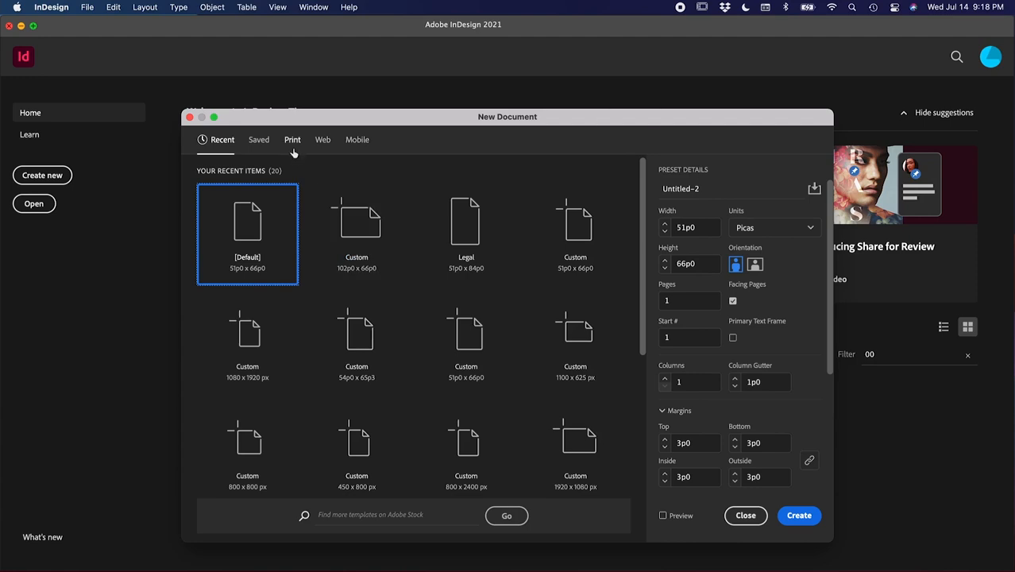
{"action": "left_click", "coordinate": [292, 140]}
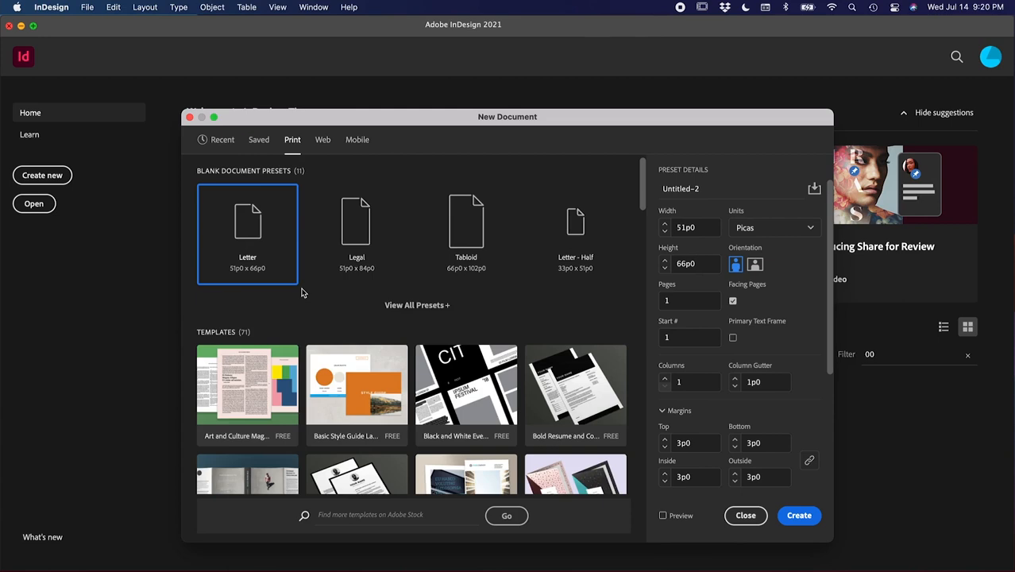
{"action": "mouse_move", "coordinate": [791, 237]}
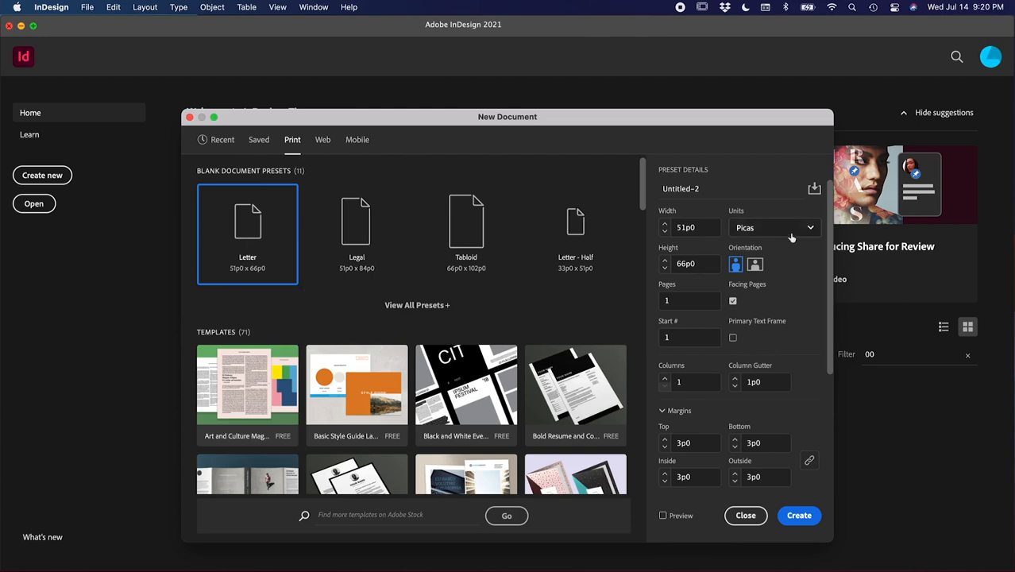
{"action": "left_click", "coordinate": [775, 228]}
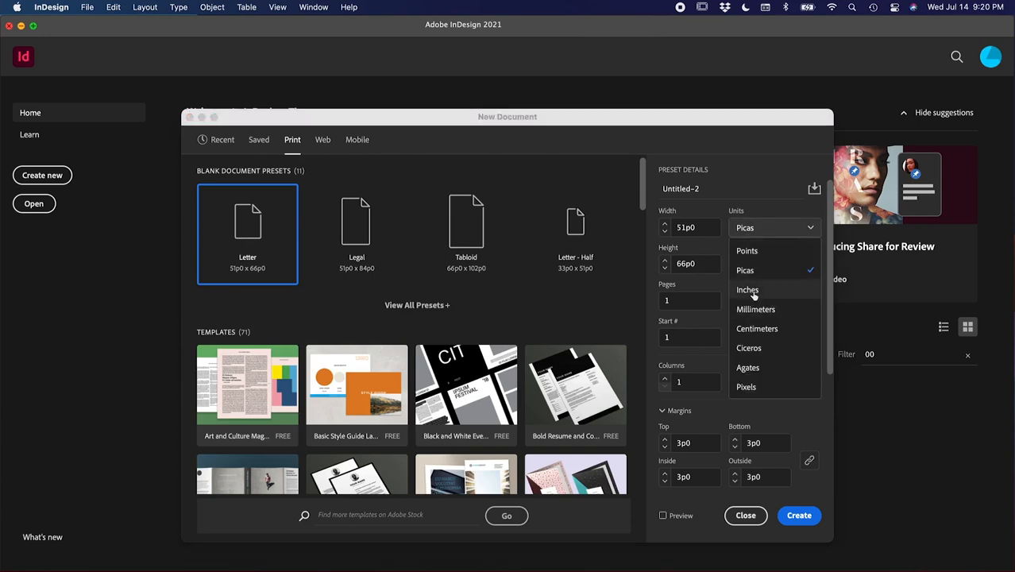
{"action": "left_click", "coordinate": [748, 290]}
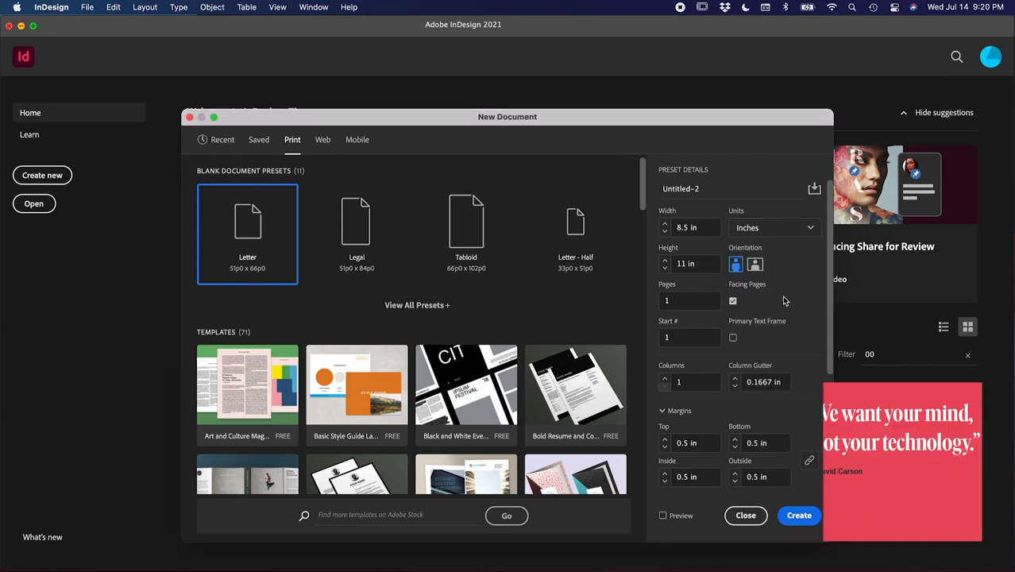
{"action": "mouse_move", "coordinate": [748, 304]}
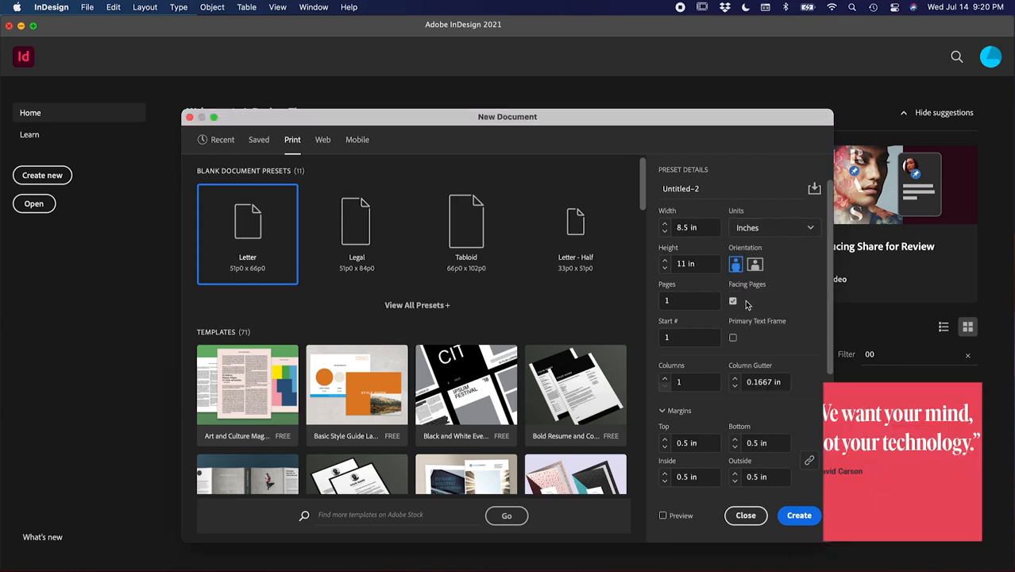
{"action": "left_click", "coordinate": [733, 301]}
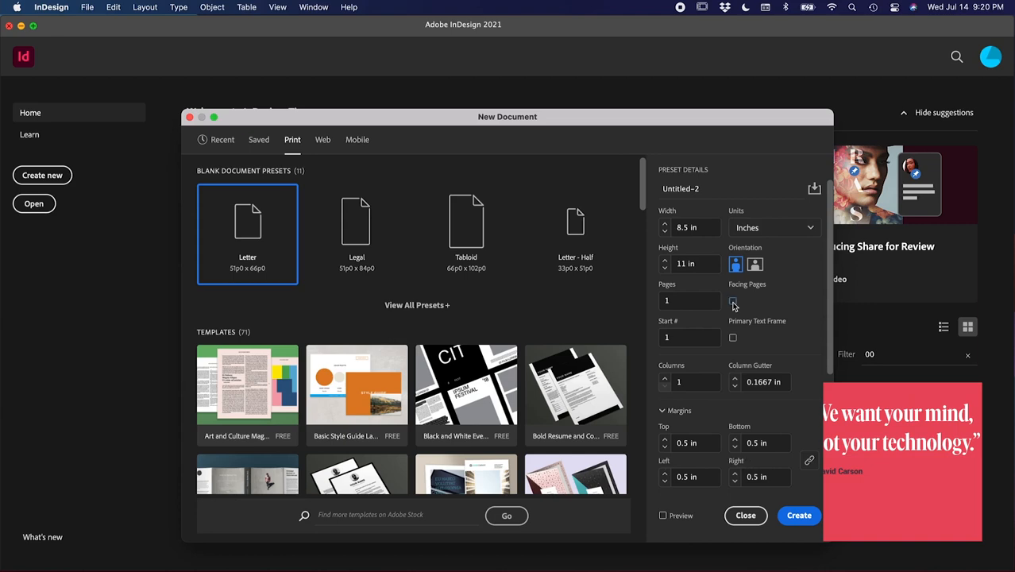
{"action": "left_click", "coordinate": [733, 304]}
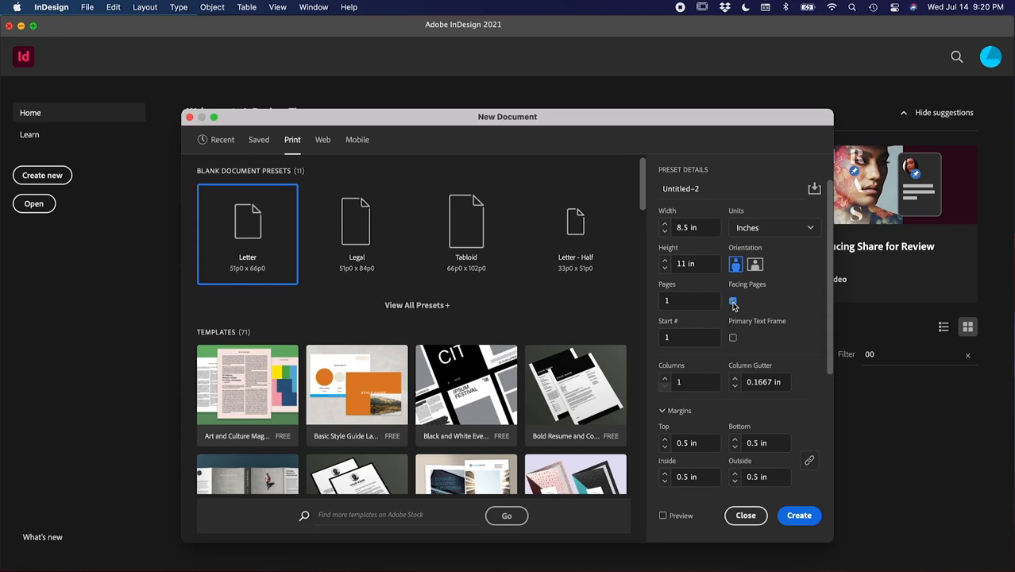
{"action": "left_click", "coordinate": [733, 301]}
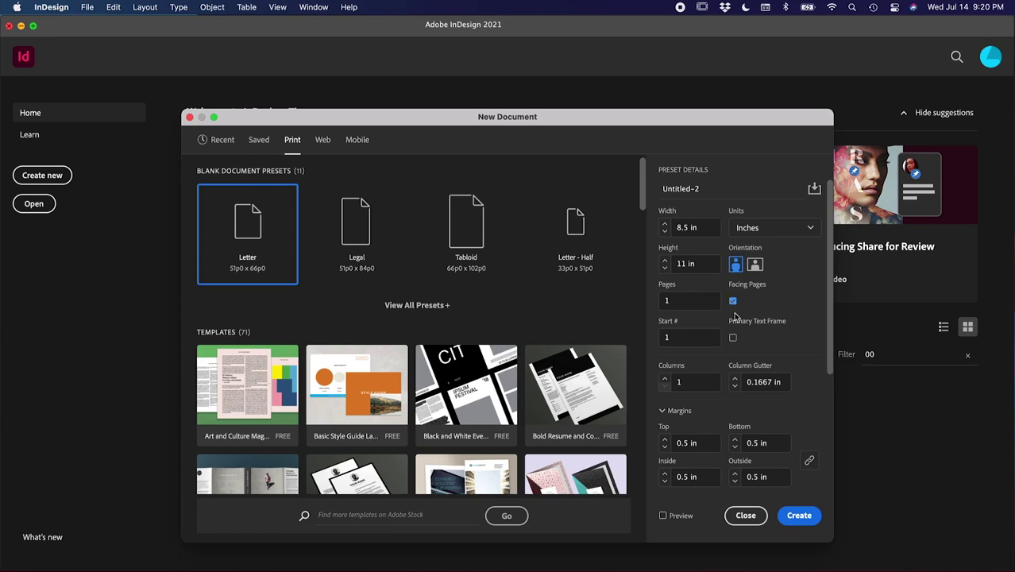
{"action": "mouse_move", "coordinate": [799, 516]}
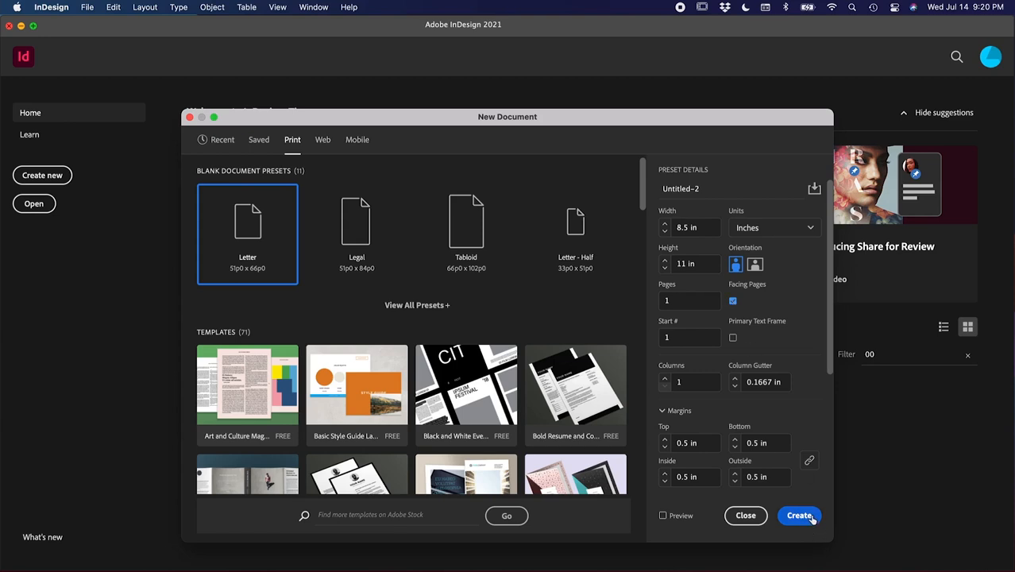
{"action": "left_click", "coordinate": [799, 516]}
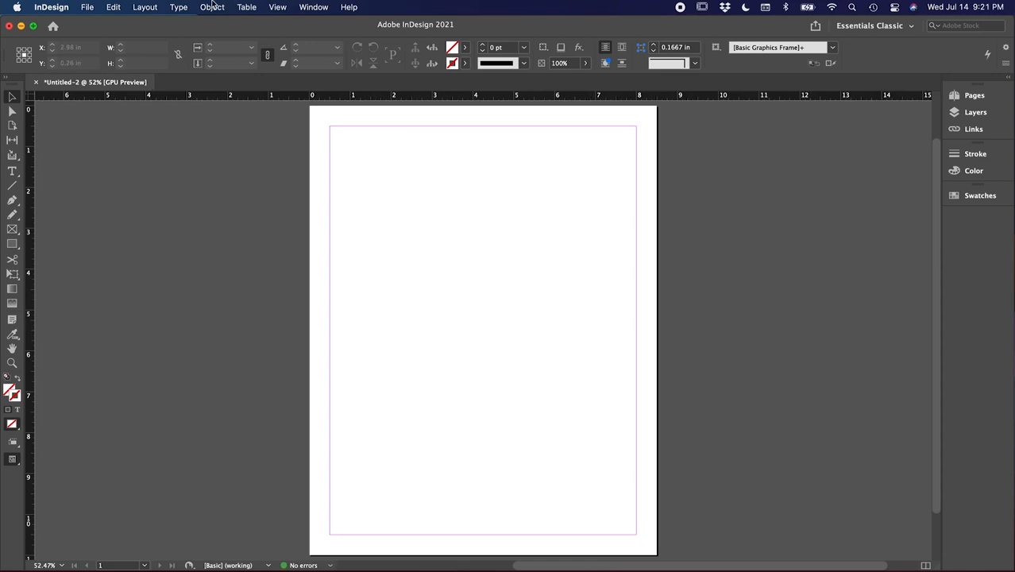
Step: Set the number of columns to 7 in Layout > Margins and Columns
{"action": "left_click", "coordinate": [149, 7]}
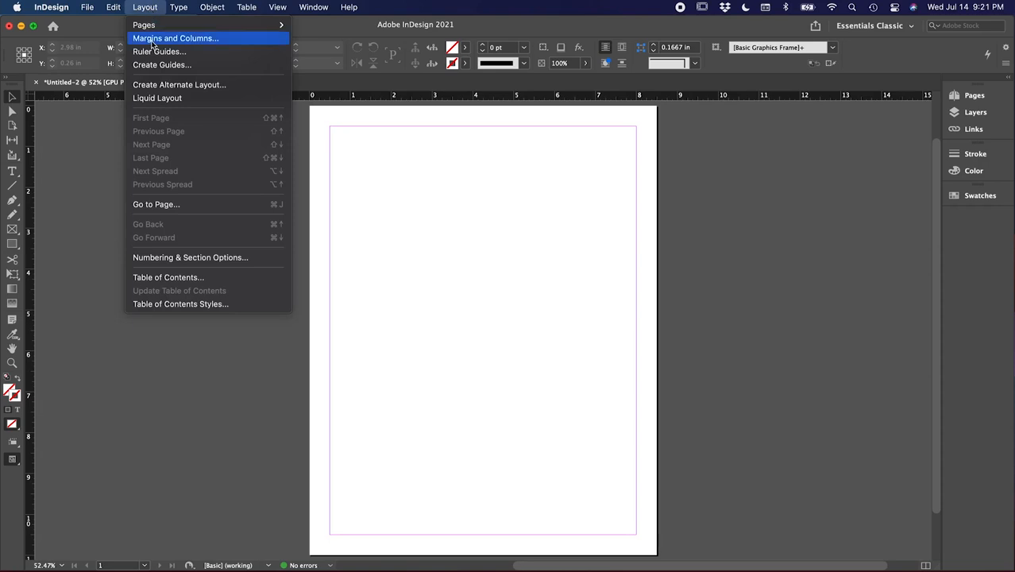
{"action": "left_click", "coordinate": [184, 36]}
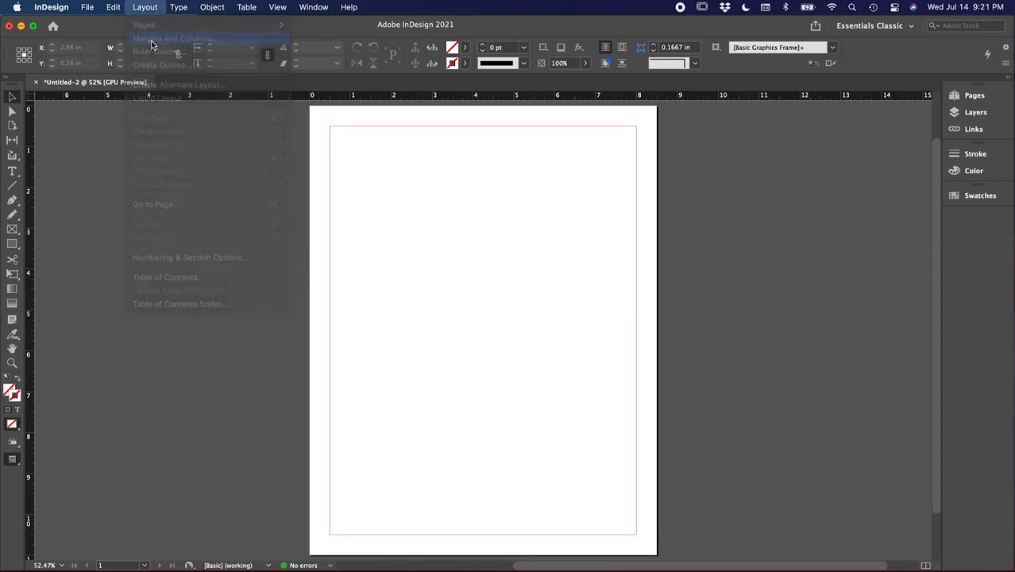
{"action": "left_click", "coordinate": [176, 36]}
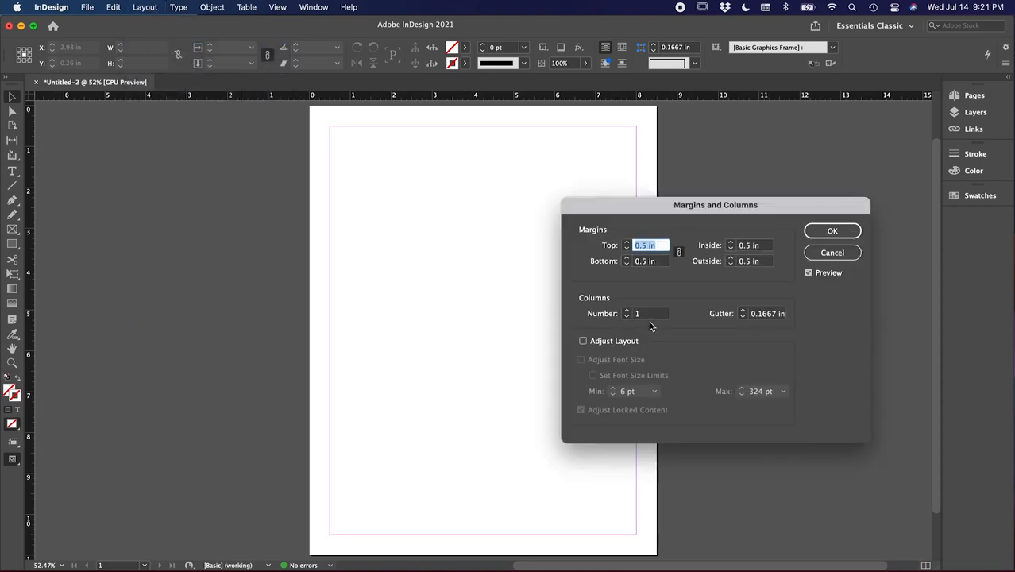
{"action": "left_click", "coordinate": [644, 313]}
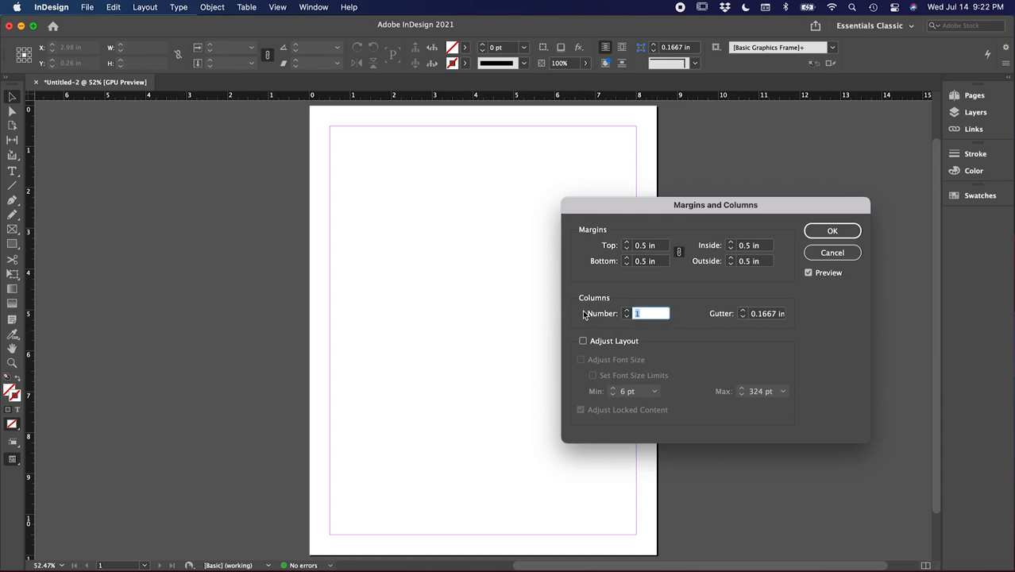
{"action": "type", "text": "7"}
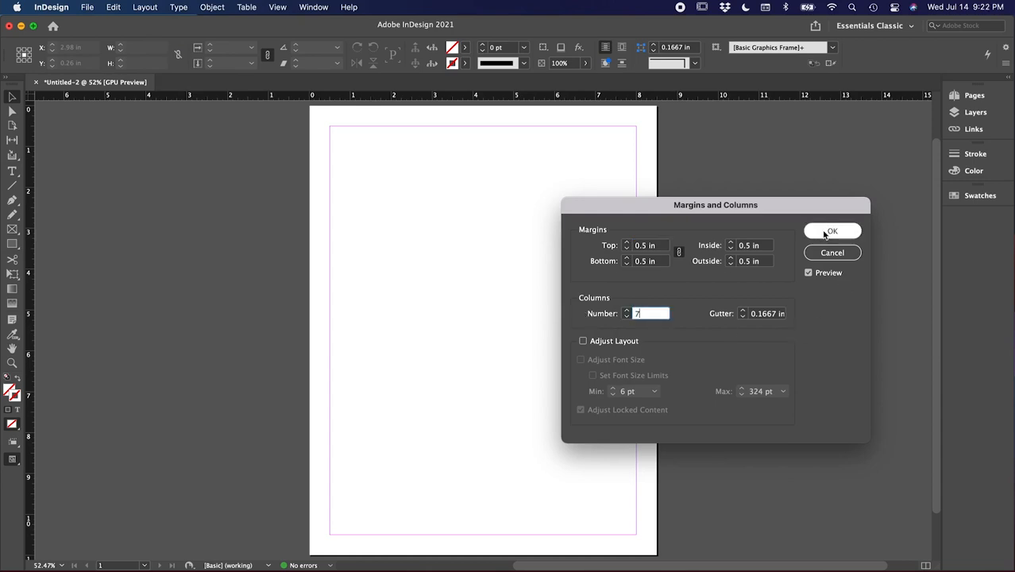
{"action": "left_click", "coordinate": [832, 230]}
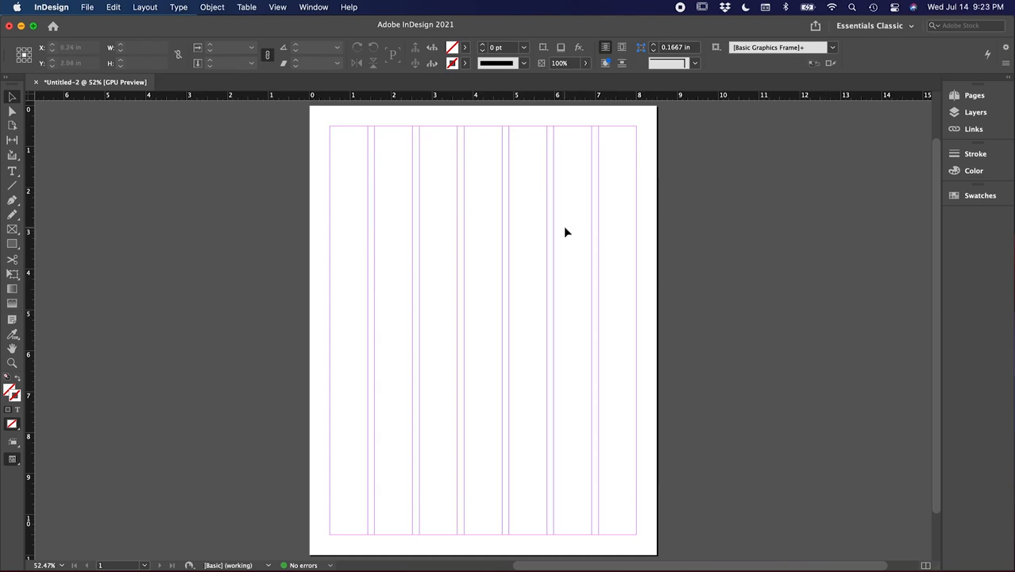
{"action": "mouse_move", "coordinate": [12, 173]}
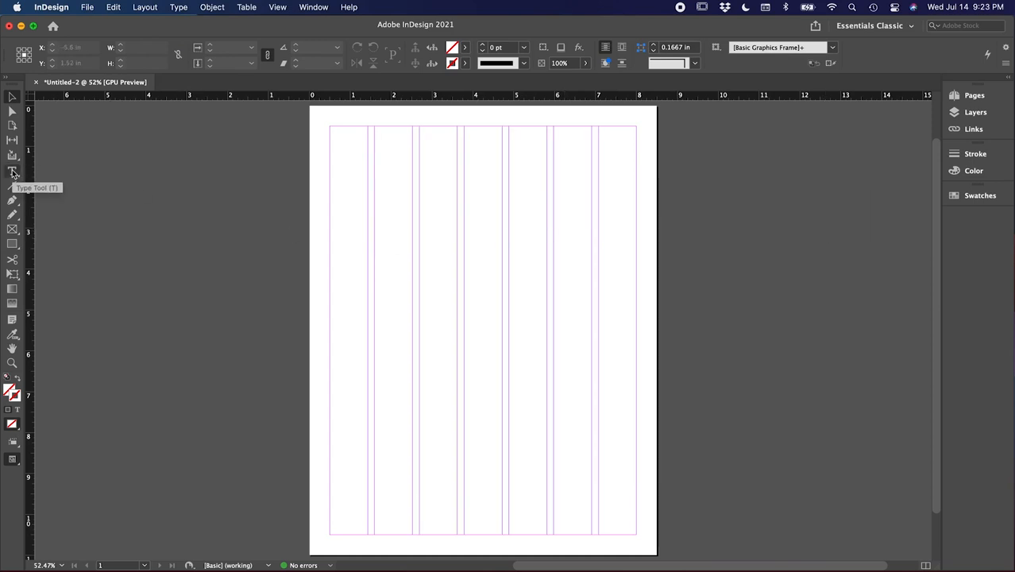
Step: Draw a five-column text frame near the top and type 'Beginner's Guide to InDesign'
{"action": "left_click", "coordinate": [11, 173]}
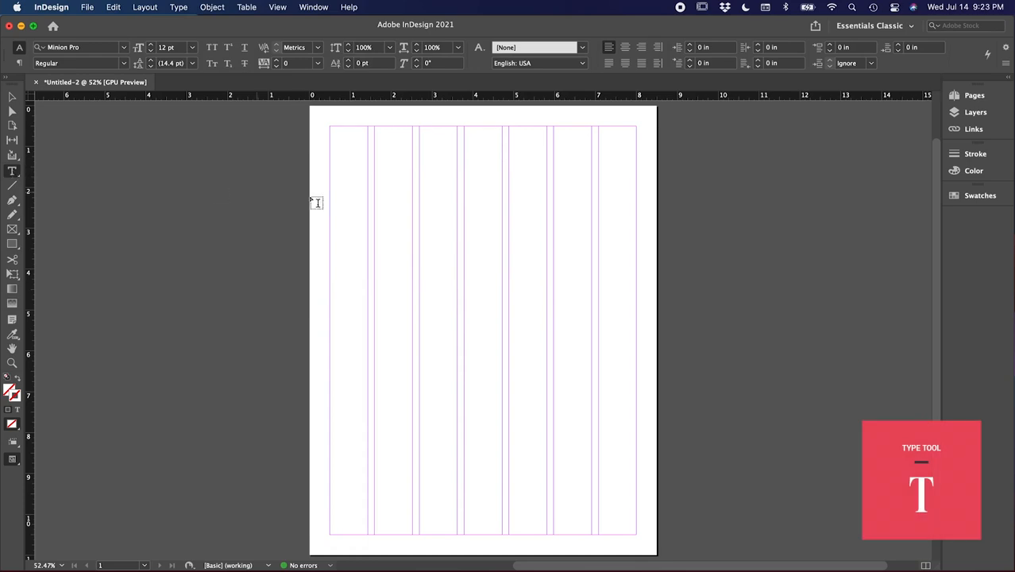
{"action": "left_click_drag", "start_coordinate": [330, 173], "coordinate": [381, 191]}
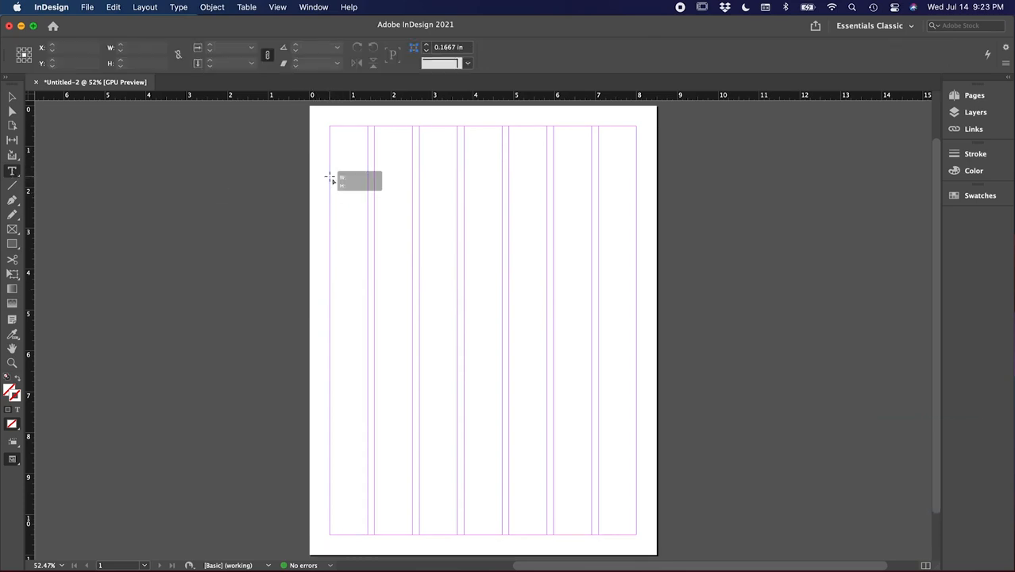
{"action": "left_click_drag", "start_coordinate": [330, 173], "coordinate": [545, 282]}
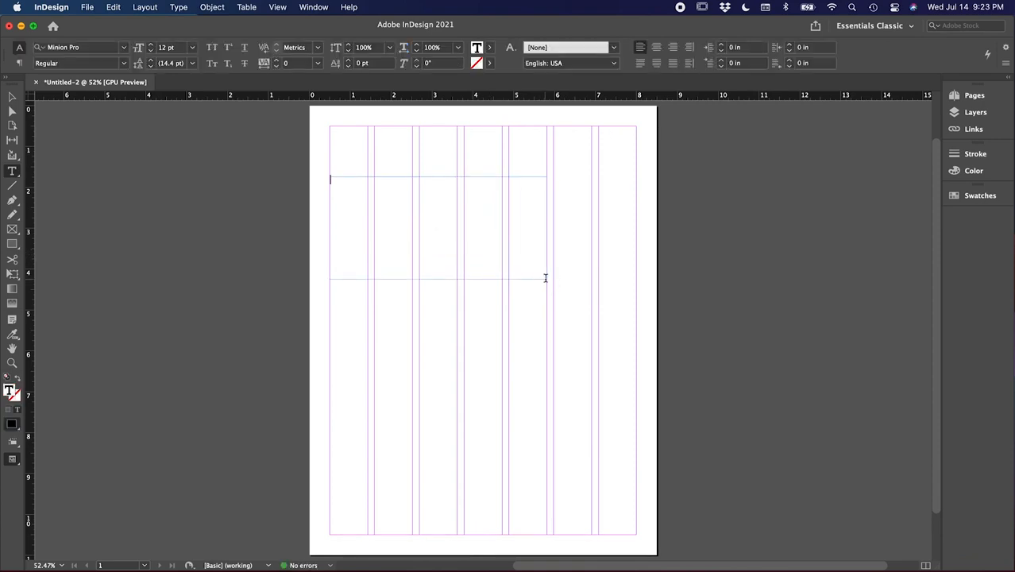
{"action": "type", "text": "fasd"}
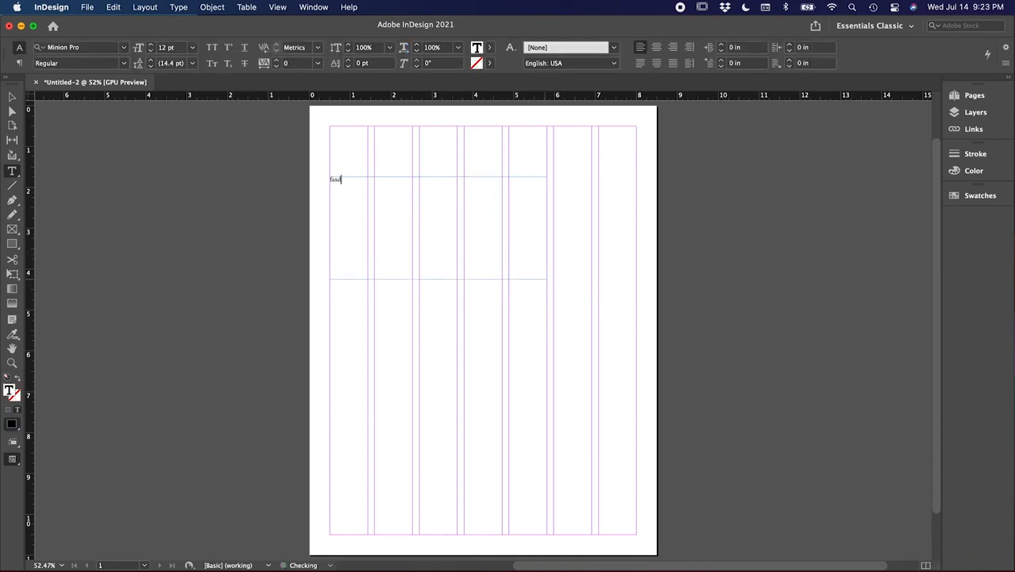
{"action": "type", "text": "f"}
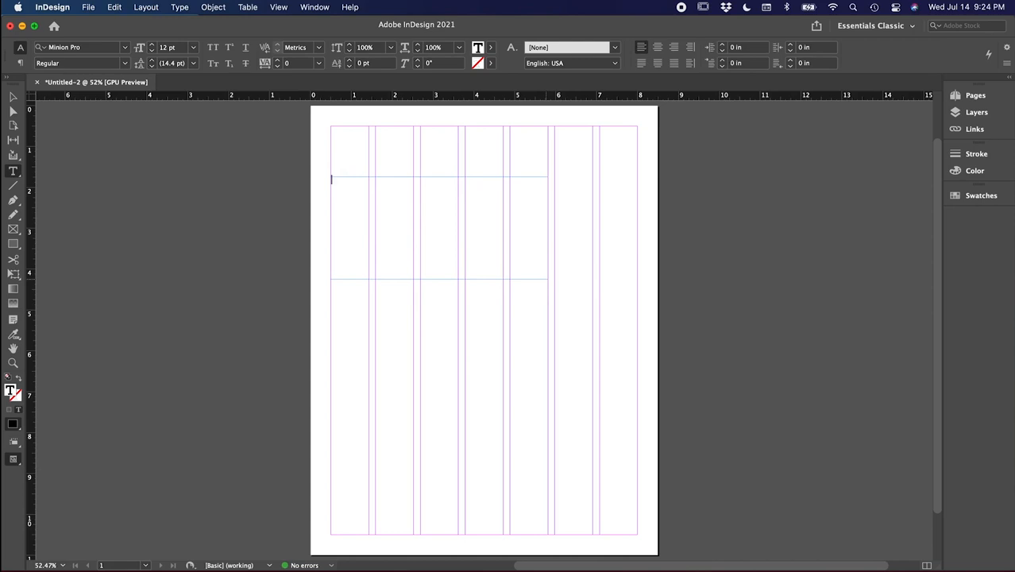
{"action": "type", "text": "Beginner’s Guide to InDe"}
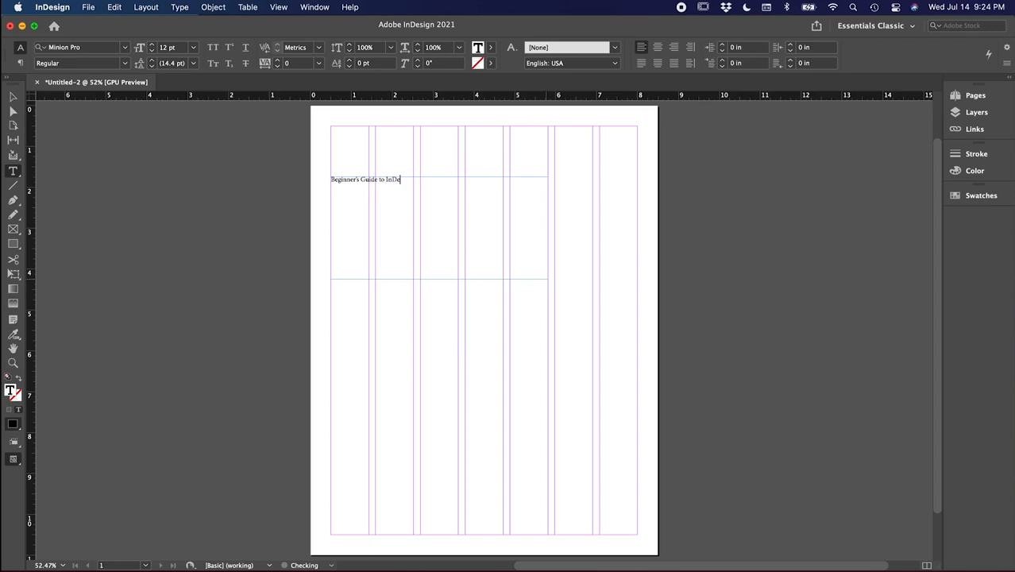
{"action": "type", "text": "sign"}
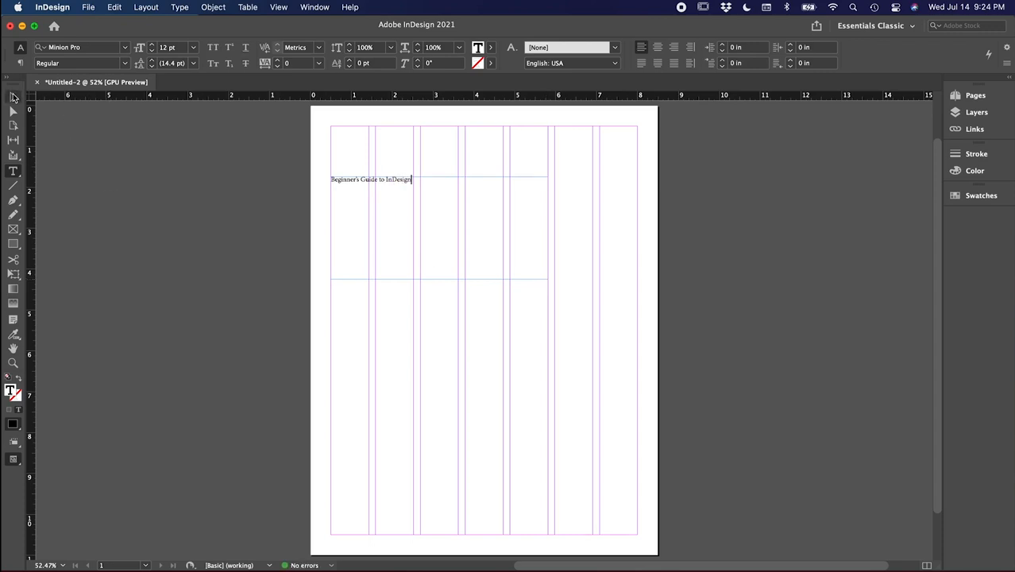
{"action": "left_click", "coordinate": [11, 97]}
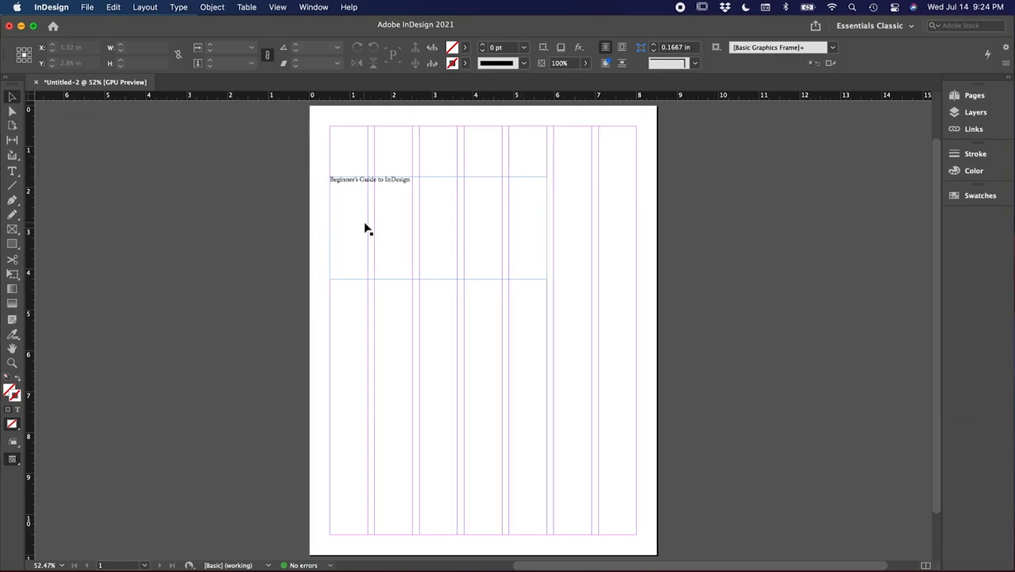
Step: Apply Rubik Bold to the headline frame from the Character panel
{"action": "left_click", "coordinate": [367, 228]}
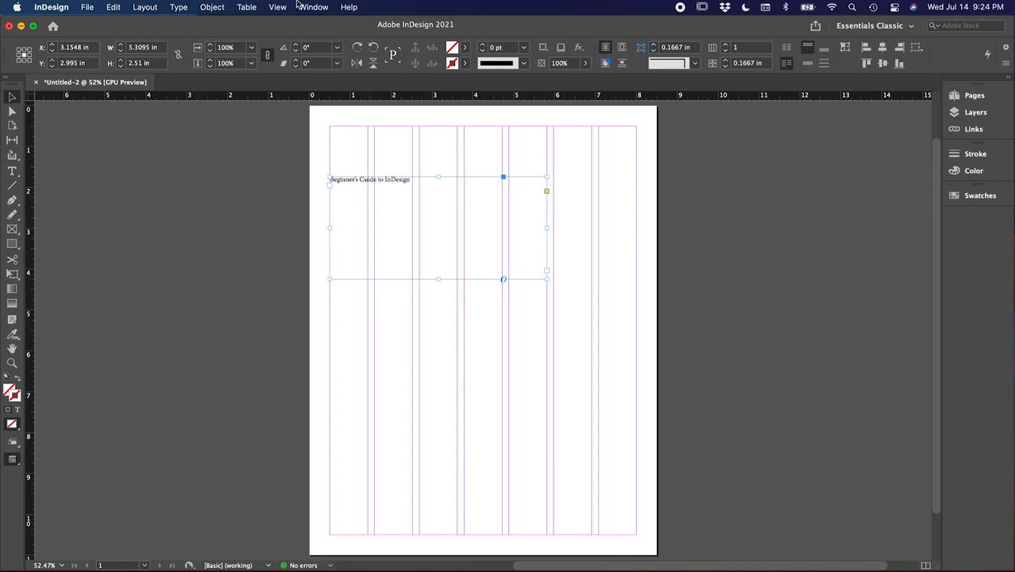
{"action": "left_click", "coordinate": [314, 7]}
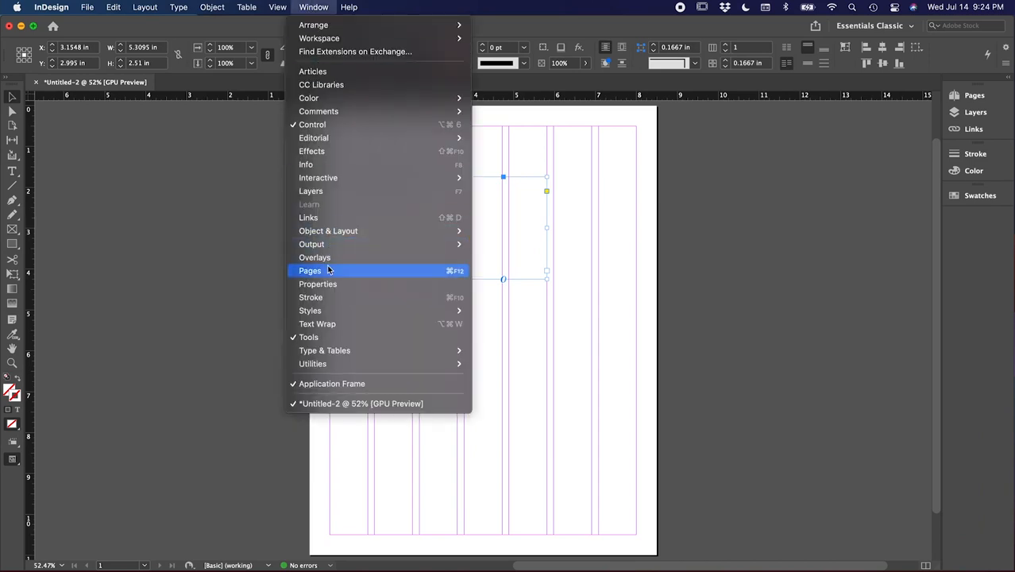
{"action": "mouse_move", "coordinate": [324, 350]}
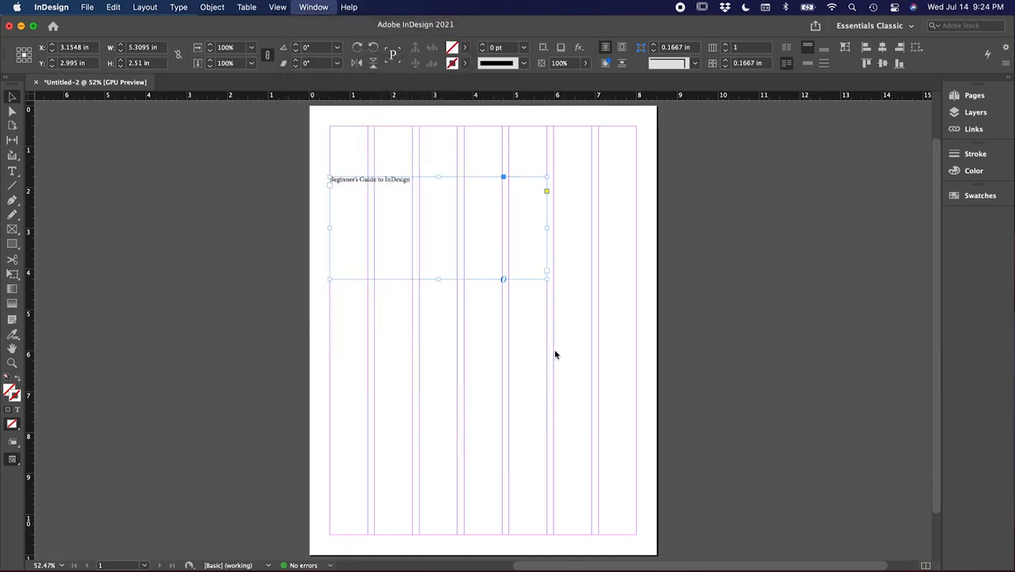
{"action": "key", "text": "cmd+t"}
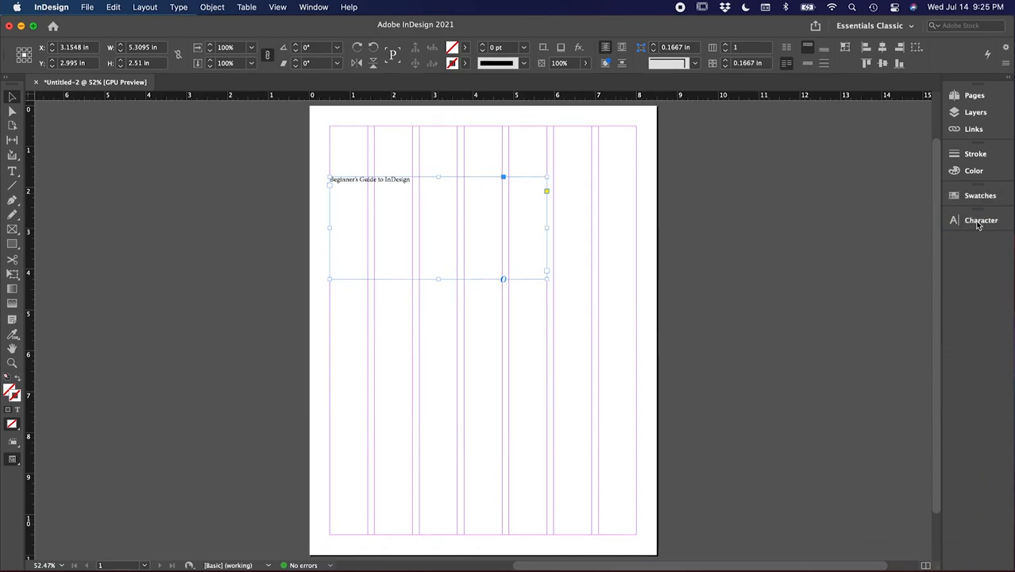
{"action": "left_click", "coordinate": [981, 220]}
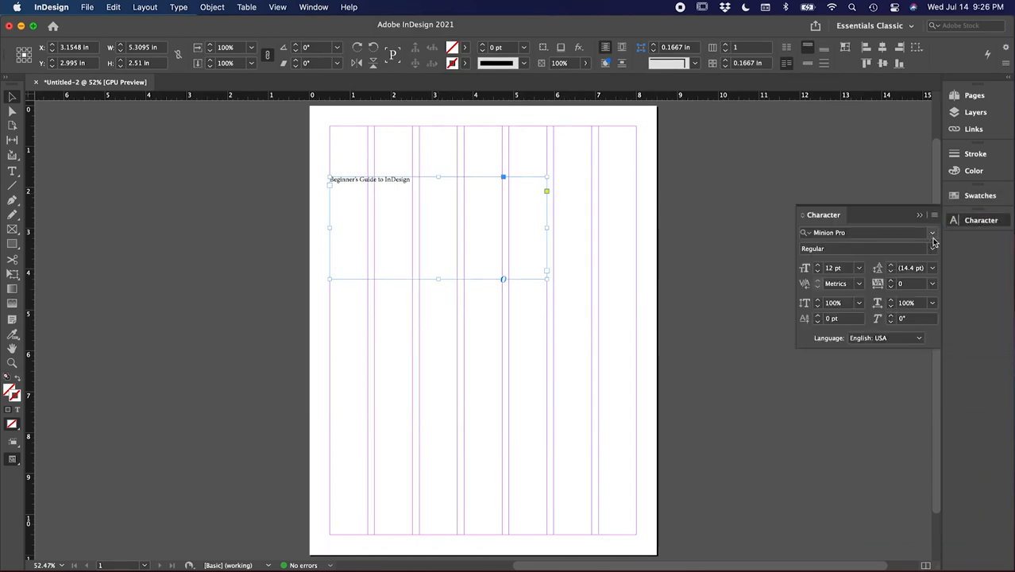
{"action": "left_click", "coordinate": [932, 232]}
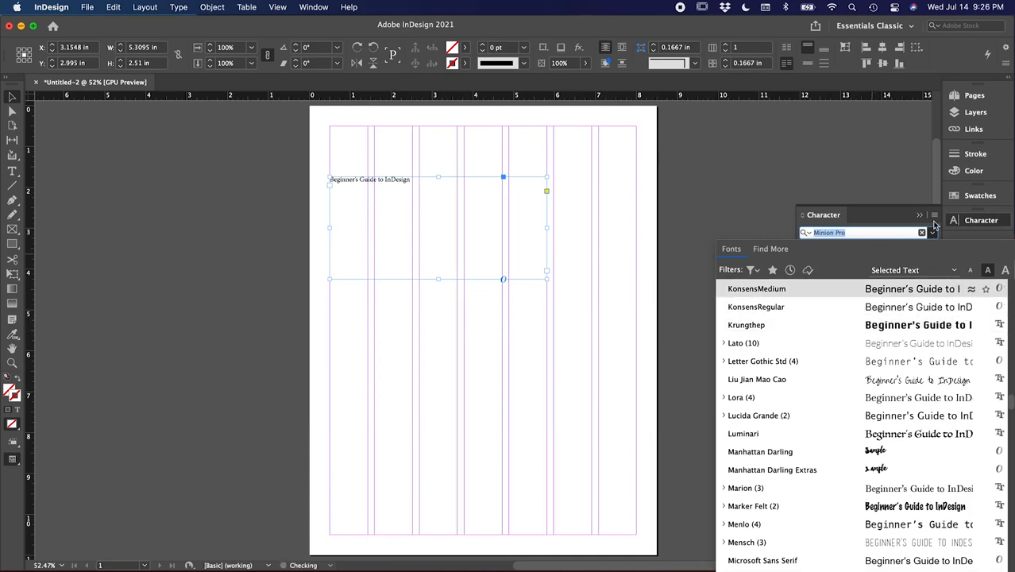
{"action": "type", "text": "Rubik"}
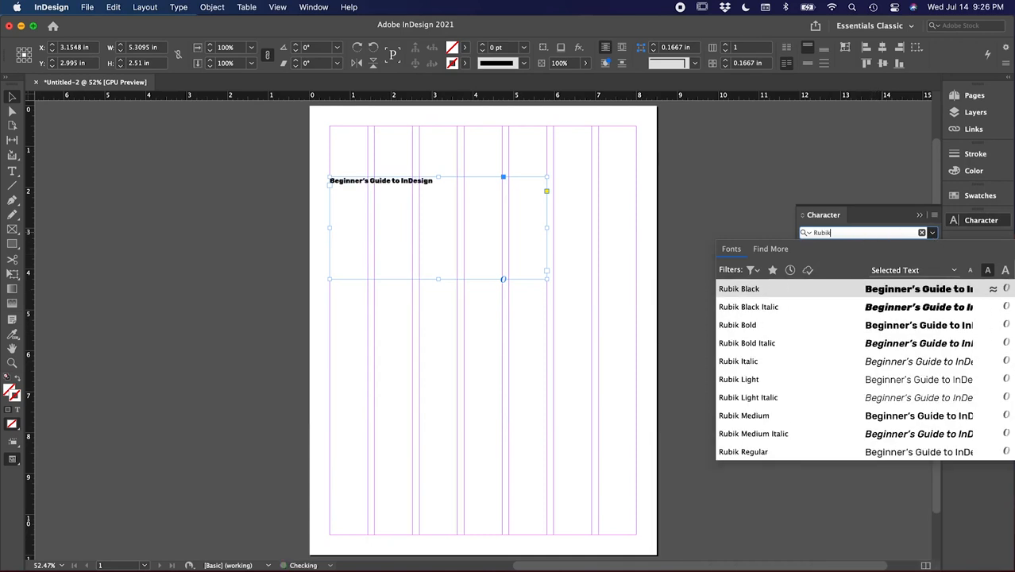
{"action": "left_click", "coordinate": [737, 325]}
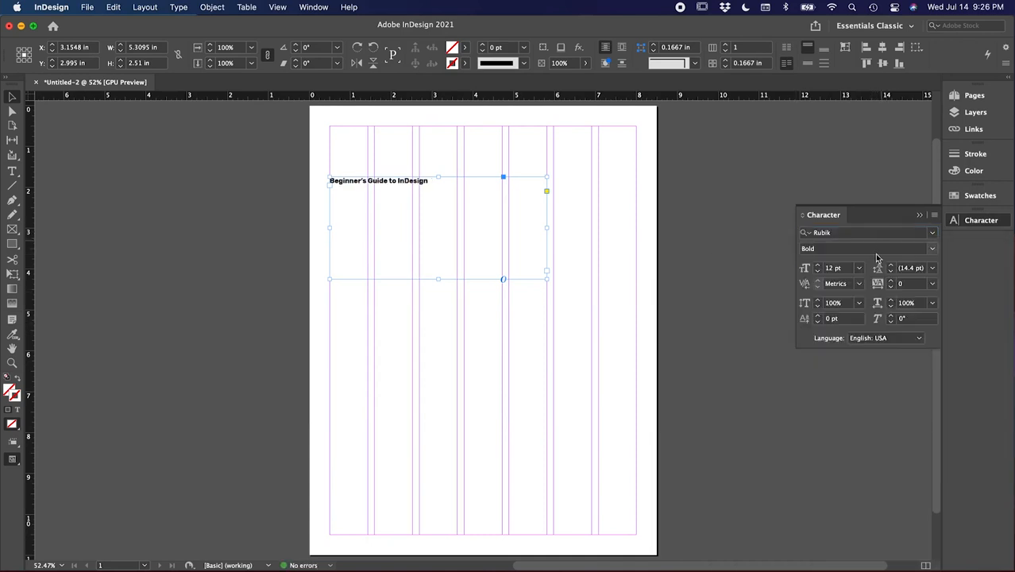
{"action": "left_click", "coordinate": [931, 249]}
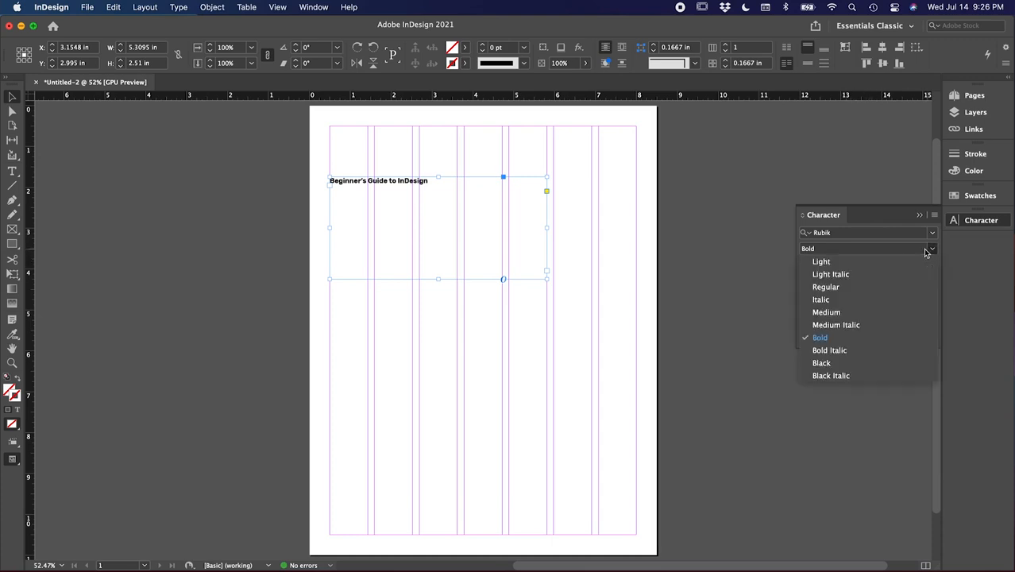
{"action": "mouse_move", "coordinate": [846, 261]}
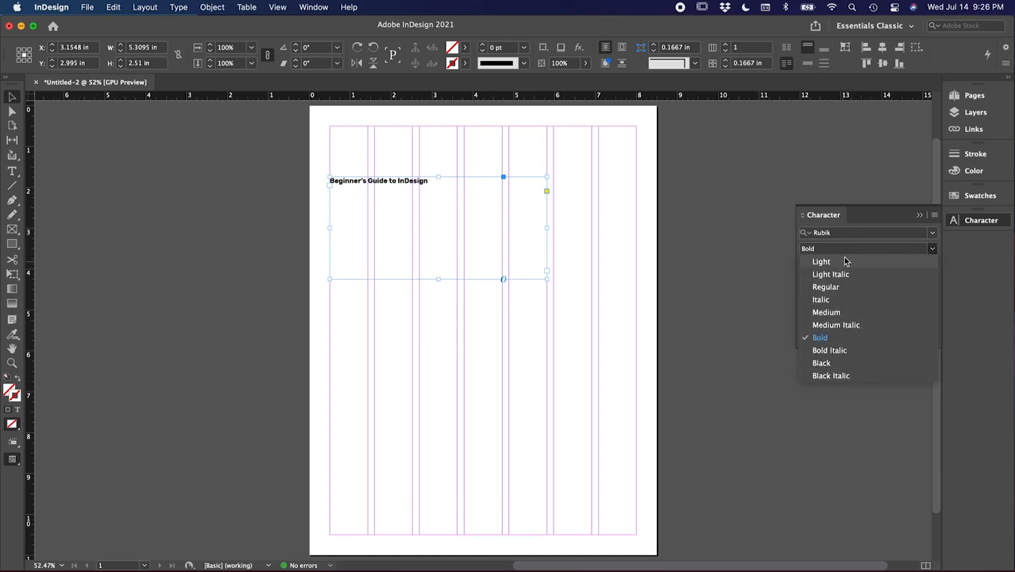
{"action": "left_click", "coordinate": [819, 338]}
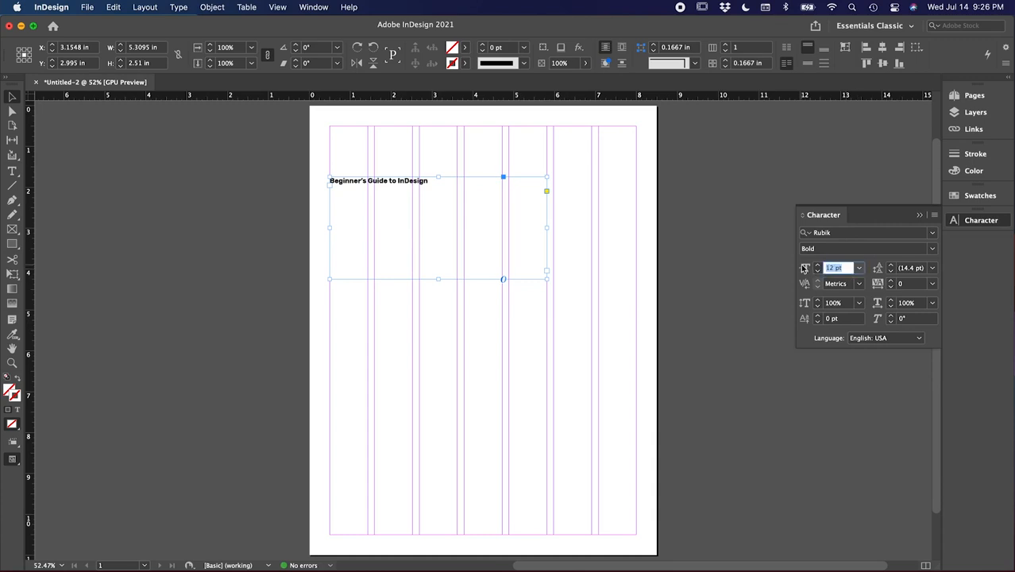
Step: Size the headline at 35 pt on two lines and reselect its frame
{"action": "type", "text": "35"}
{"action": "left_click", "coordinate": [914, 268]}
{"action": "type", "text": "40"}
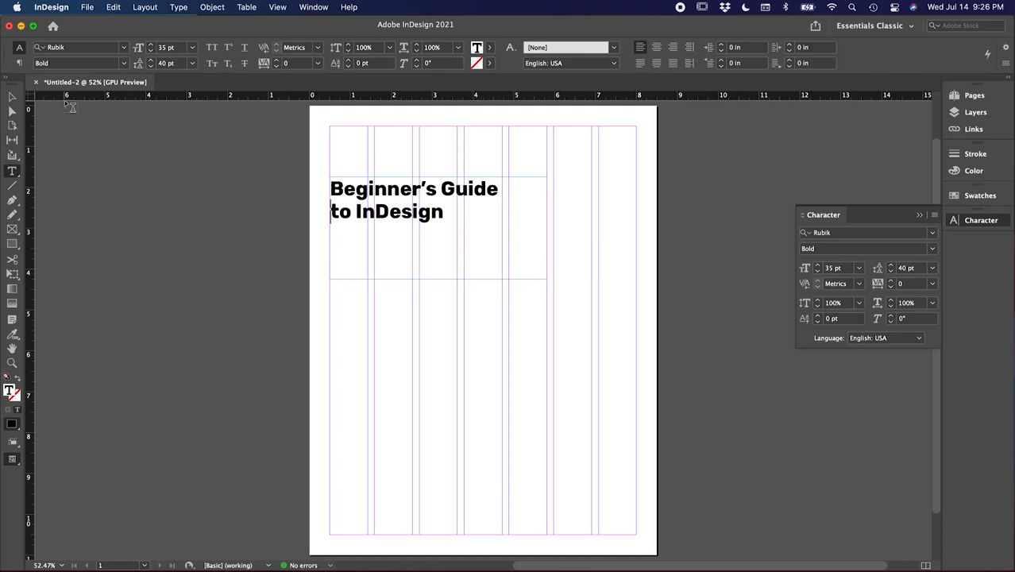
{"action": "left_click", "coordinate": [11, 102]}
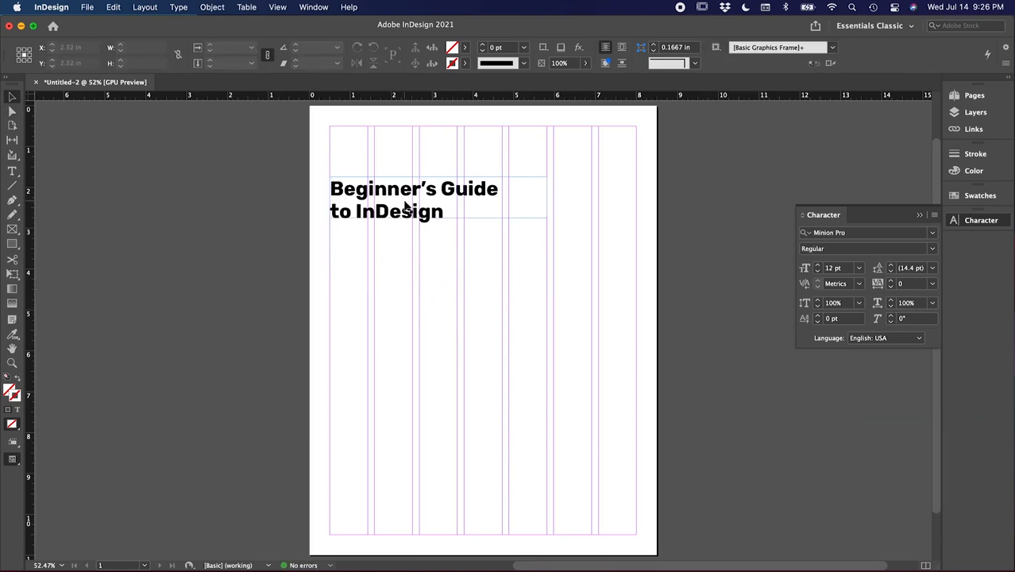
{"action": "left_click", "coordinate": [409, 199]}
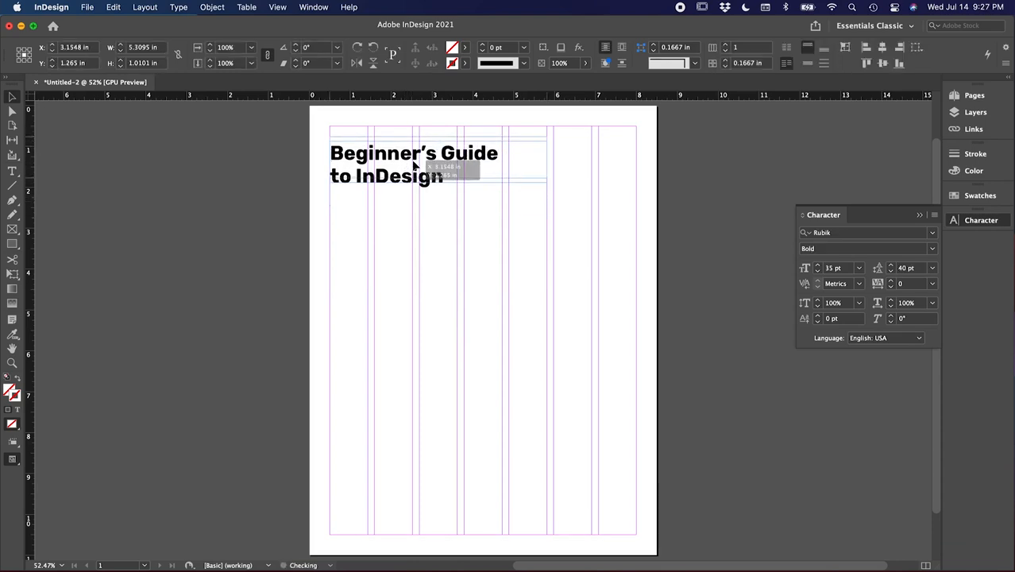
Step: Raise the headline toward the top margin and add a body frame below it
{"action": "left_click", "coordinate": [454, 263]}
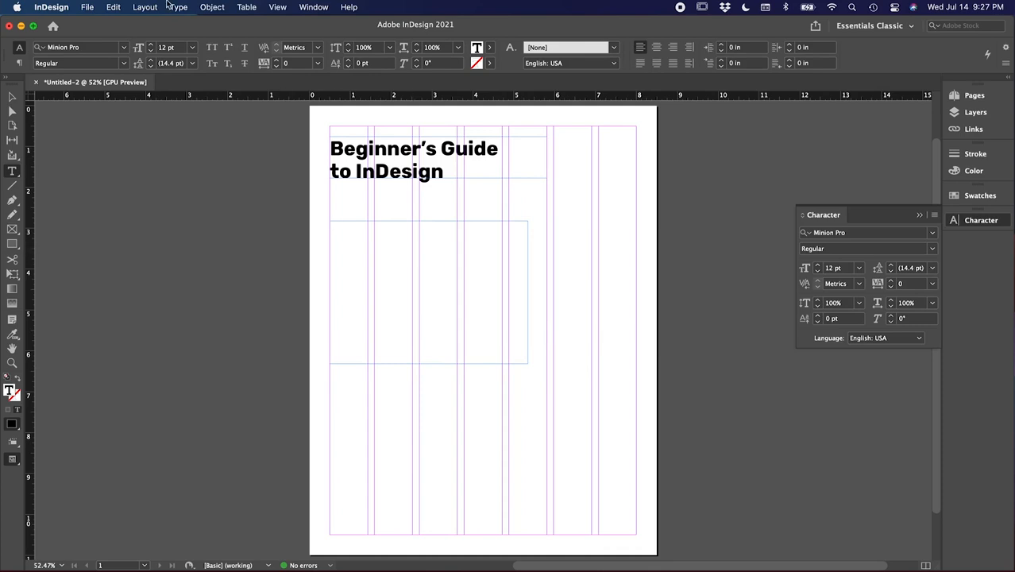
Step: Fill the body frame with placeholder text set in Rubik Regular at 10 pt
{"action": "left_click", "coordinate": [178, 7]}
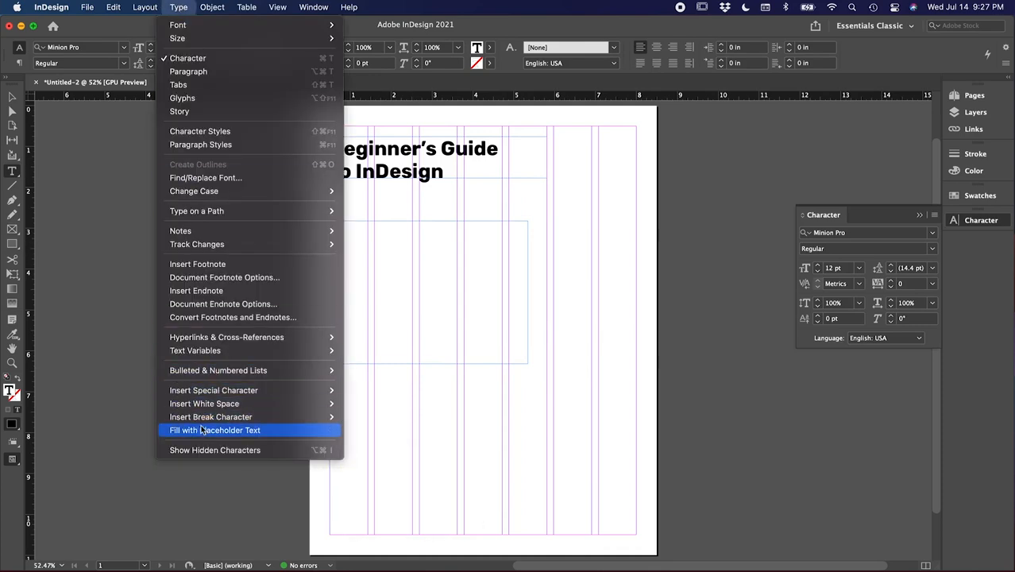
{"action": "left_click", "coordinate": [214, 430]}
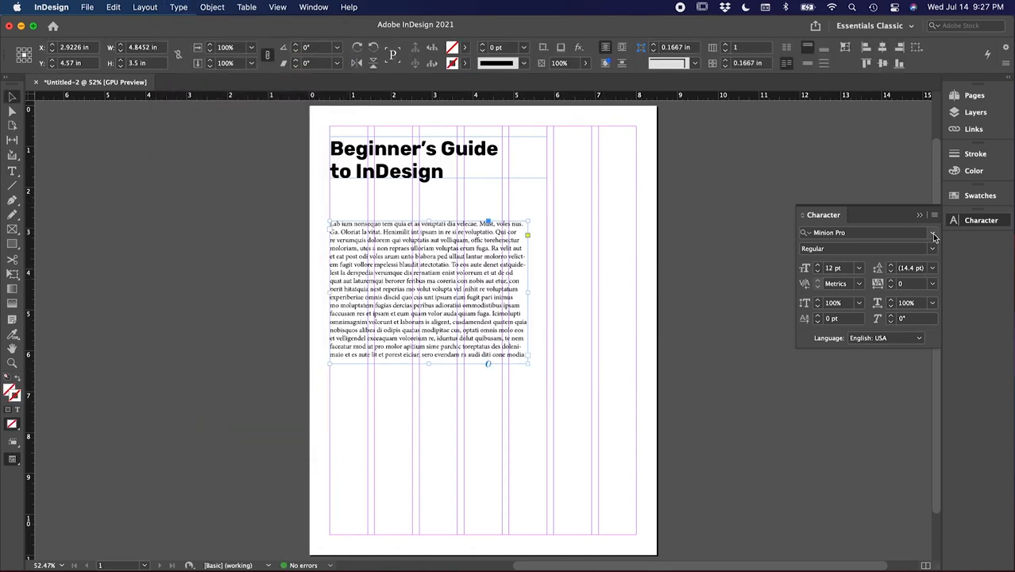
{"action": "left_click", "coordinate": [866, 232]}
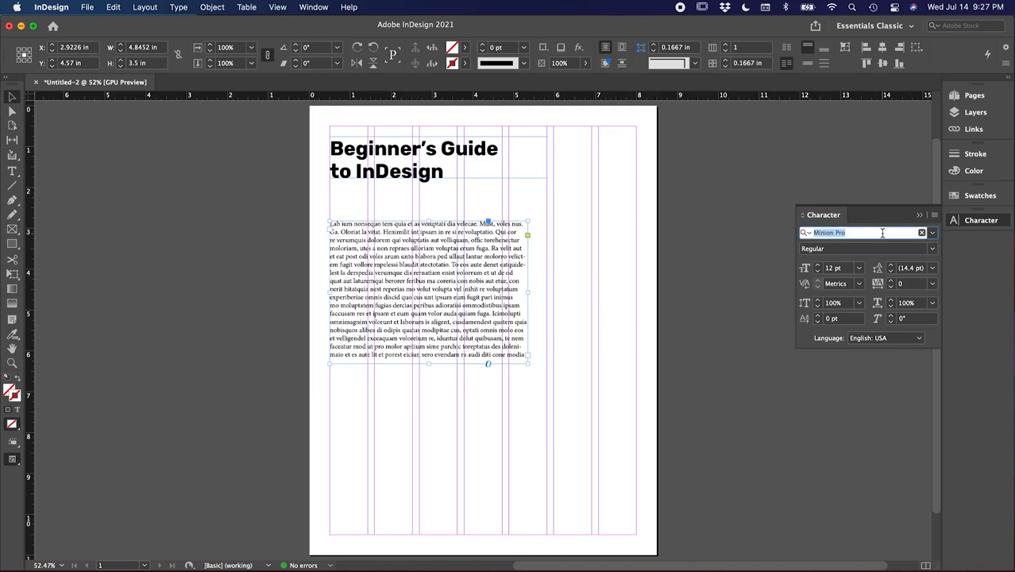
{"action": "type", "text": "Rubik"}
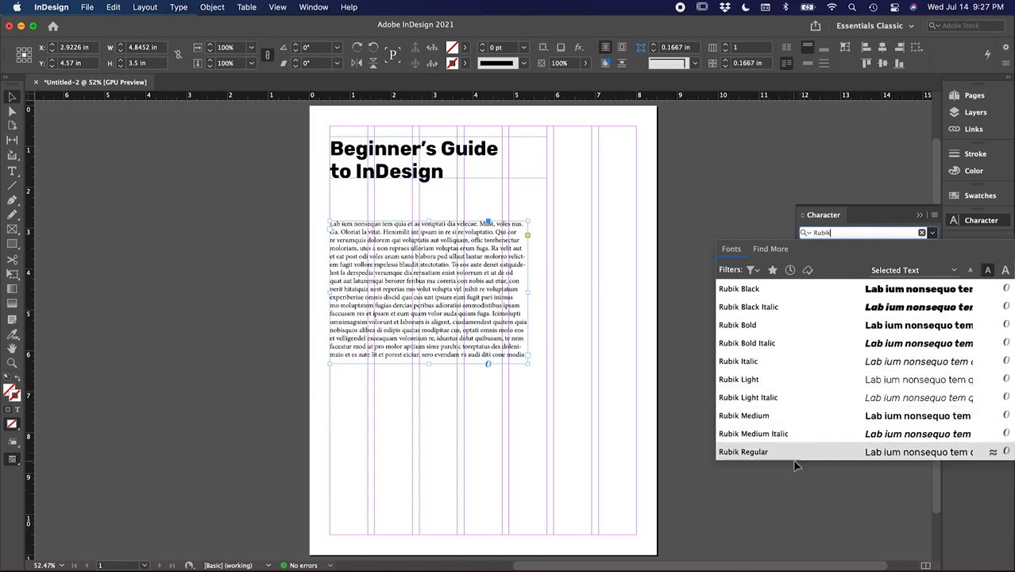
{"action": "left_click", "coordinate": [743, 451]}
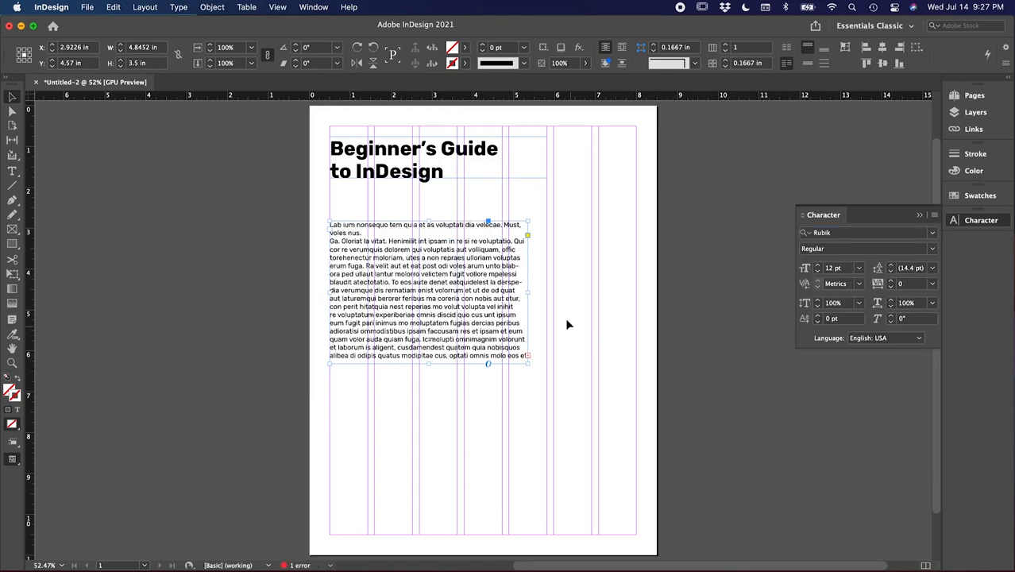
{"action": "left_click", "coordinate": [837, 267]}
{"action": "type", "text": "9"}
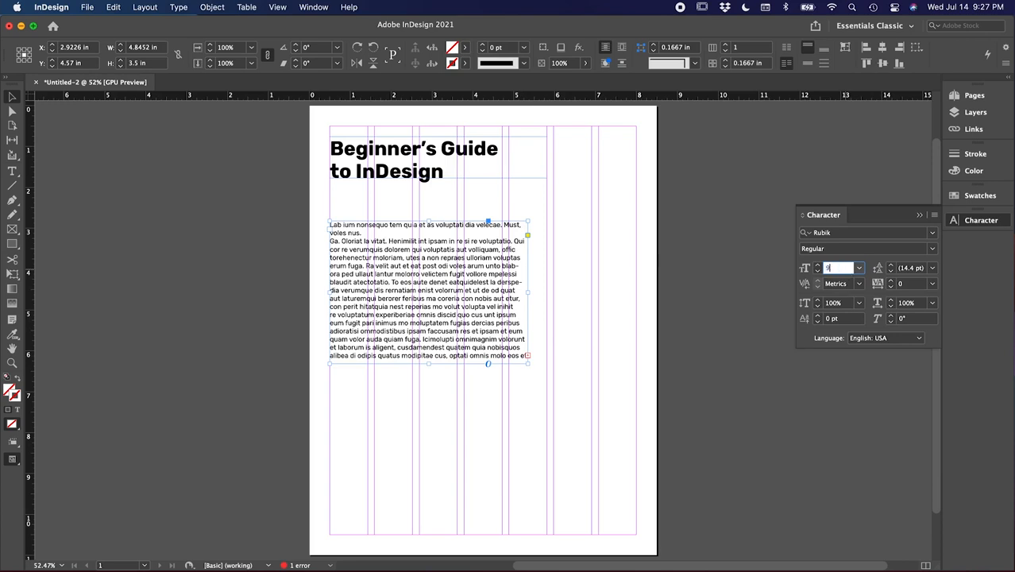
{"action": "type", "text": "10"}
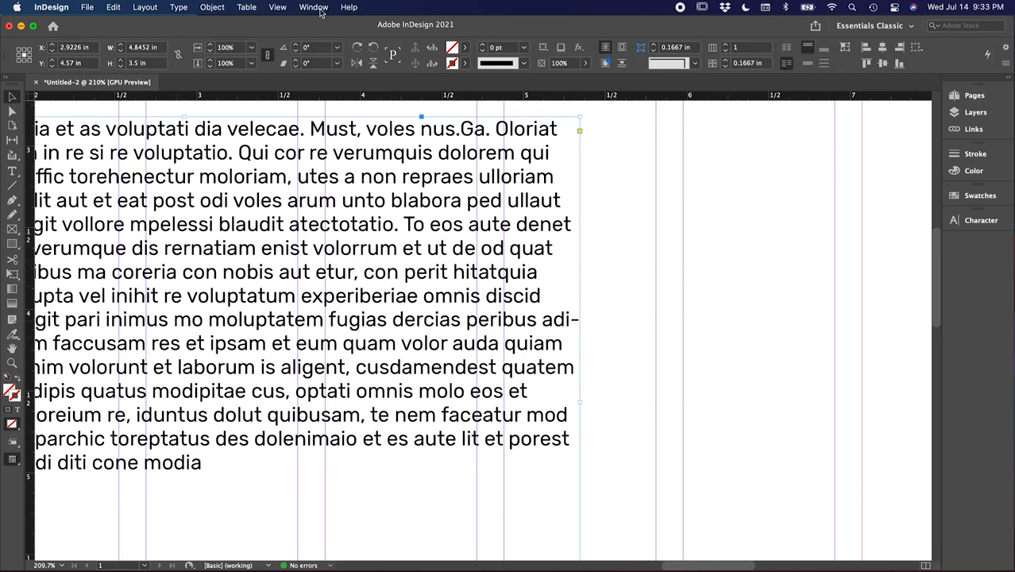
Step: Dock the Paragraph panel, uncheck Hyphenate for the body text, and fit the page
{"action": "left_click", "coordinate": [309, 7]}
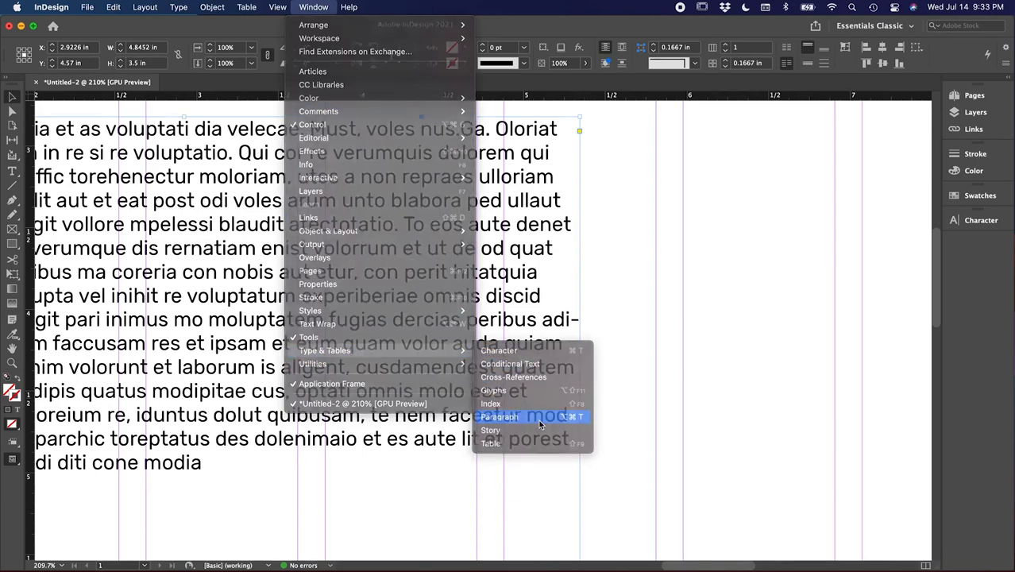
{"action": "left_click", "coordinate": [499, 416]}
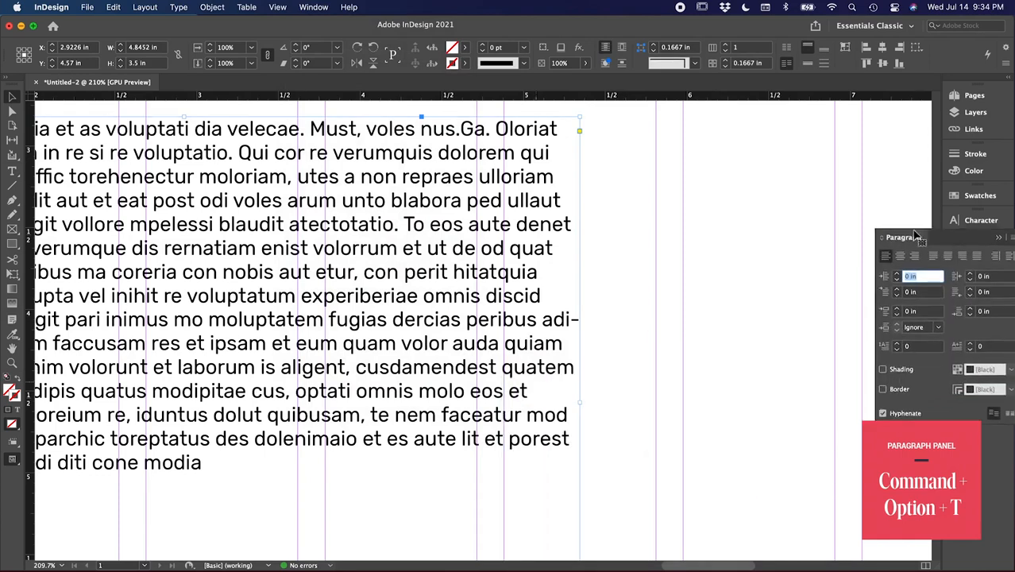
{"action": "left_click", "coordinate": [999, 237]}
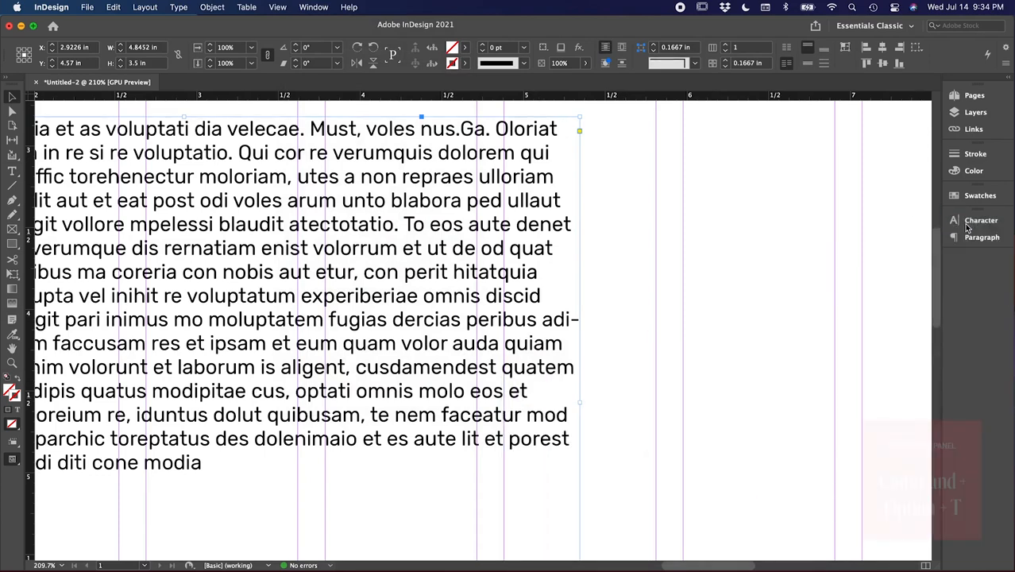
{"action": "left_click", "coordinate": [979, 241]}
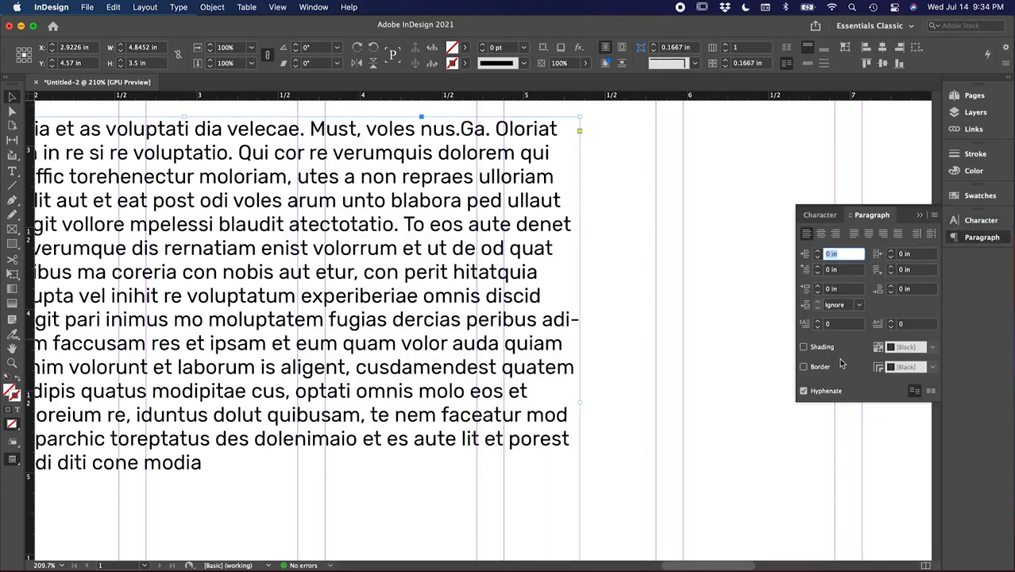
{"action": "left_click", "coordinate": [804, 390]}
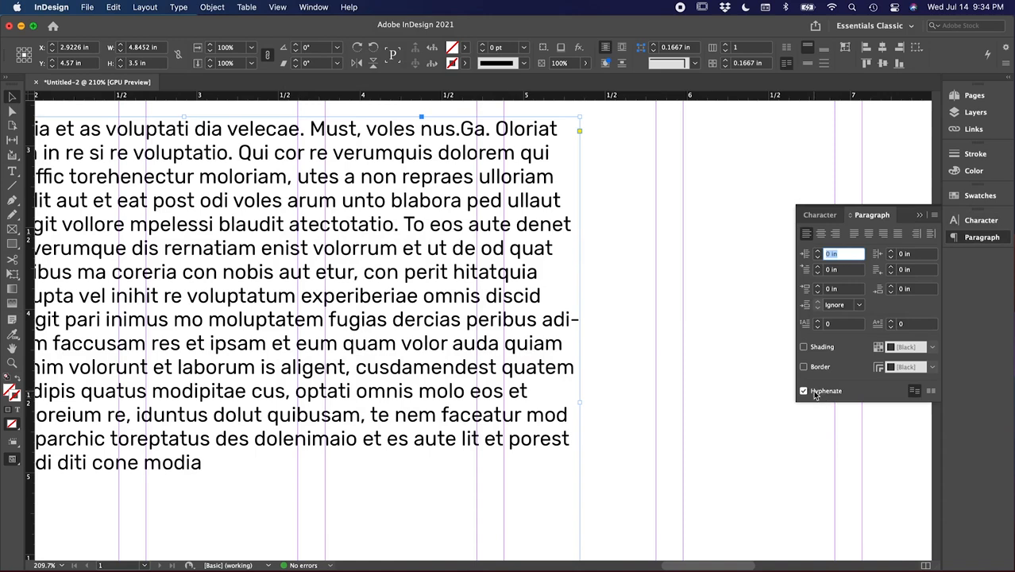
{"action": "left_click", "coordinate": [804, 391]}
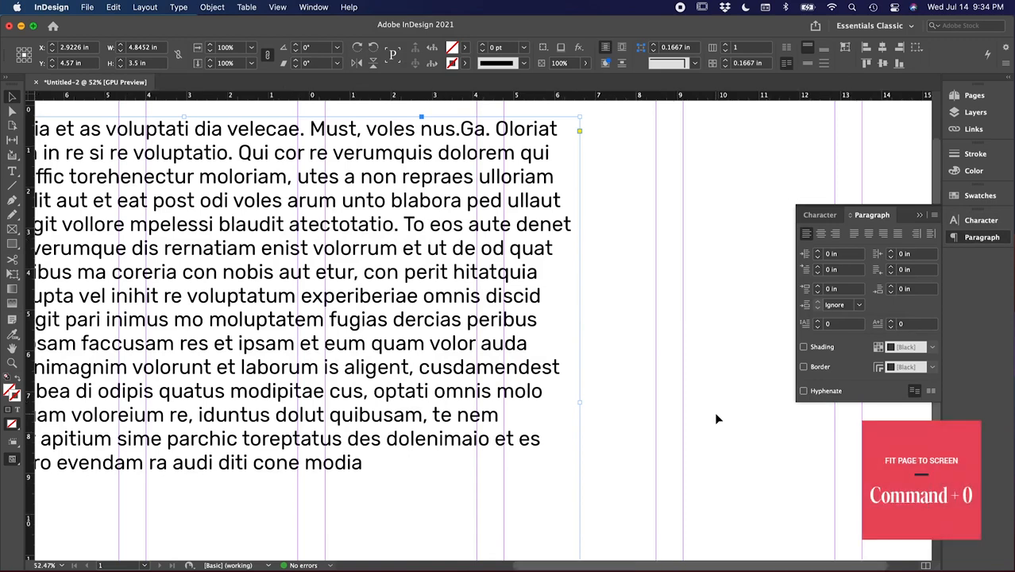
{"action": "key", "text": "cmd+0"}
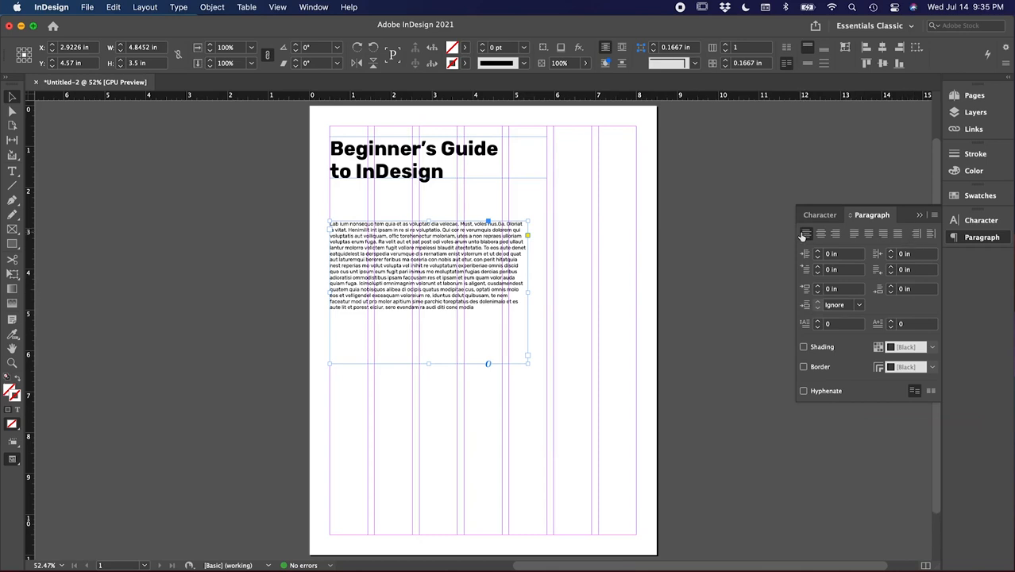
{"action": "mouse_move", "coordinate": [805, 233]}
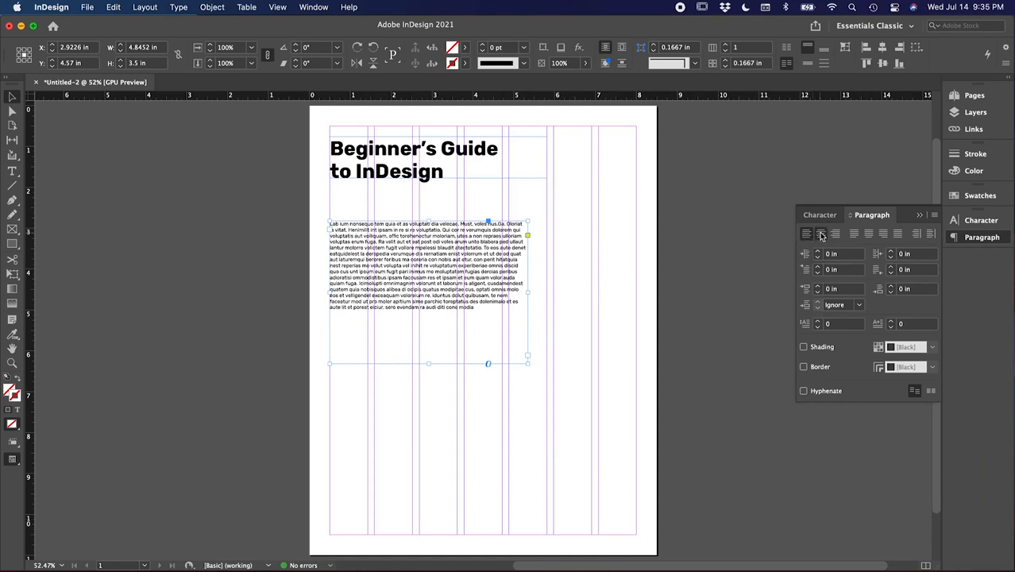
Step: Keep the body paragraph left-aligned and give it a 4-line drop cap
{"action": "left_click", "coordinate": [834, 233]}
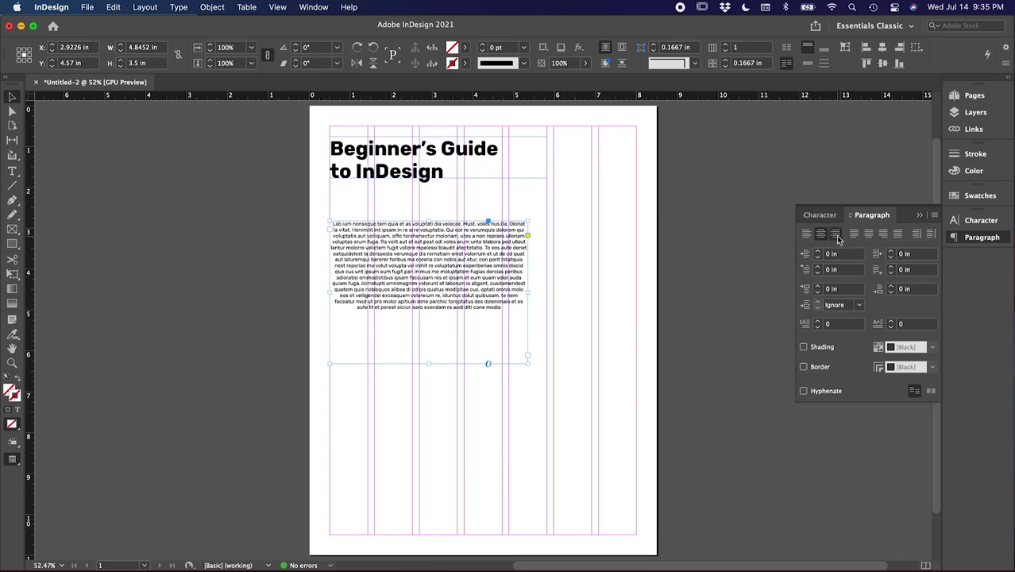
{"action": "left_click", "coordinate": [809, 234]}
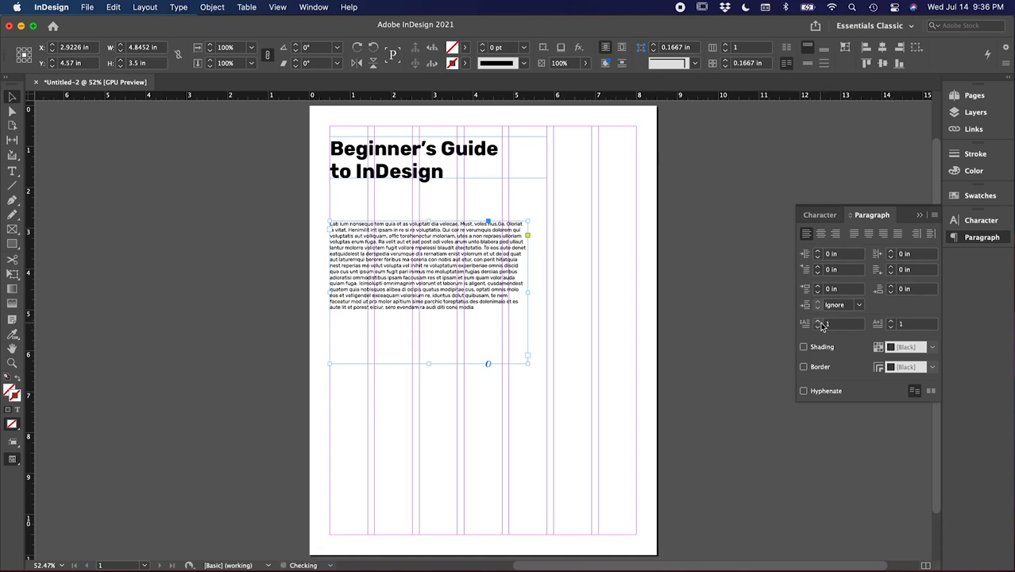
{"action": "type", "text": "4"}
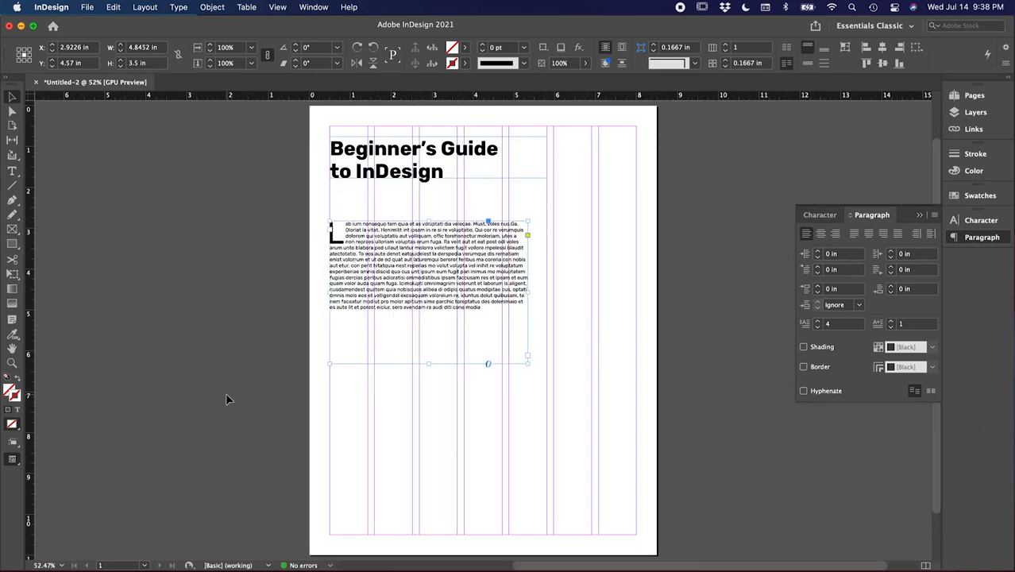
{"action": "mouse_move", "coordinate": [379, 342]}
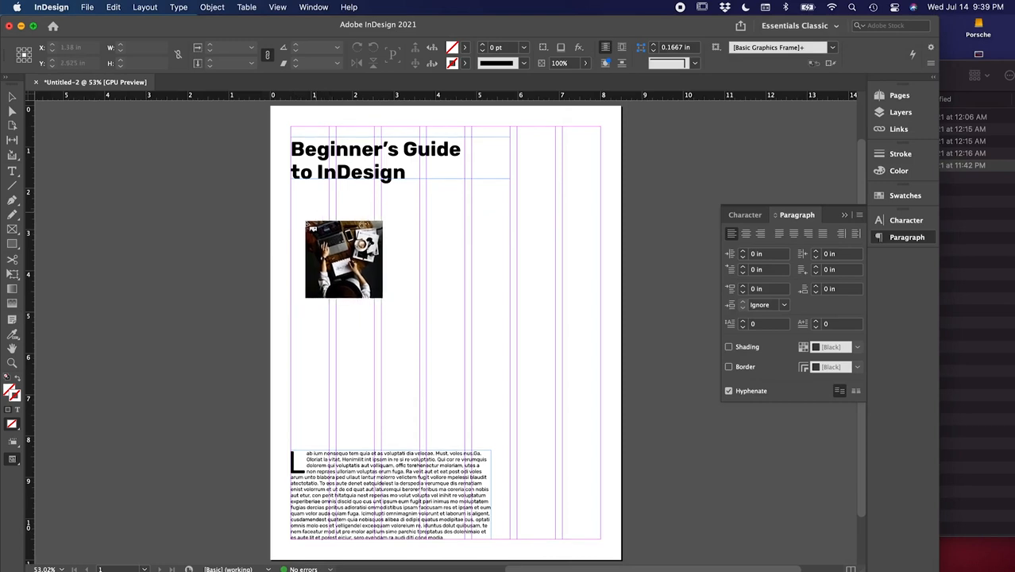
Step: Resize the desk photo frame by its corner handles to sit under the headline
{"action": "left_click_drag", "start_coordinate": [343, 260], "coordinate": [350, 249]}
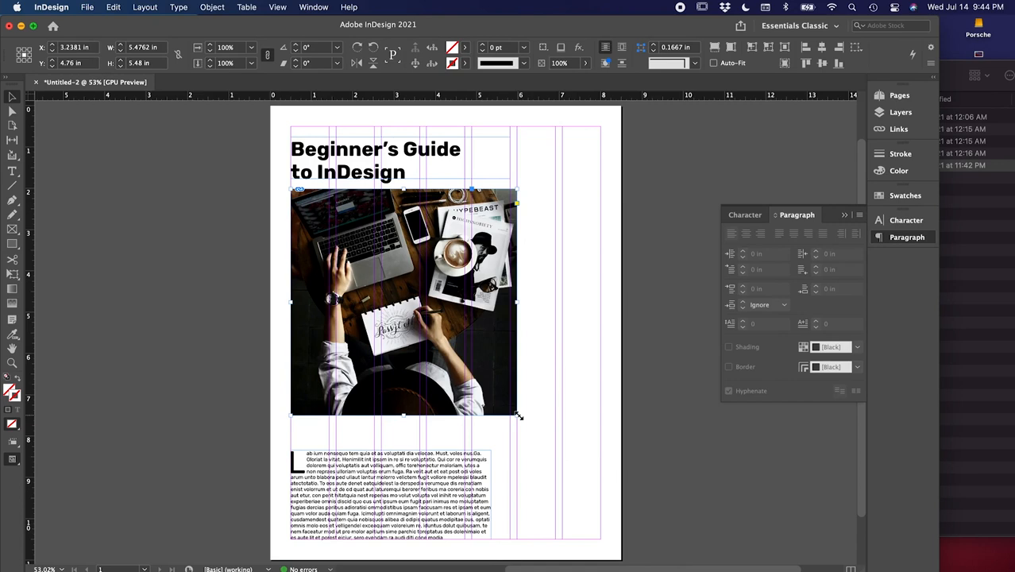
{"action": "left_click_drag", "start_coordinate": [518, 415], "coordinate": [456, 405]}
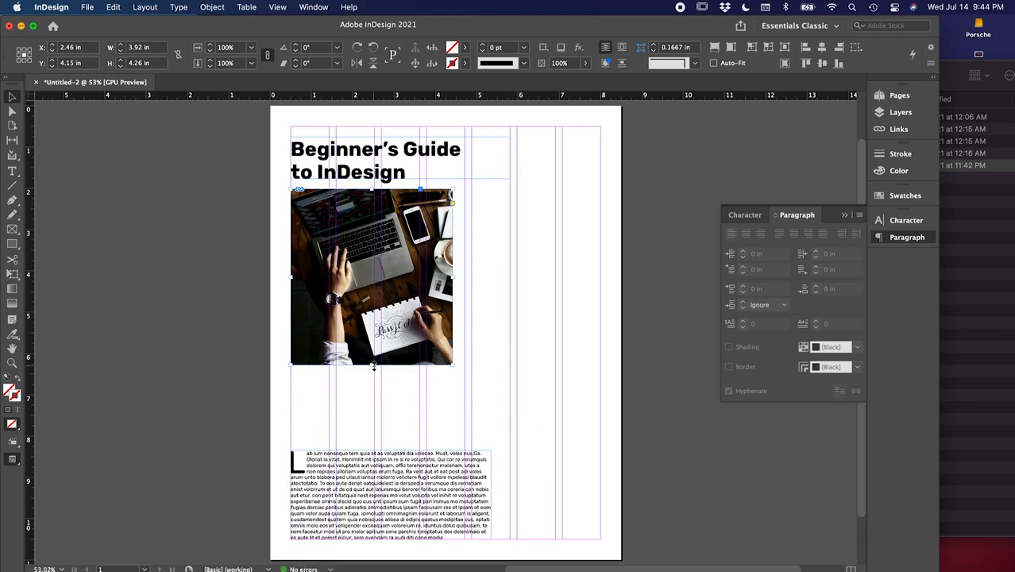
{"action": "left_click_drag", "start_coordinate": [453, 364], "coordinate": [517, 414]}
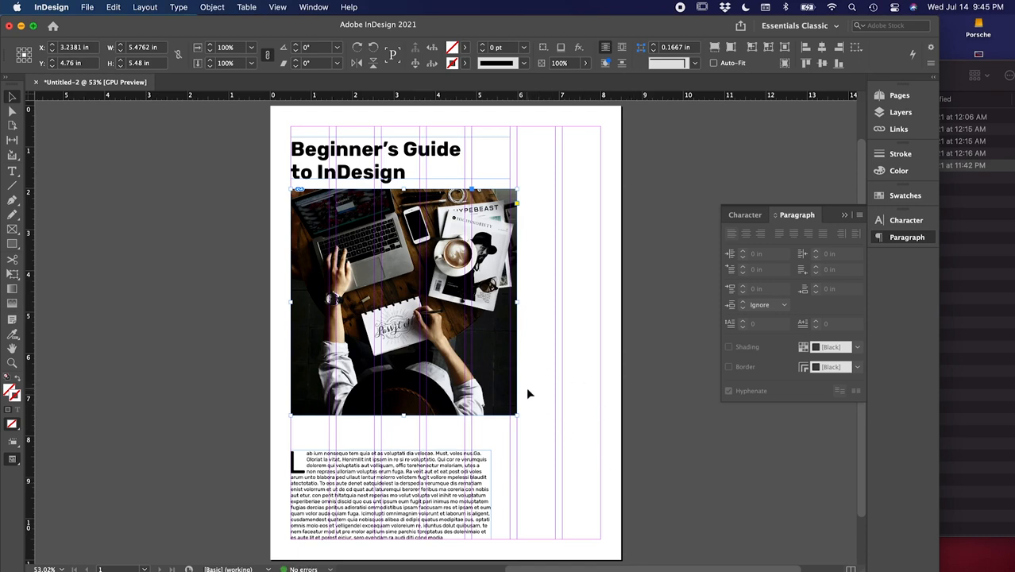
{"action": "mouse_move", "coordinate": [516, 416]}
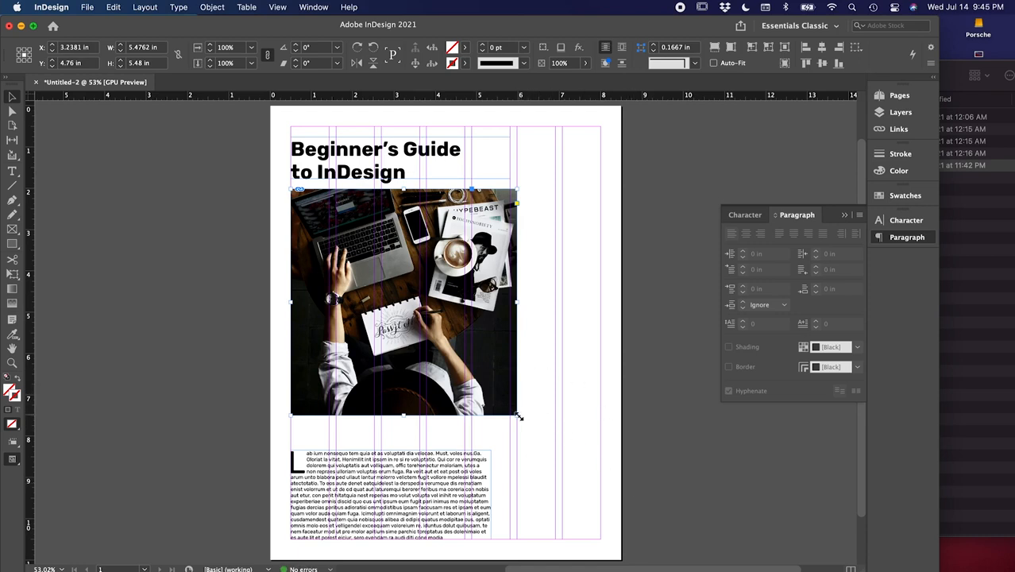
{"action": "left_click_drag", "start_coordinate": [519, 416], "coordinate": [552, 451]}
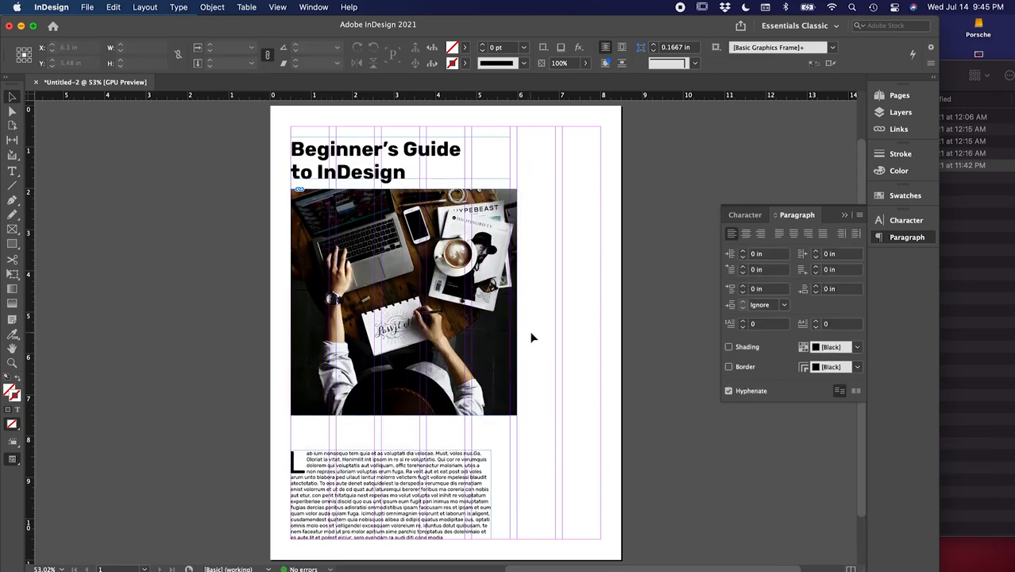
{"action": "mouse_move", "coordinate": [483, 313]}
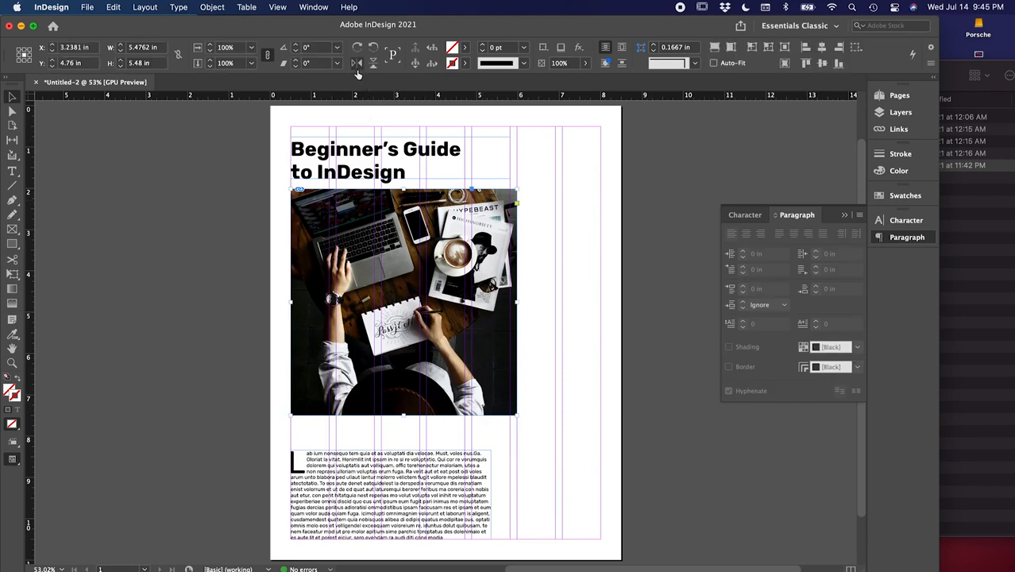
{"action": "mouse_move", "coordinate": [357, 63]}
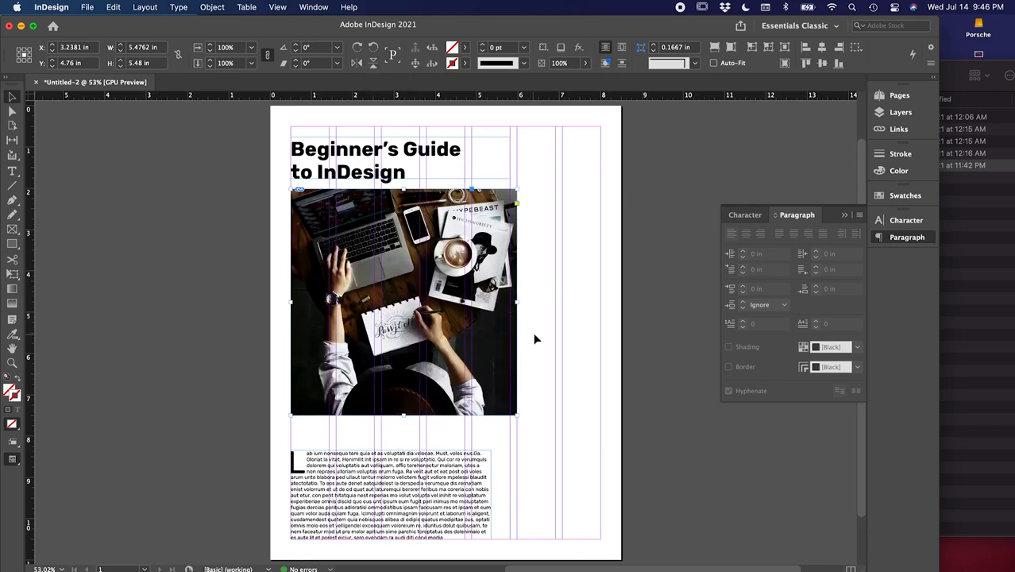
{"action": "mouse_move", "coordinate": [519, 185]}
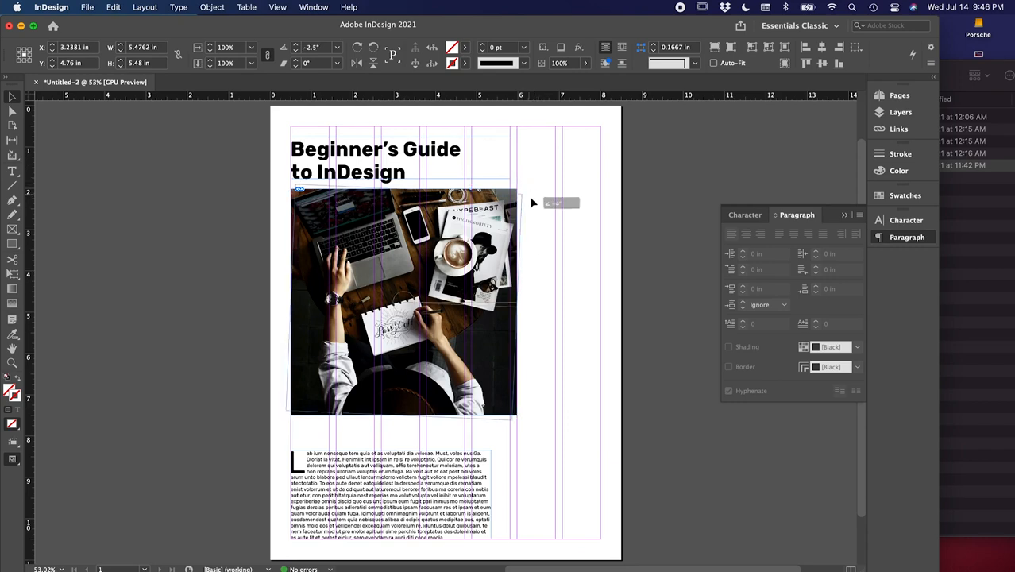
{"action": "left_click_drag", "start_coordinate": [532, 204], "coordinate": [556, 234]}
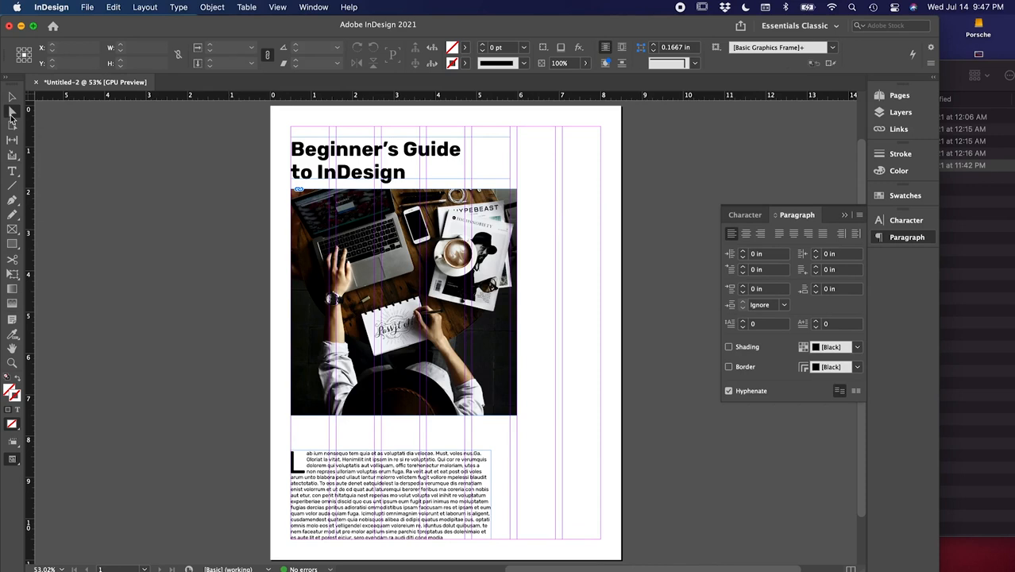
{"action": "left_click", "coordinate": [404, 304]}
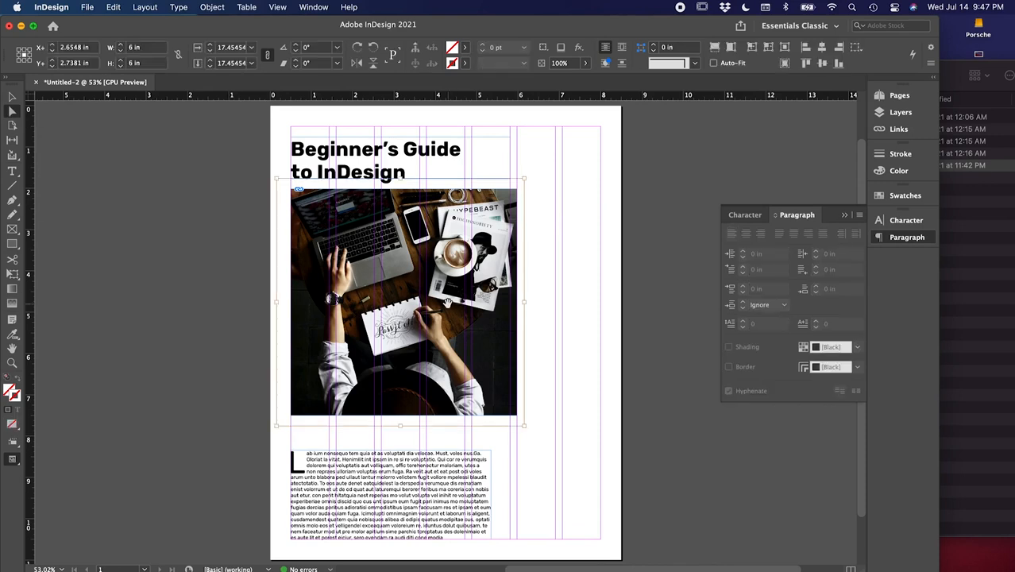
{"action": "mouse_move", "coordinate": [530, 434]}
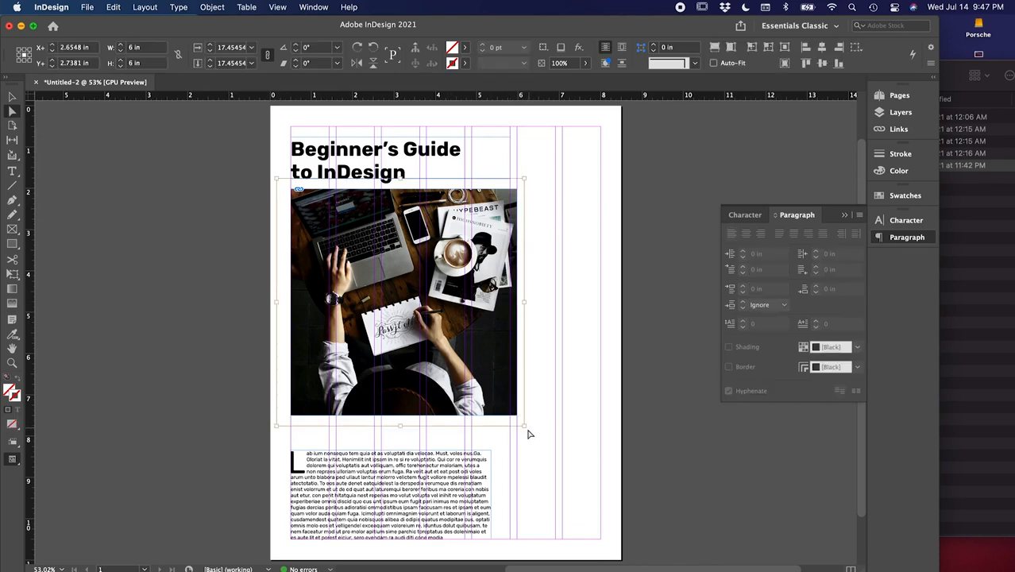
{"action": "mouse_move", "coordinate": [399, 440]}
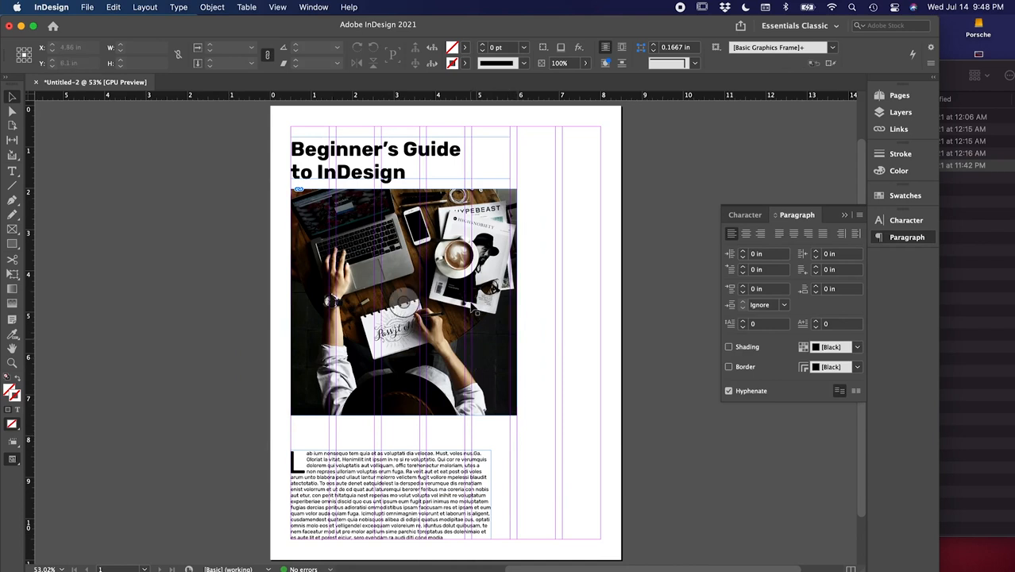
Step: Shift and narrow the body text frame to columns 2–4, and stretch the desk photo taller
{"action": "left_click", "coordinate": [403, 294]}
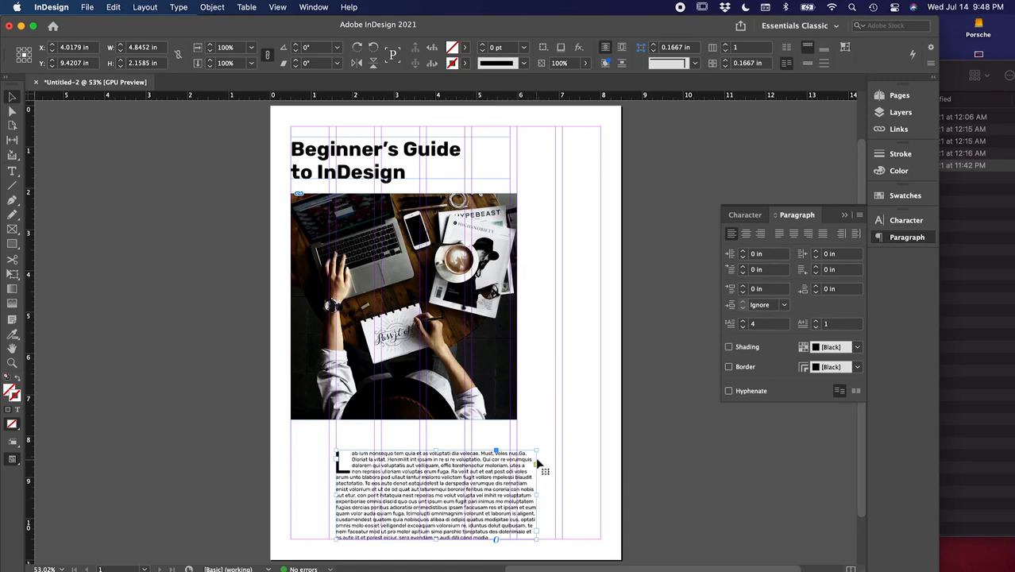
{"action": "left_click_drag", "start_coordinate": [536, 453], "coordinate": [513, 433]}
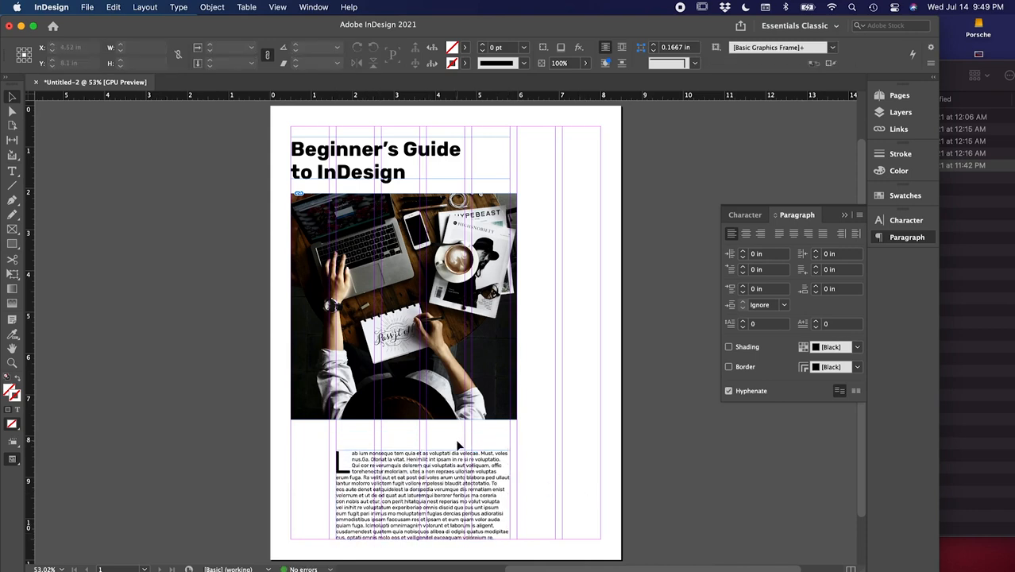
{"action": "left_click", "coordinate": [404, 313]}
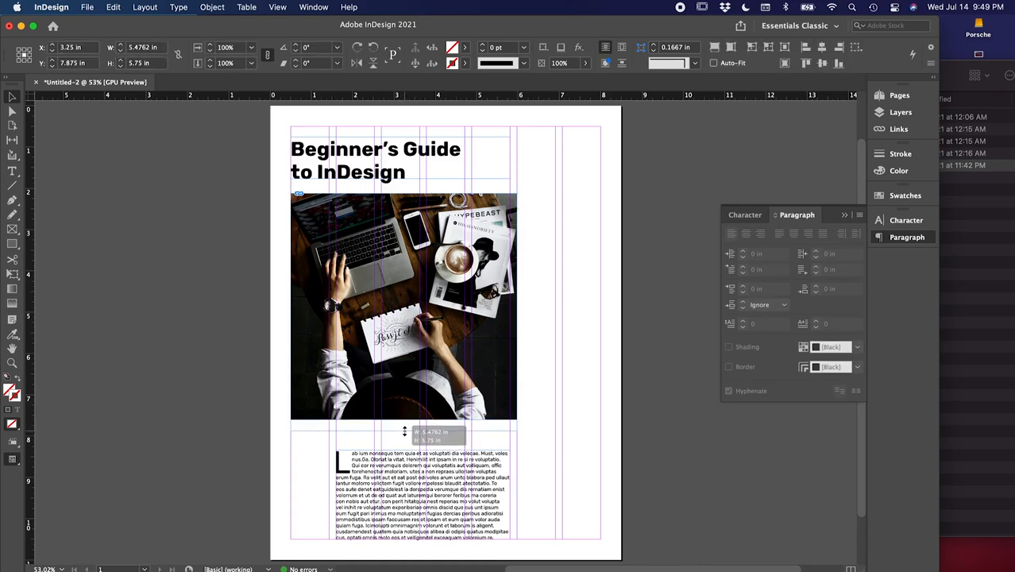
{"action": "left_click_drag", "start_coordinate": [405, 429], "coordinate": [405, 435]}
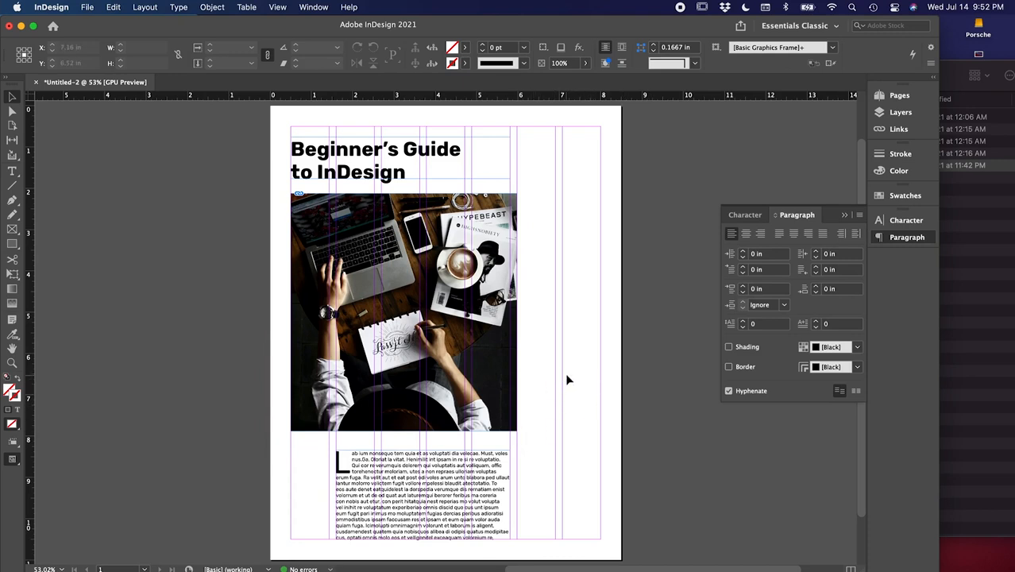
{"action": "mouse_move", "coordinate": [545, 208]}
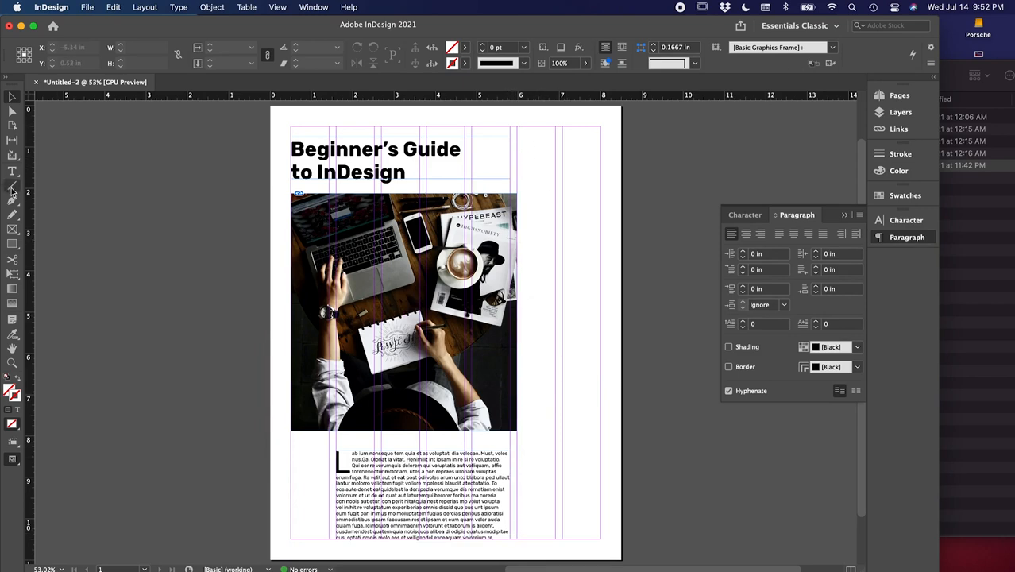
{"action": "mouse_move", "coordinate": [13, 188]}
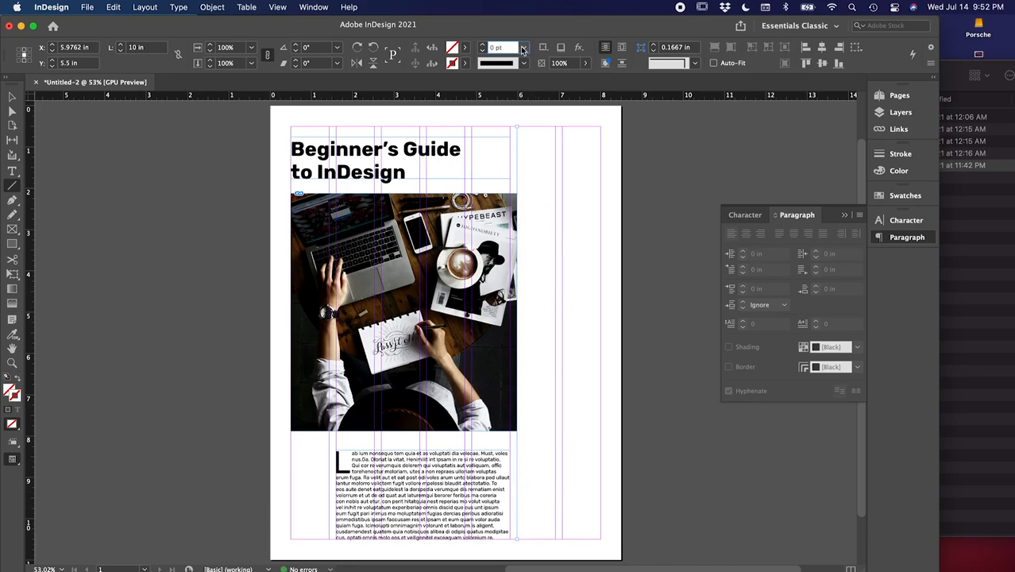
Step: Give the vertical rule beside the photo and body text a 0.25 pt stroke, then preview it
{"action": "left_click", "coordinate": [524, 46]}
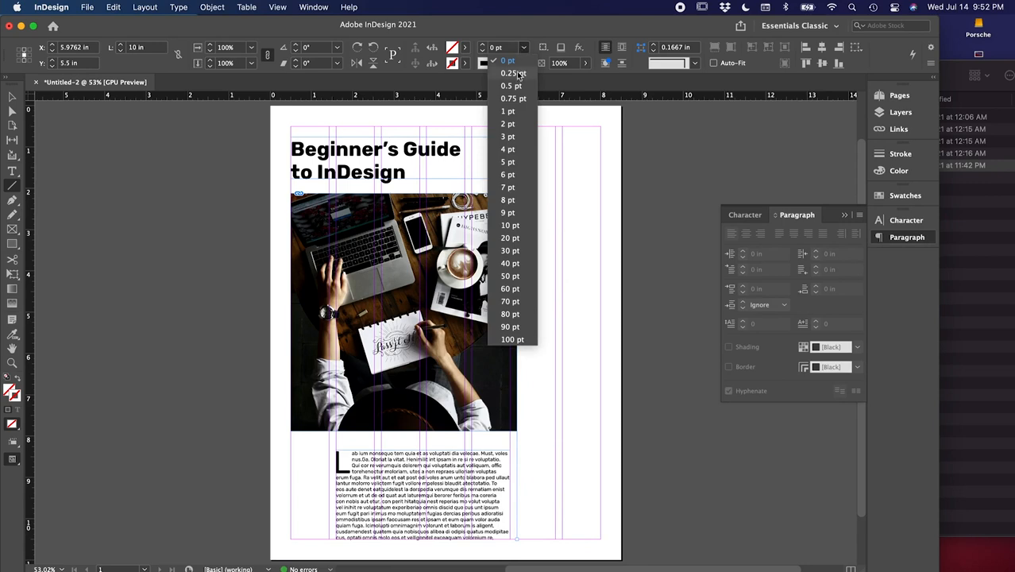
{"action": "left_click", "coordinate": [509, 73]}
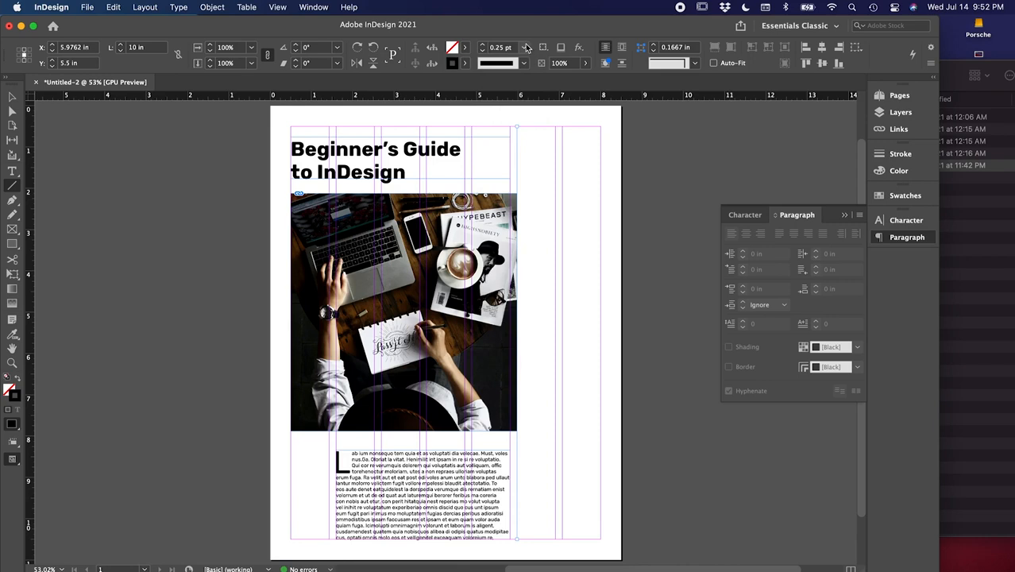
{"action": "left_click", "coordinate": [901, 154]}
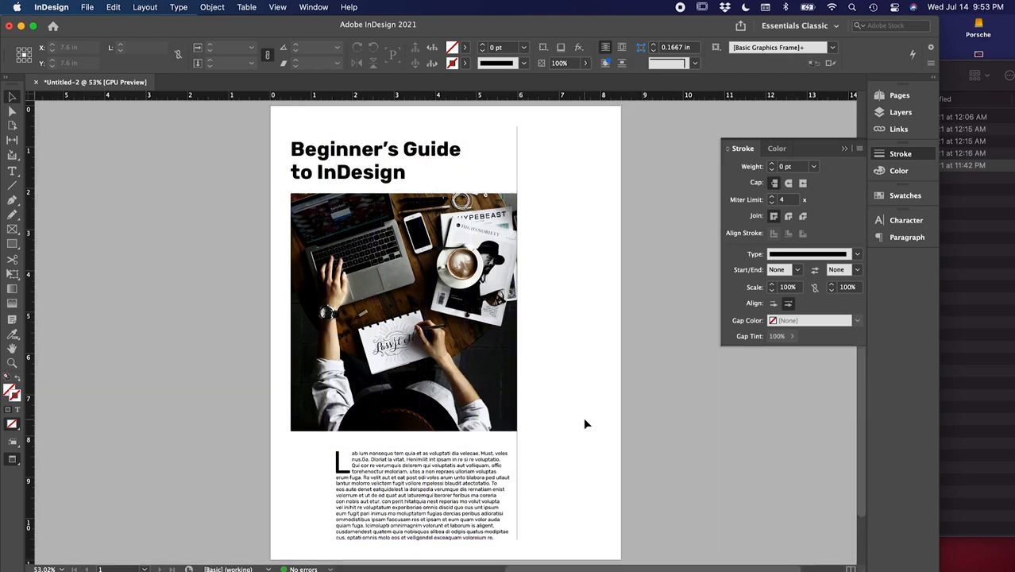
{"action": "left_click", "coordinate": [906, 220]}
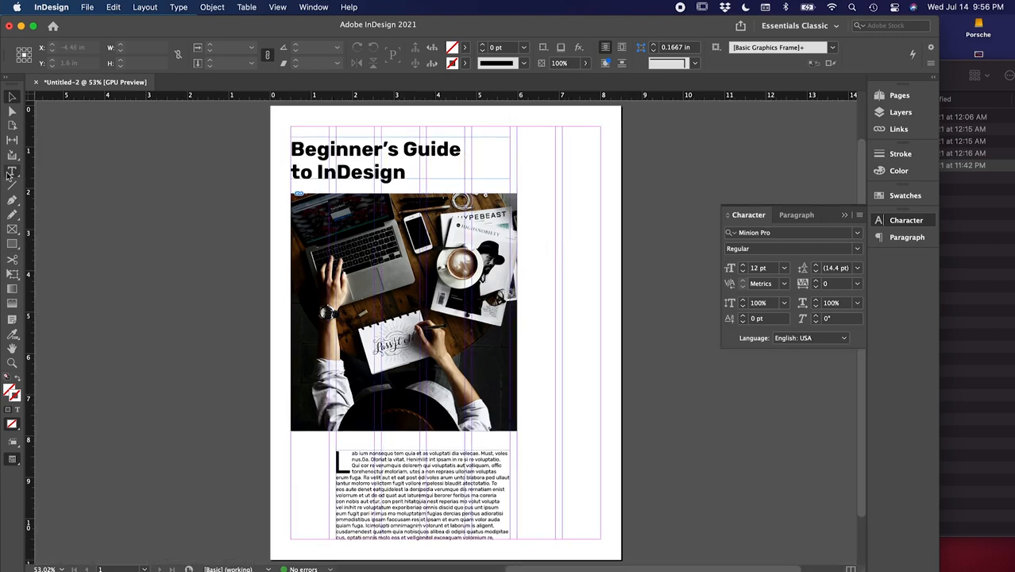
Step: Type BOOKS in a top-right text frame and set it in Rubik Light at 23 pt
{"action": "left_click_drag", "start_coordinate": [524, 141], "coordinate": [596, 185]}
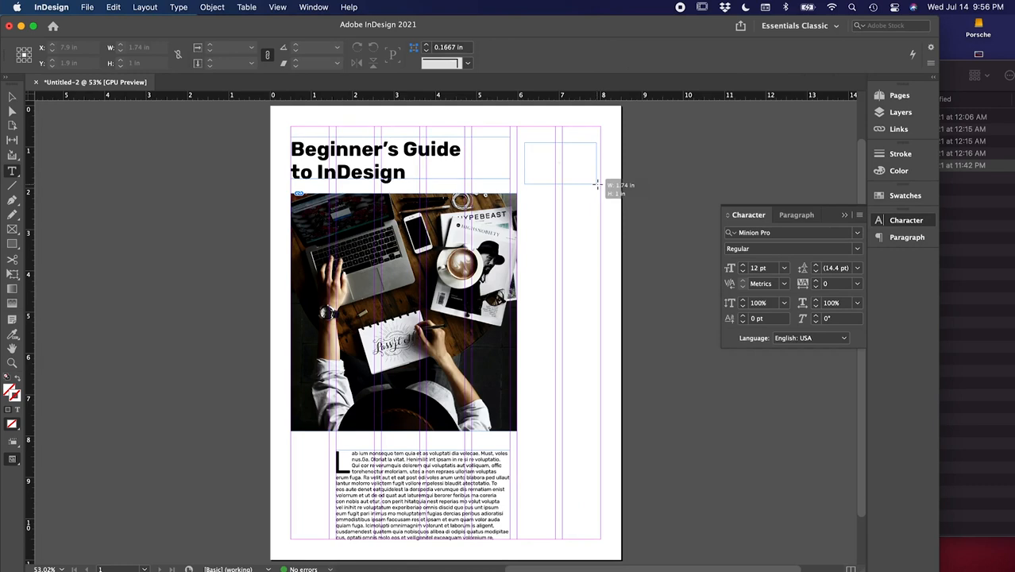
{"action": "type", "text": "BOOKS"}
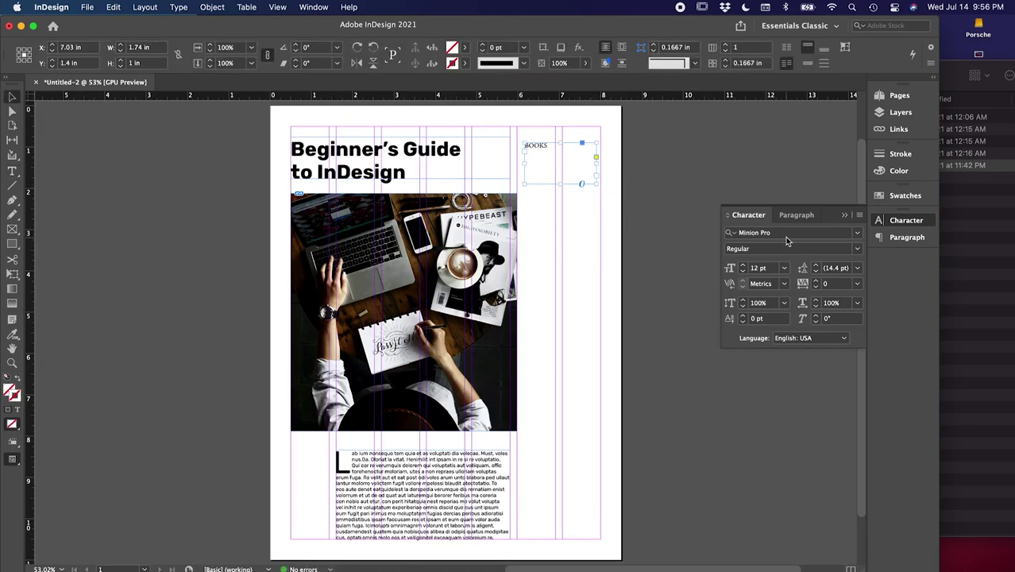
{"action": "type", "text": "Rubi"}
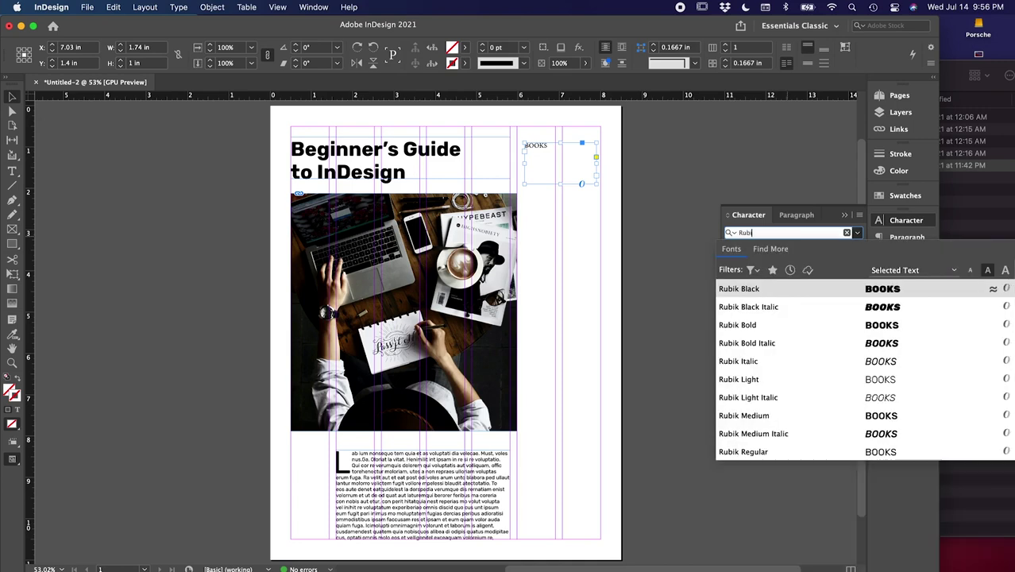
{"action": "mouse_move", "coordinate": [758, 384]}
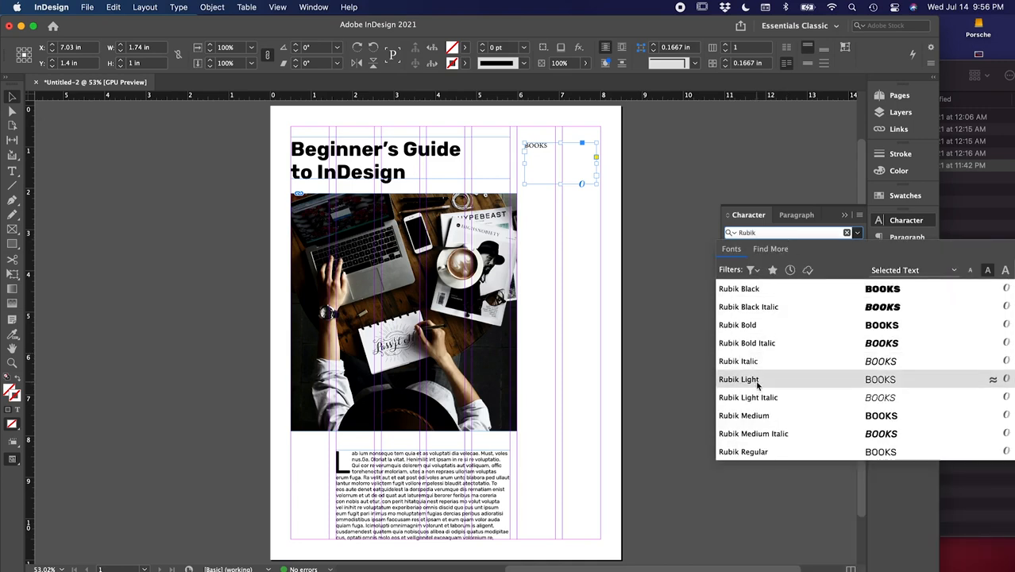
{"action": "left_click", "coordinate": [739, 379]}
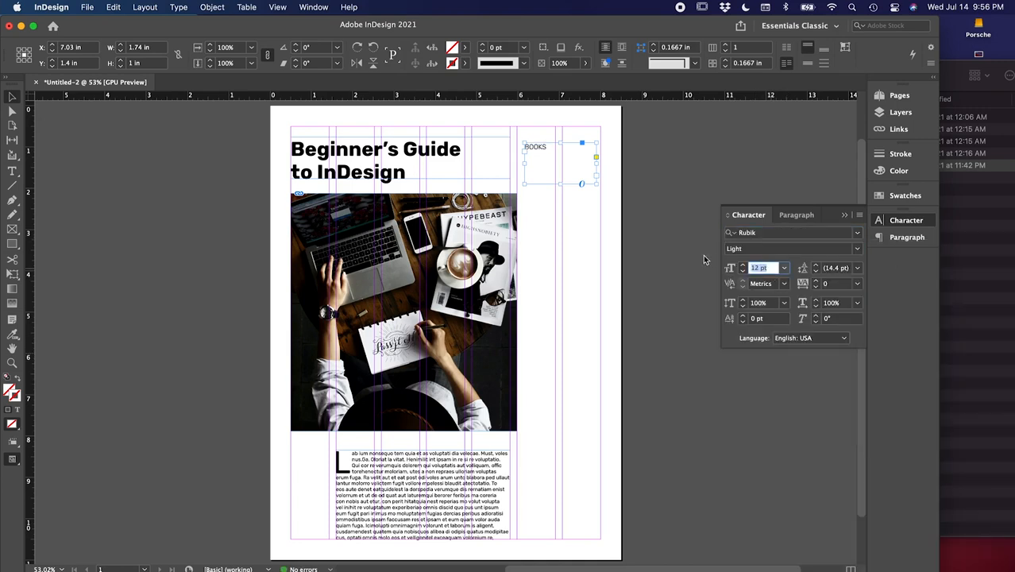
{"action": "type", "text": "23"}
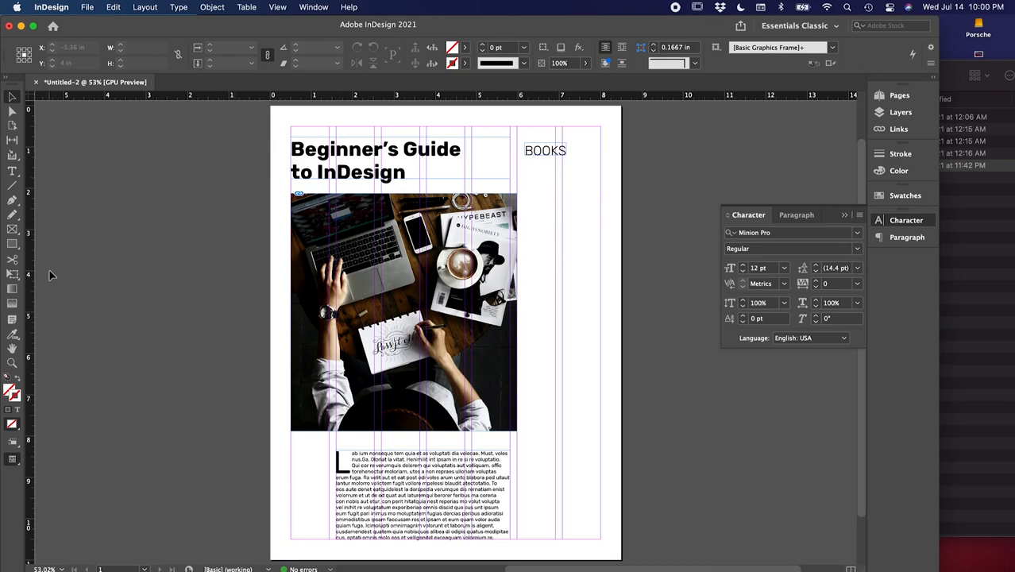
{"action": "mouse_move", "coordinate": [12, 261]}
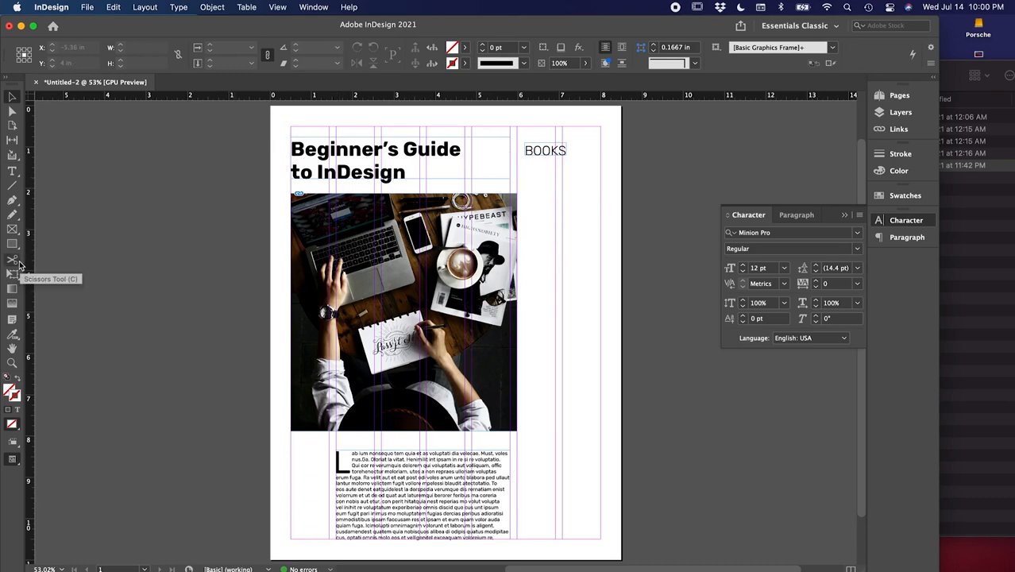
{"action": "mouse_move", "coordinate": [17, 245]}
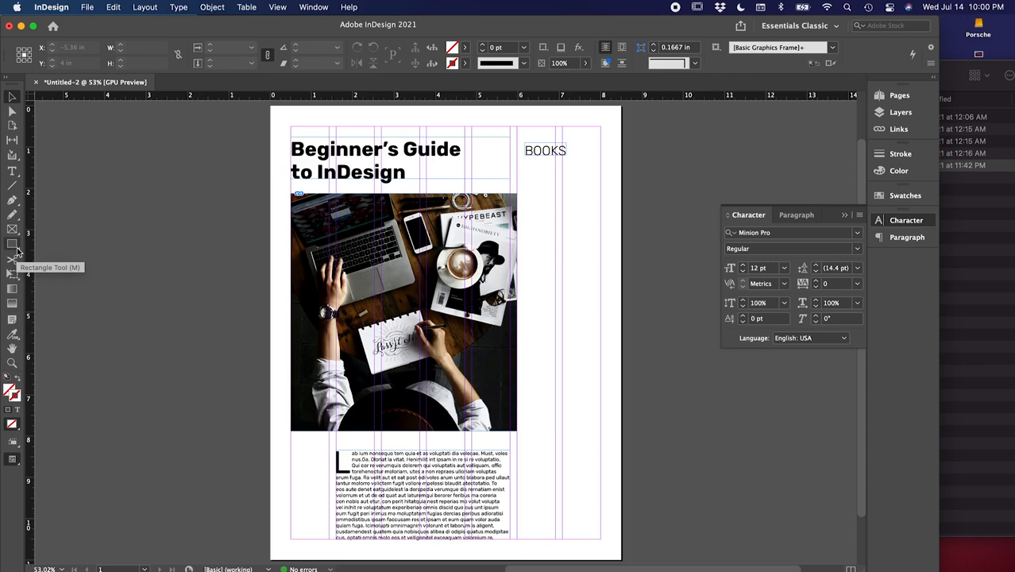
Step: Draw a rectangle frame tightly around the BOOKS label, ready for a colour fill
{"action": "left_click", "coordinate": [12, 244]}
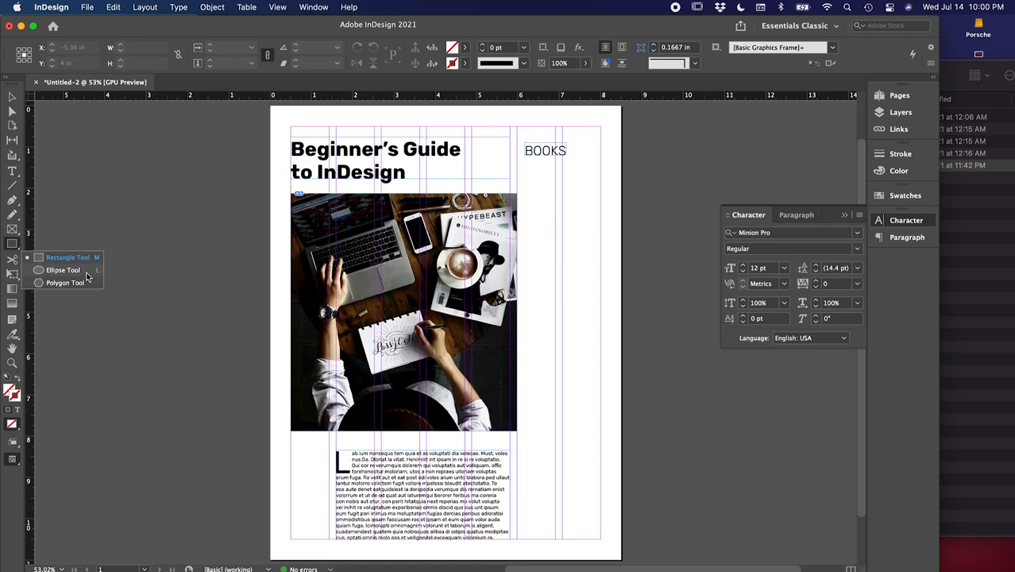
{"action": "mouse_move", "coordinate": [88, 260]}
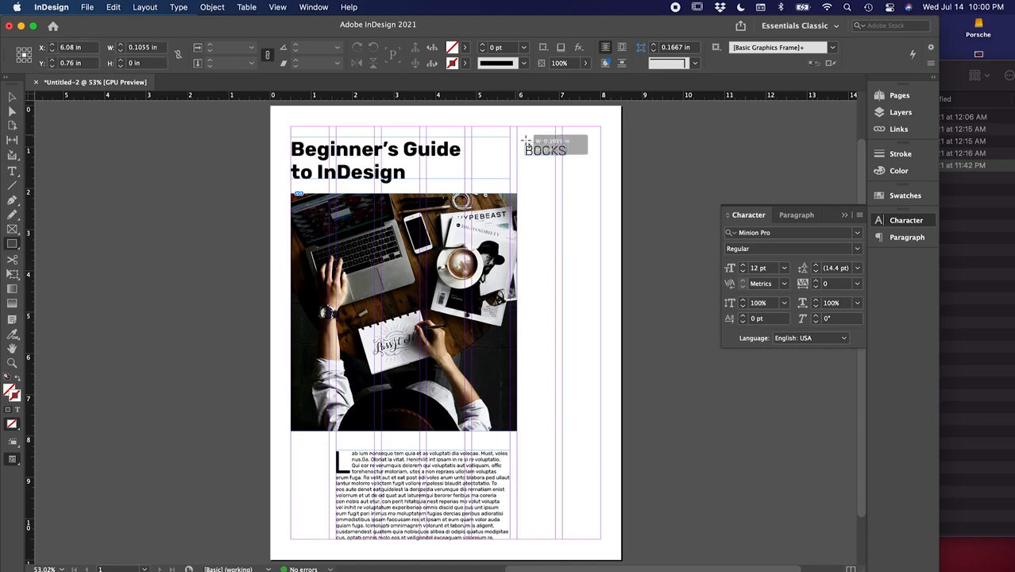
{"action": "left_click_drag", "start_coordinate": [527, 147], "coordinate": [576, 167]}
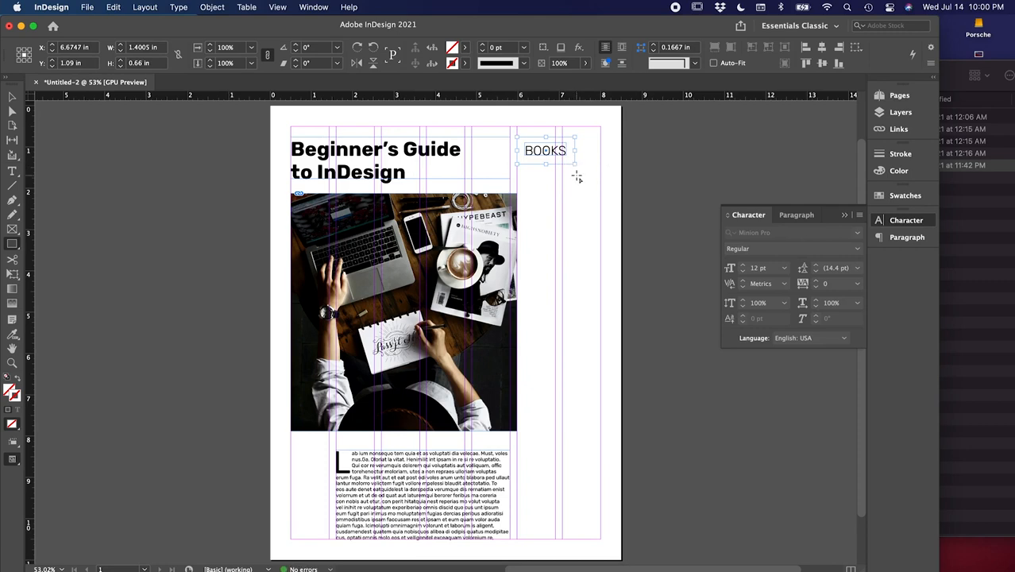
{"action": "left_click", "coordinate": [902, 195]}
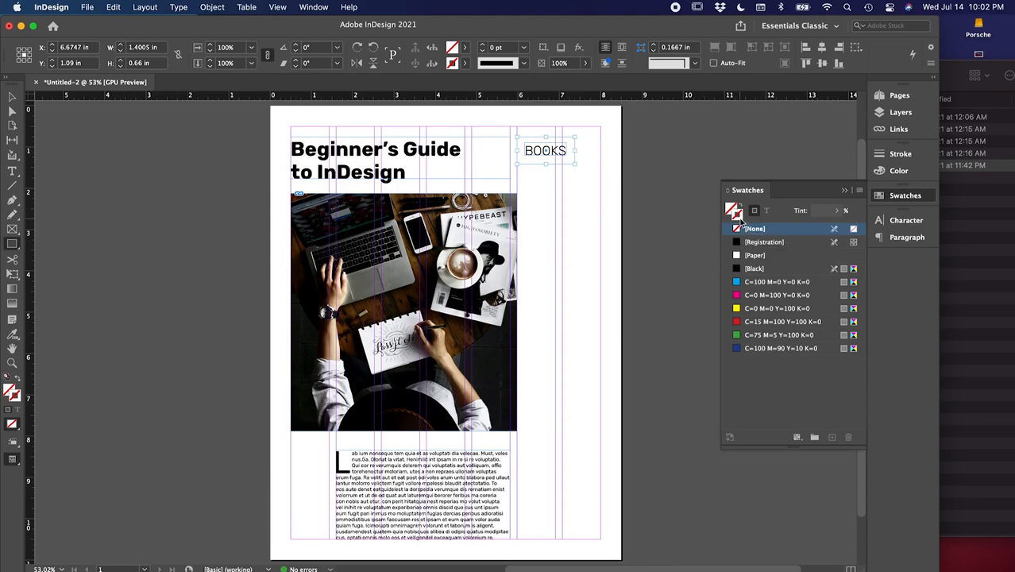
{"action": "mouse_move", "coordinate": [734, 210]}
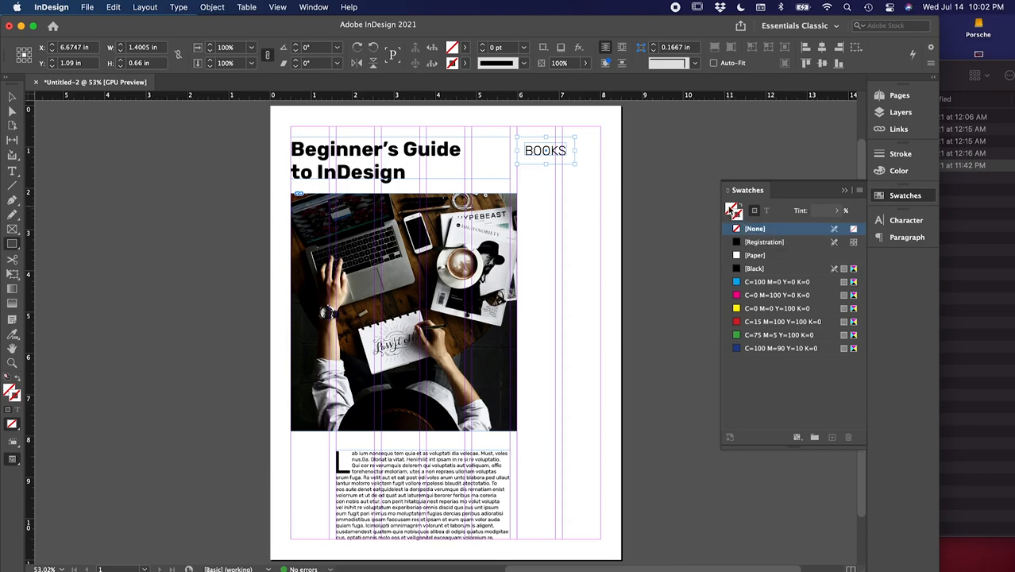
Step: Fill the BOOKS rectangle yellow and send it to the back behind the text
{"action": "left_click", "coordinate": [779, 308]}
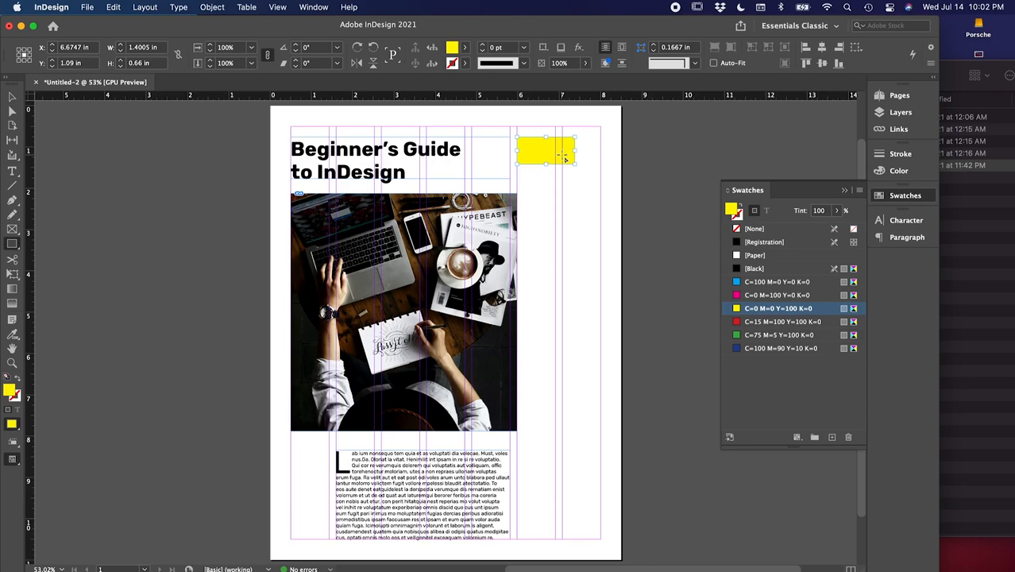
{"action": "left_click", "coordinate": [213, 7]}
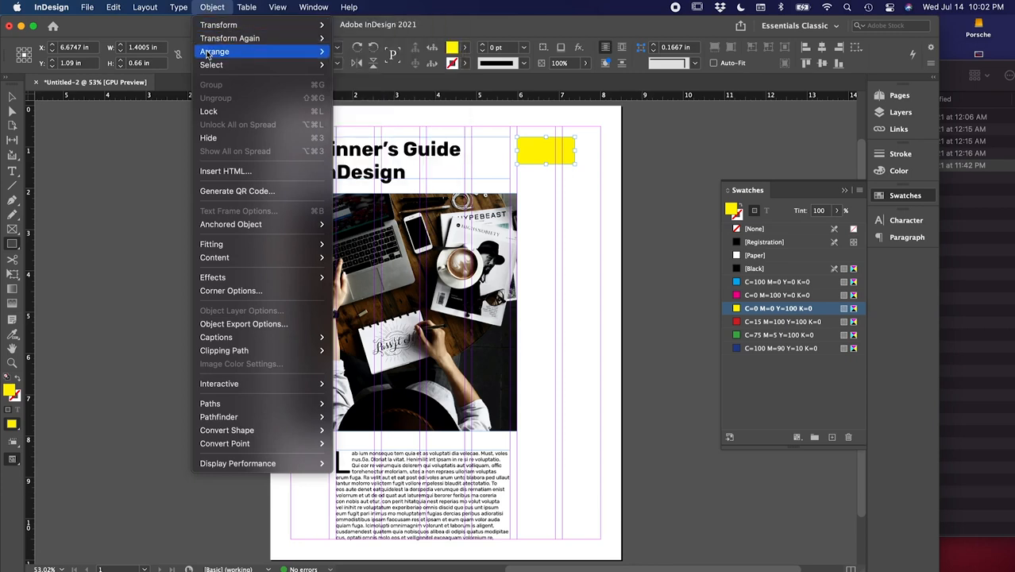
{"action": "left_click", "coordinate": [214, 51]}
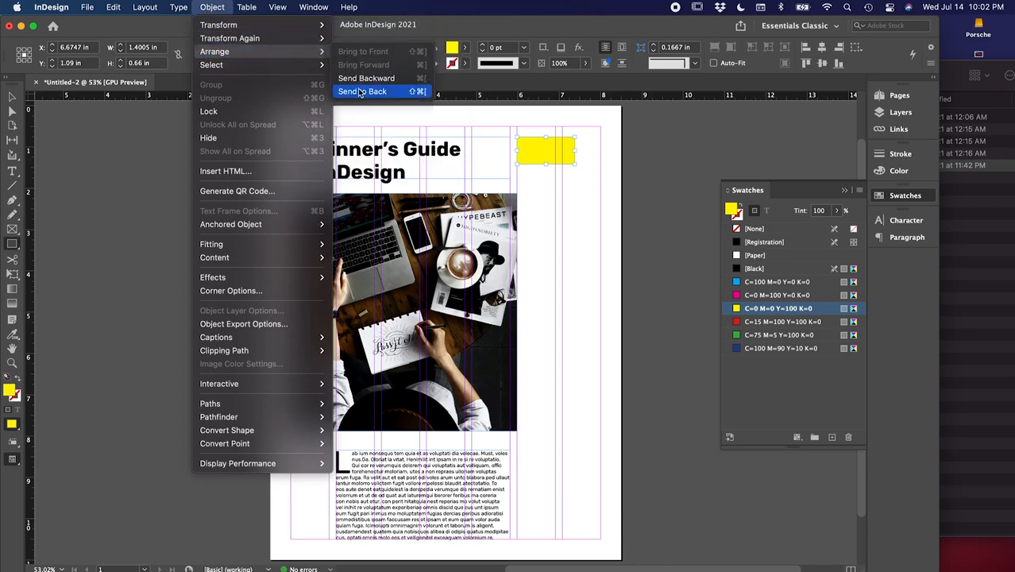
{"action": "left_click", "coordinate": [363, 90]}
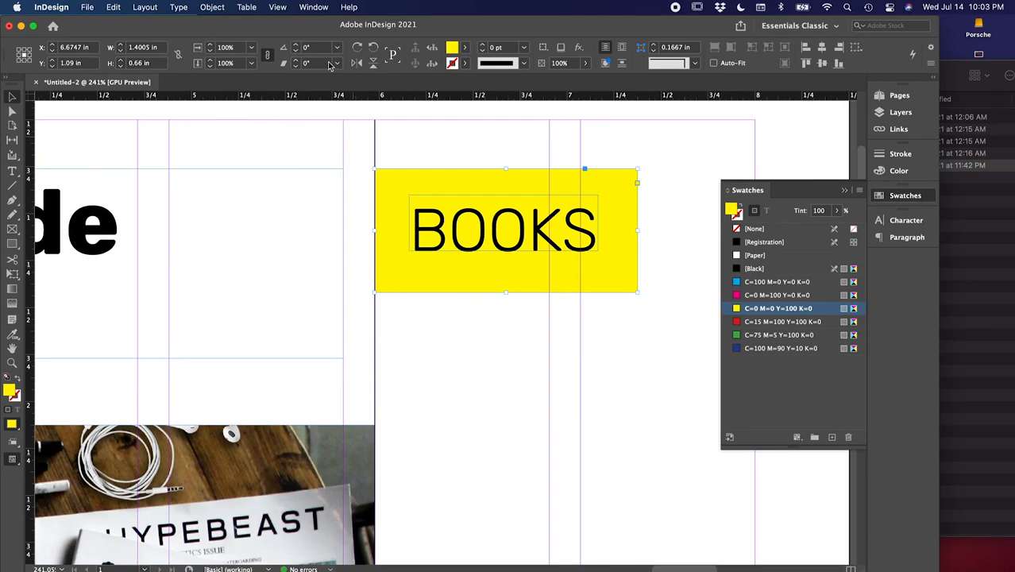
Step: Round all corners of the yellow BOOKS box with a 0.1 in radius
{"action": "left_click", "coordinate": [211, 7]}
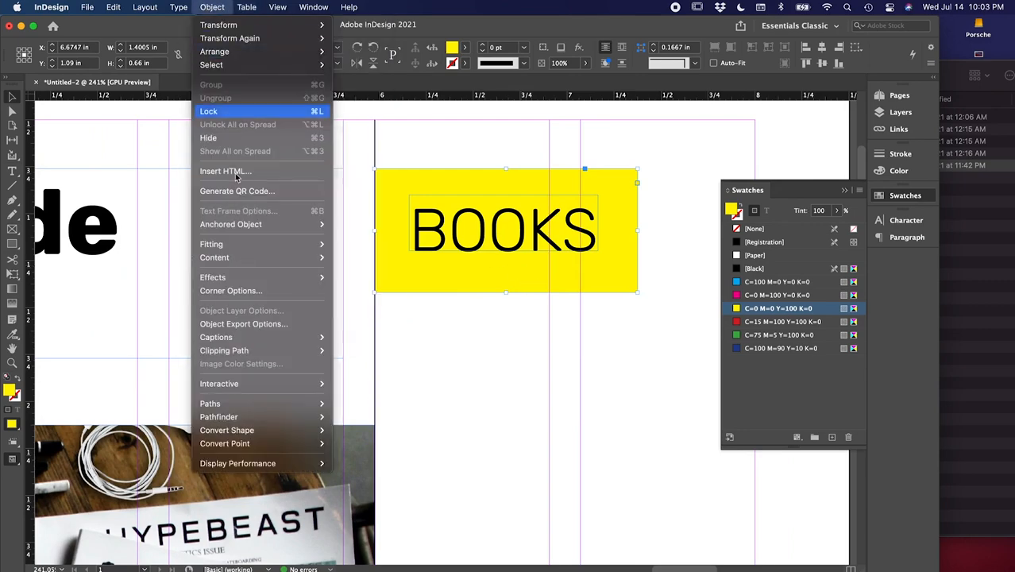
{"action": "left_click", "coordinate": [231, 291]}
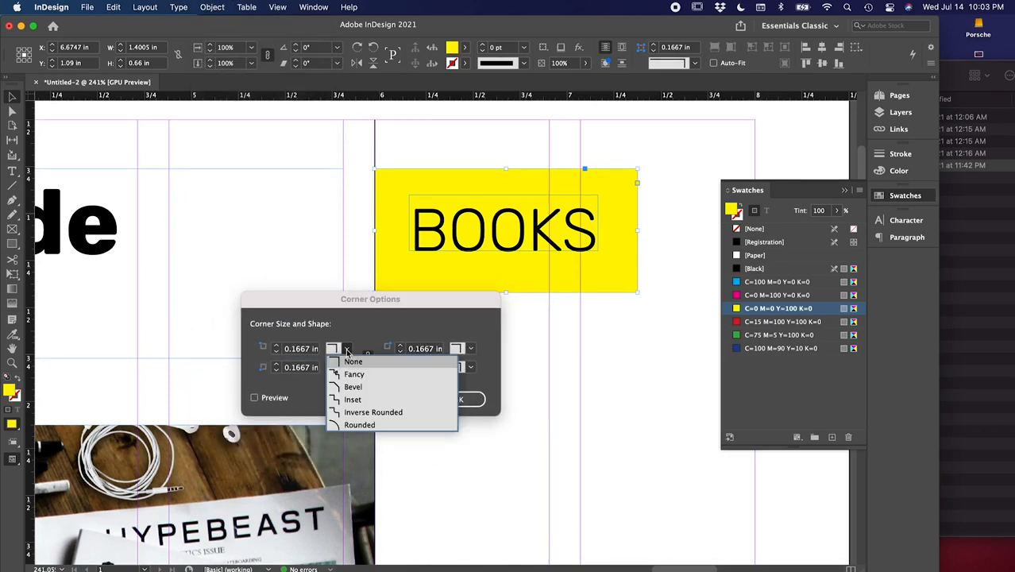
{"action": "mouse_move", "coordinate": [360, 425]}
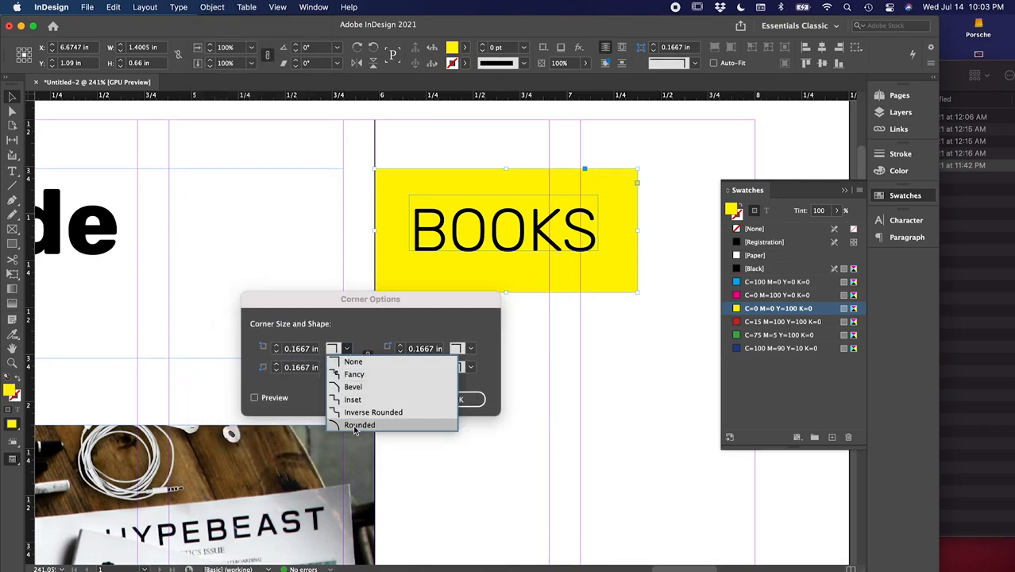
{"action": "mouse_move", "coordinate": [373, 412]}
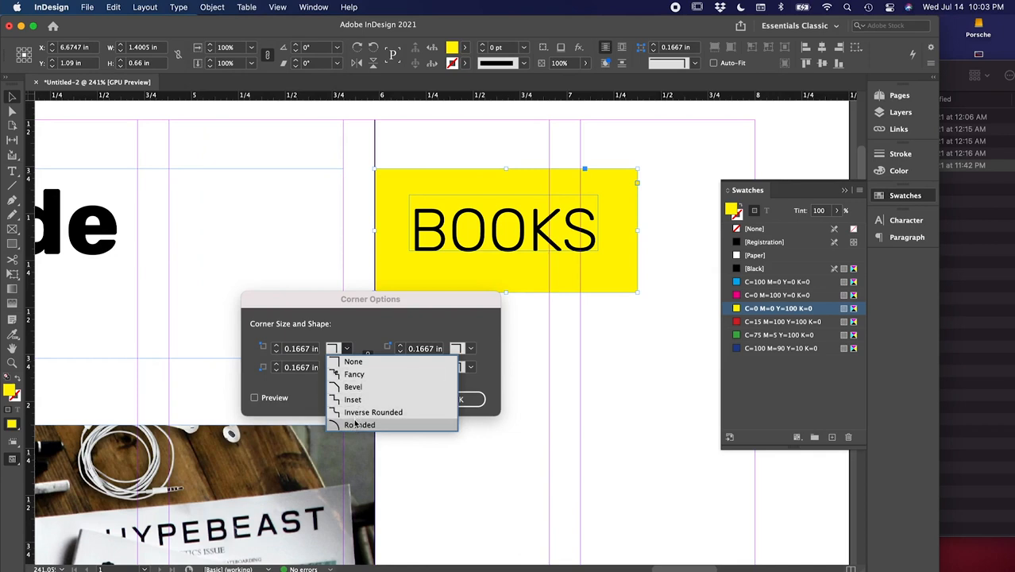
{"action": "left_click", "coordinate": [359, 424]}
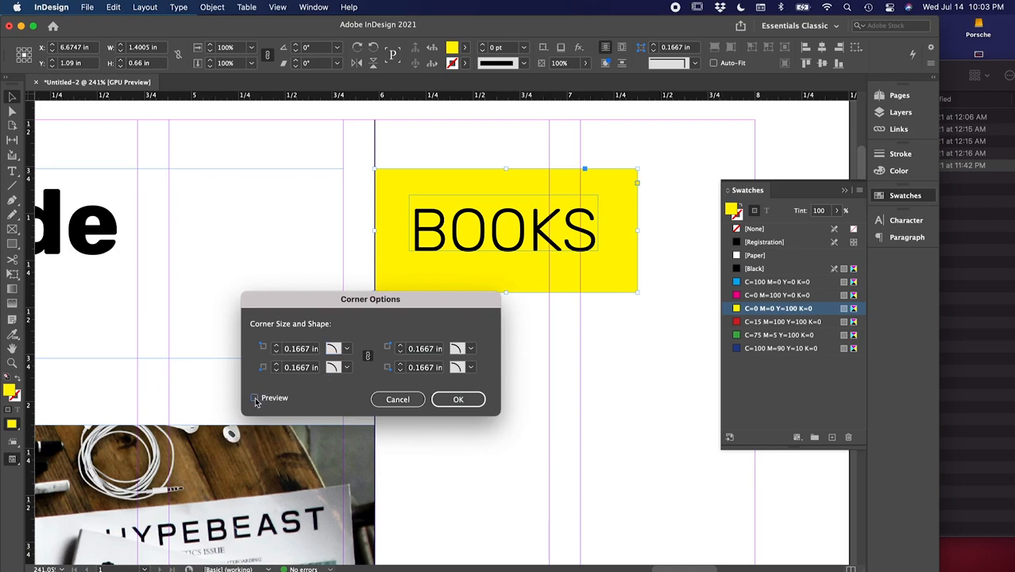
{"action": "left_click", "coordinate": [254, 397]}
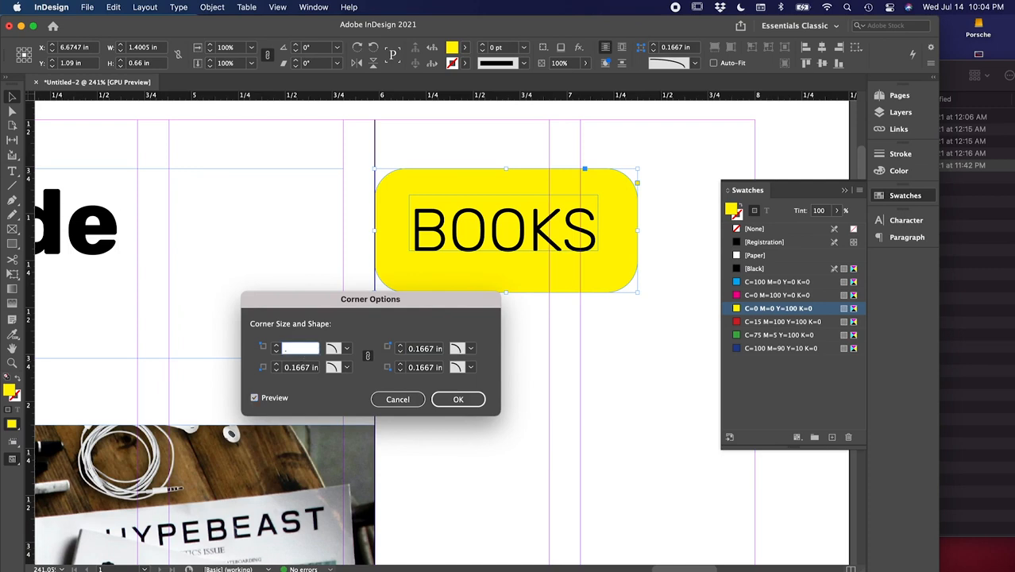
{"action": "type", "text": "0.1 in"}
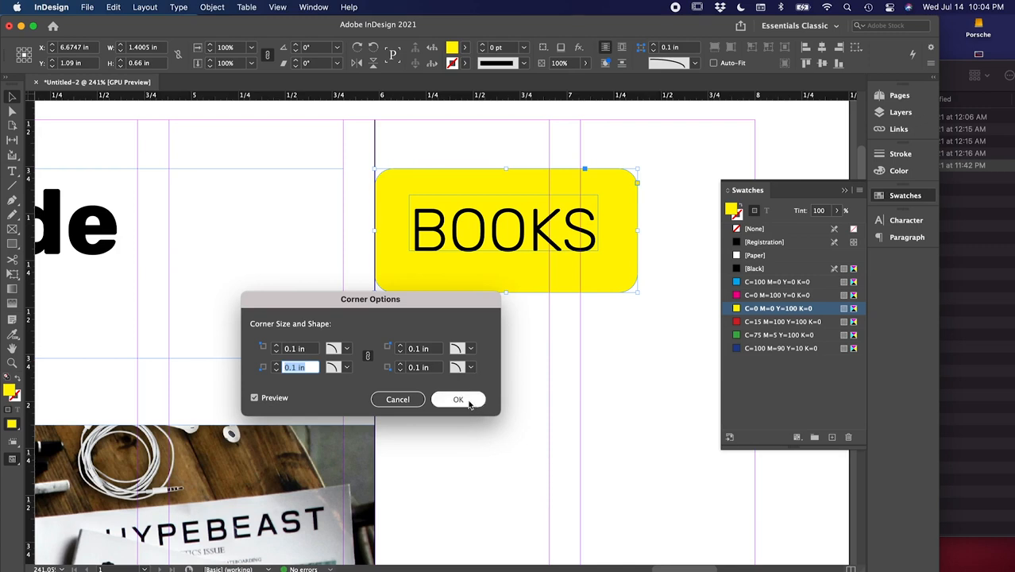
{"action": "left_click", "coordinate": [458, 399]}
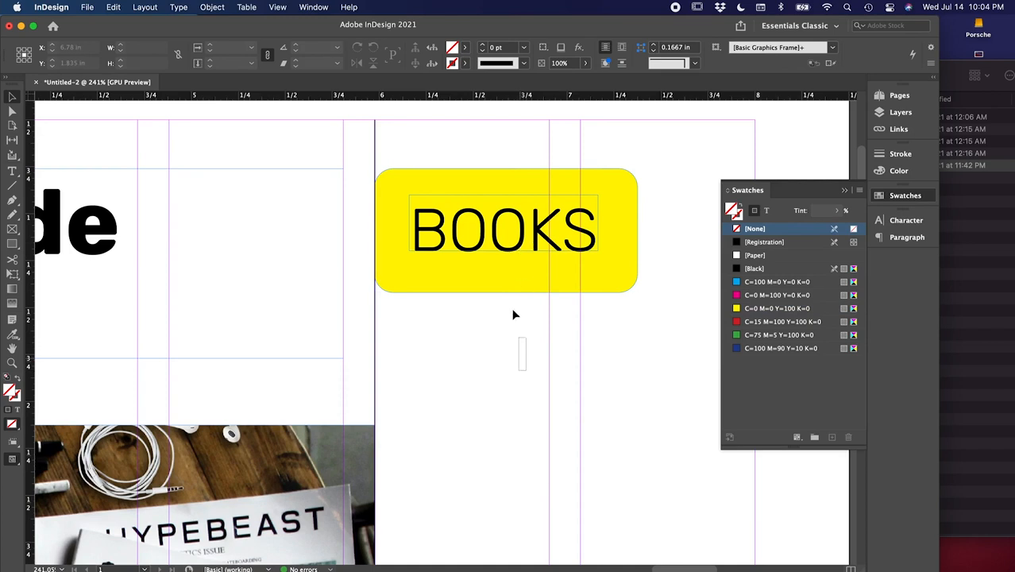
Step: Bring up the Align panel and move the BOOKS text down to centre it in the box
{"action": "left_click", "coordinate": [505, 231]}
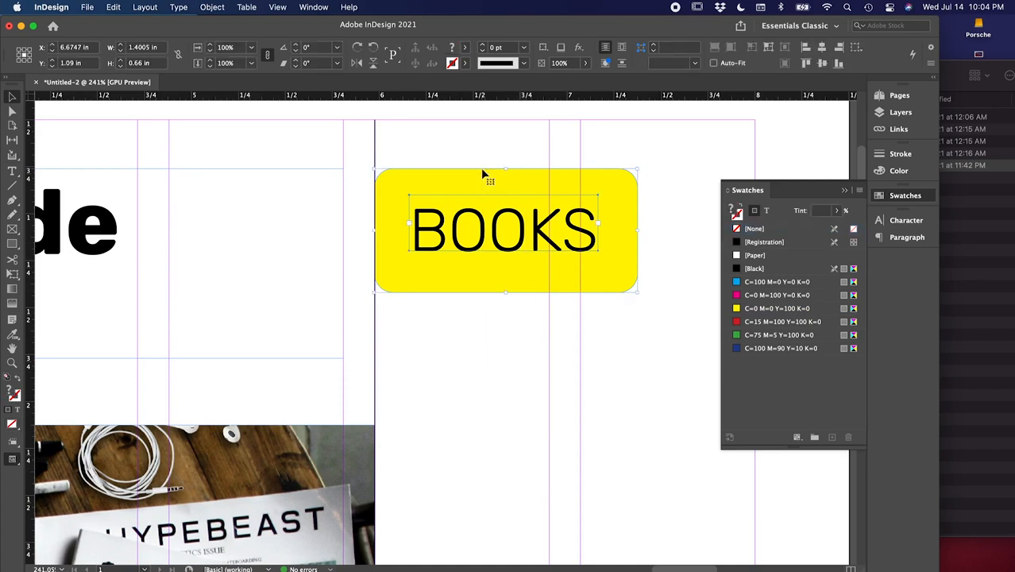
{"action": "left_click", "coordinate": [313, 6]}
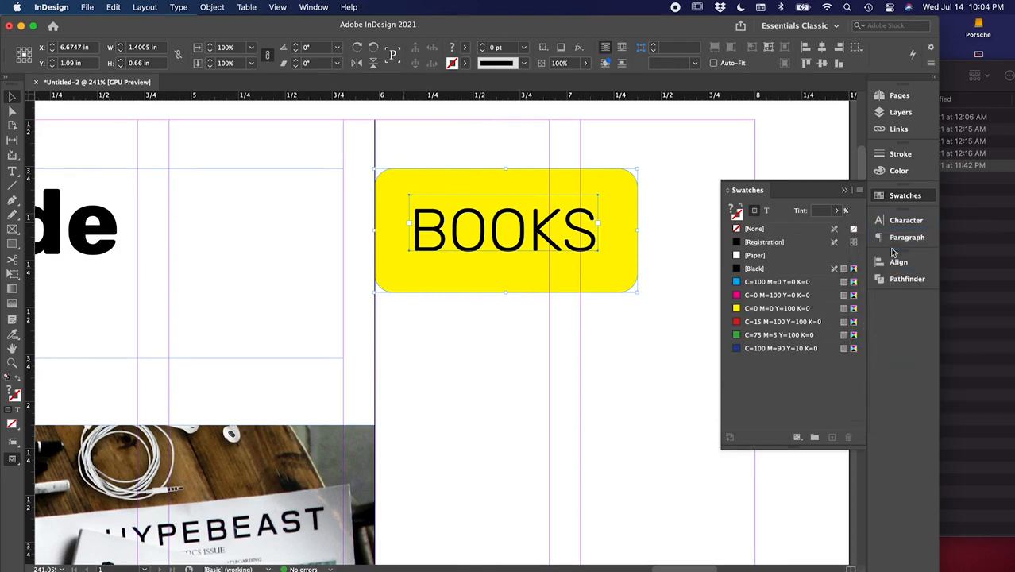
{"action": "left_click", "coordinate": [896, 262]}
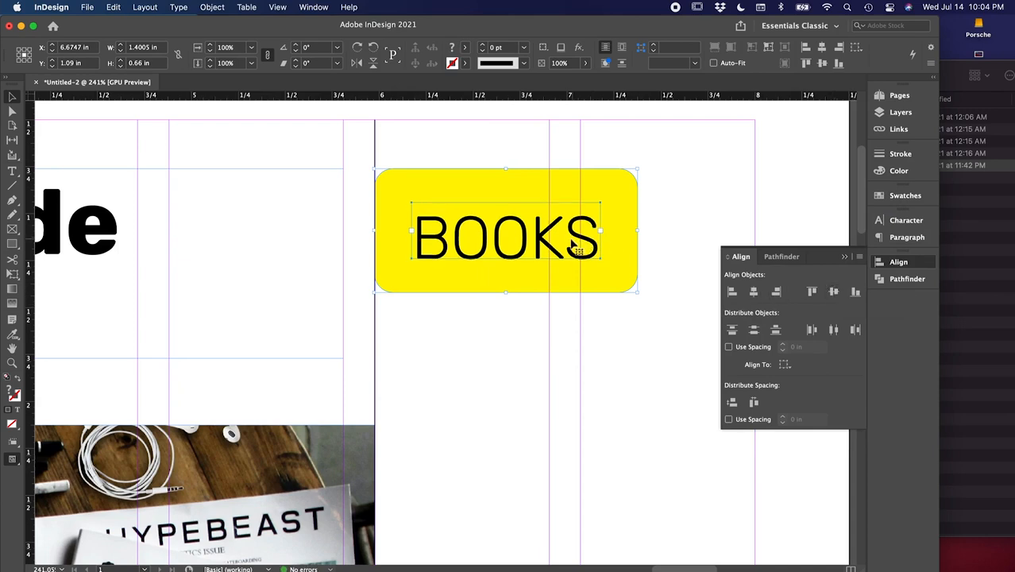
{"action": "mouse_move", "coordinate": [597, 205]}
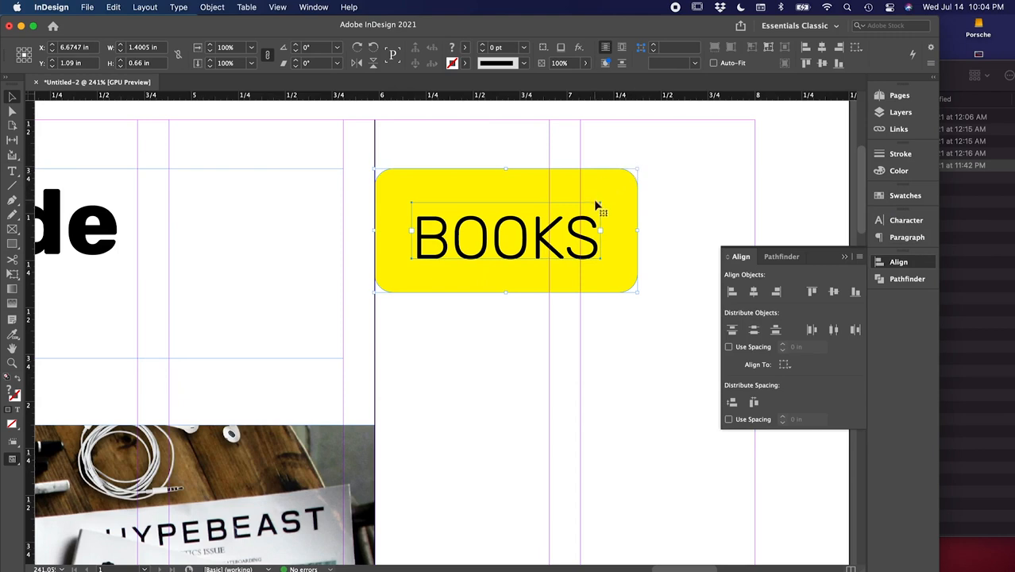
{"action": "mouse_move", "coordinate": [633, 237]}
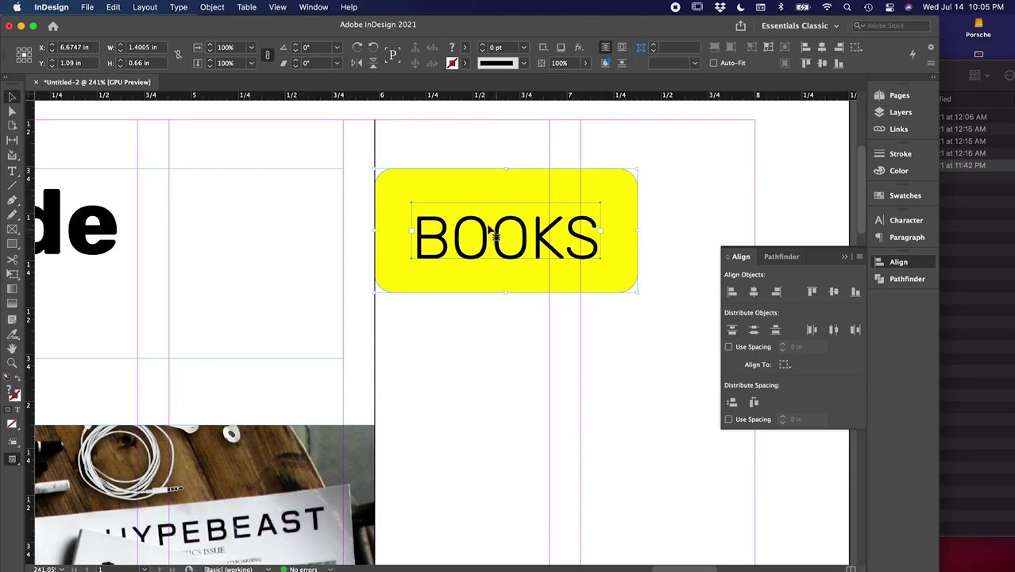
{"action": "left_click", "coordinate": [515, 347]}
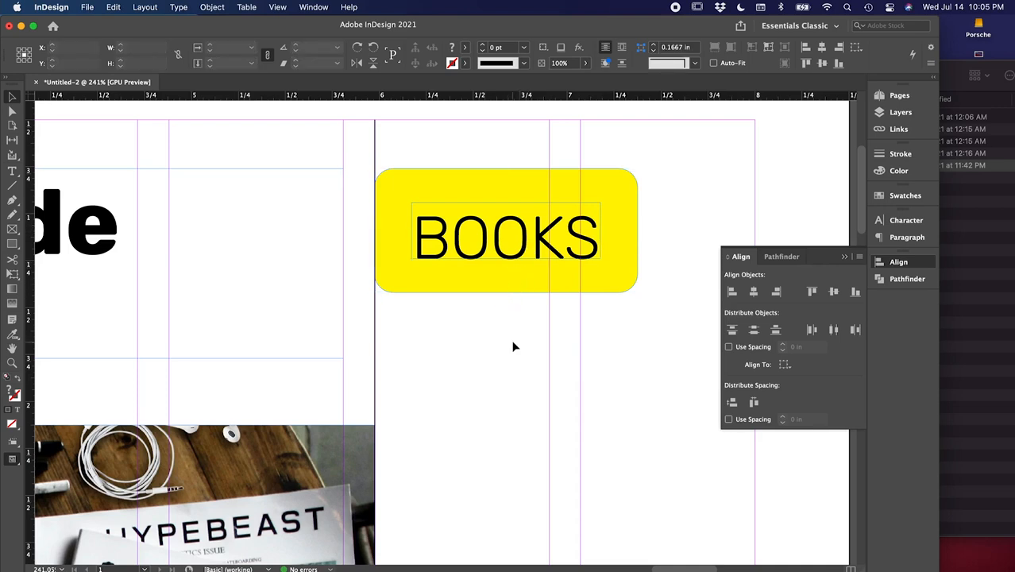
{"action": "left_click", "coordinate": [506, 235]}
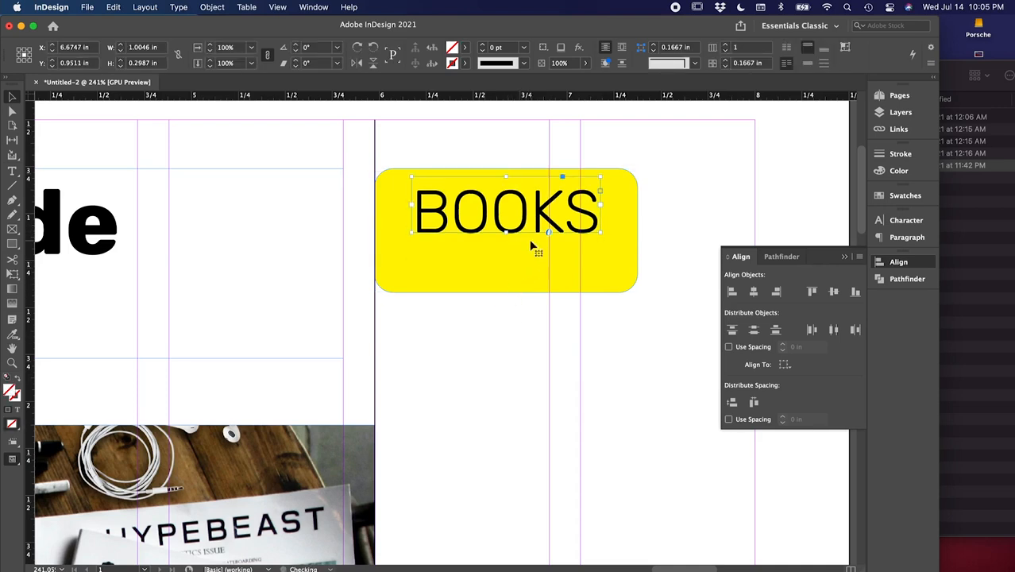
{"action": "left_click_drag", "start_coordinate": [506, 210], "coordinate": [507, 231]}
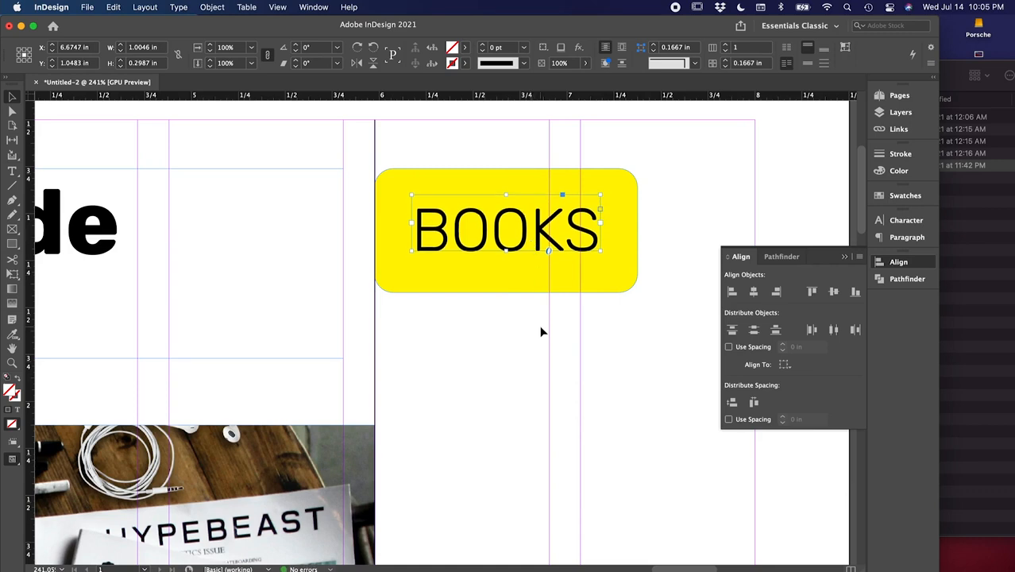
{"action": "mouse_move", "coordinate": [539, 335]}
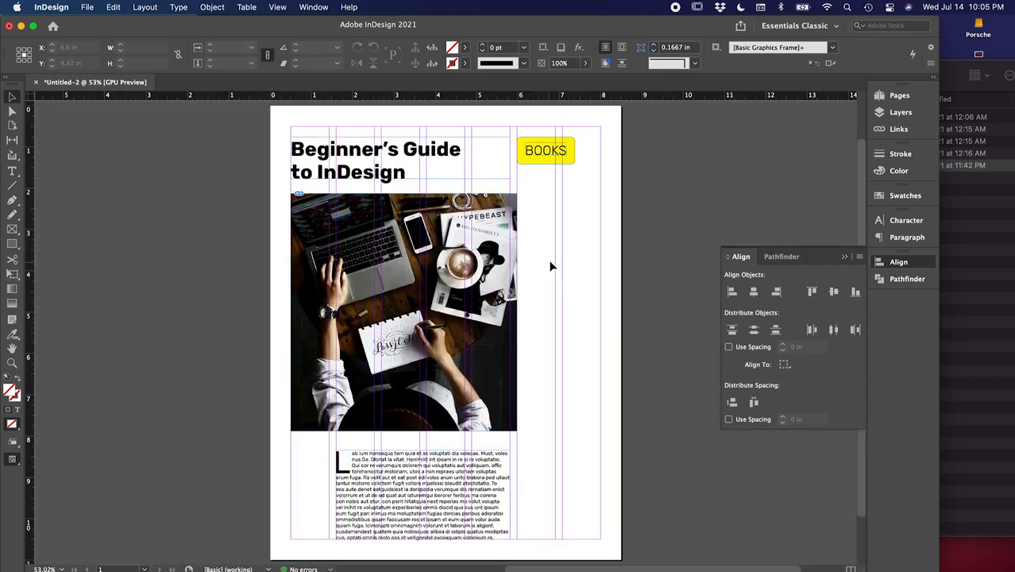
Step: Group the BOOKS text with its yellow box, then draw a new frame beneath it
{"action": "left_click", "coordinate": [545, 150]}
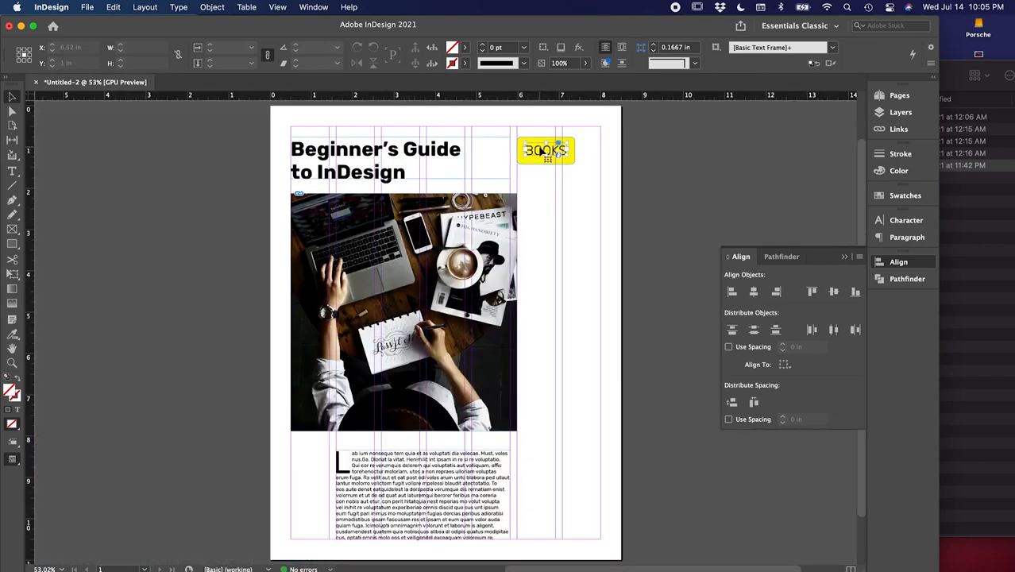
{"action": "left_click_drag", "start_coordinate": [546, 150], "coordinate": [576, 223]}
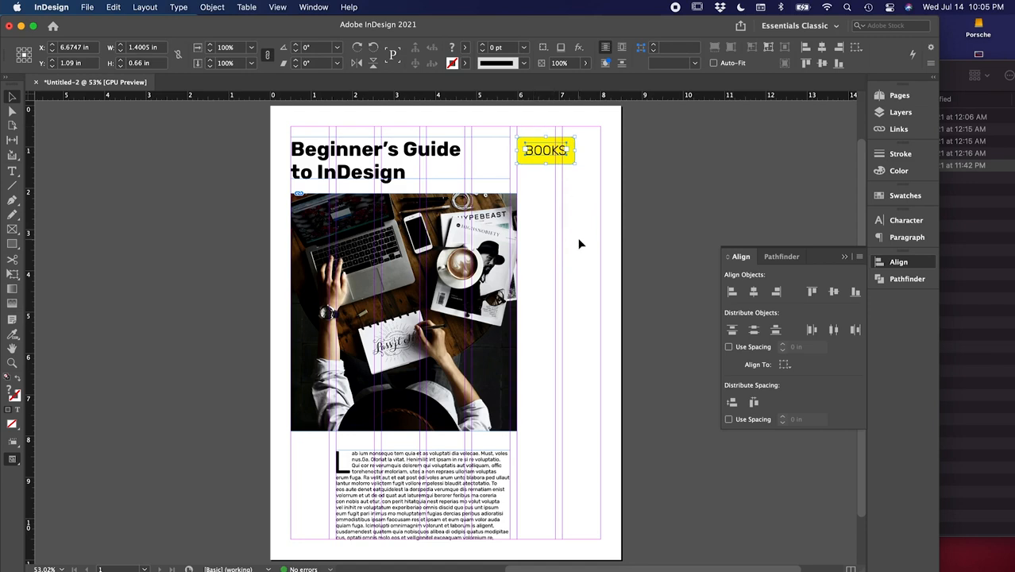
{"action": "key", "text": "cmd+g"}
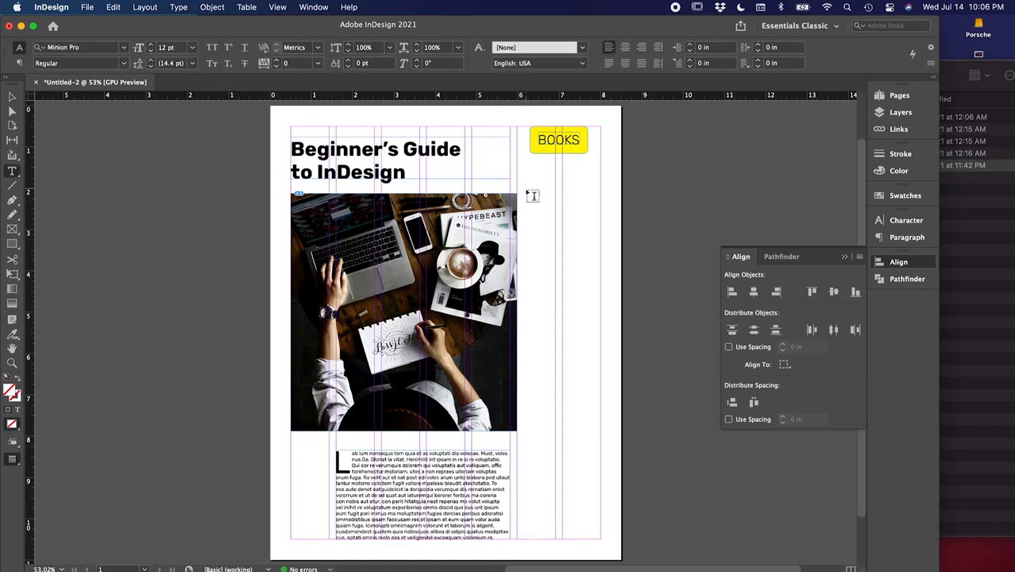
{"action": "left_click_drag", "start_coordinate": [526, 196], "coordinate": [592, 233]}
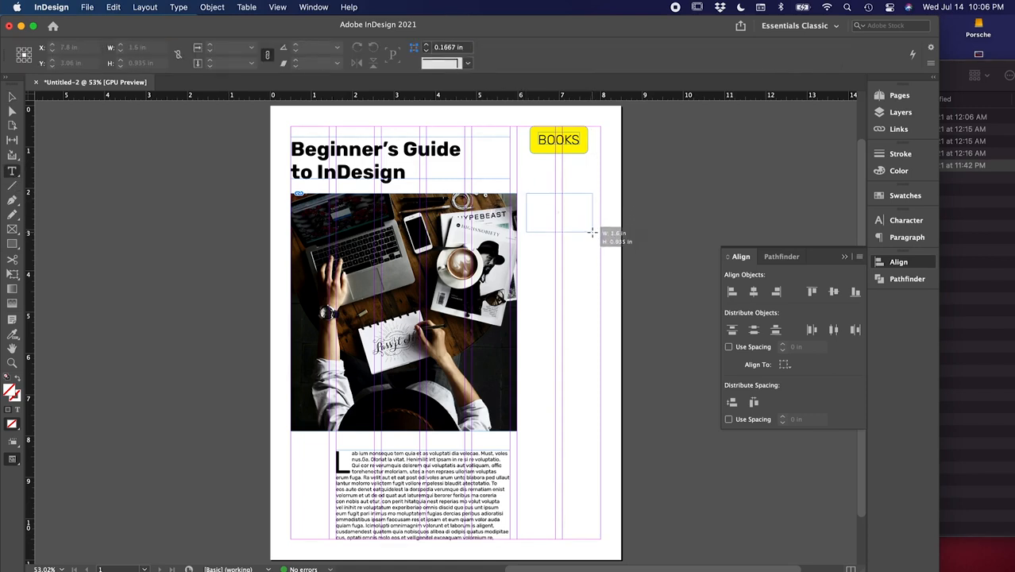
Step: Fill the new frame with placeholder text set in Rubik Medium at 8 pt
{"action": "left_click", "coordinate": [178, 7]}
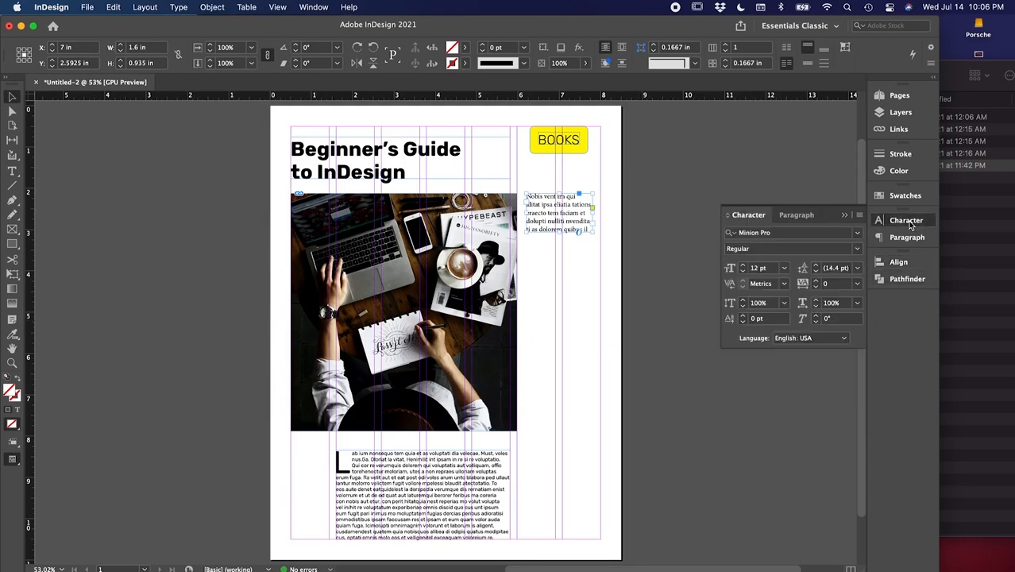
{"action": "type", "text": "Rubik"}
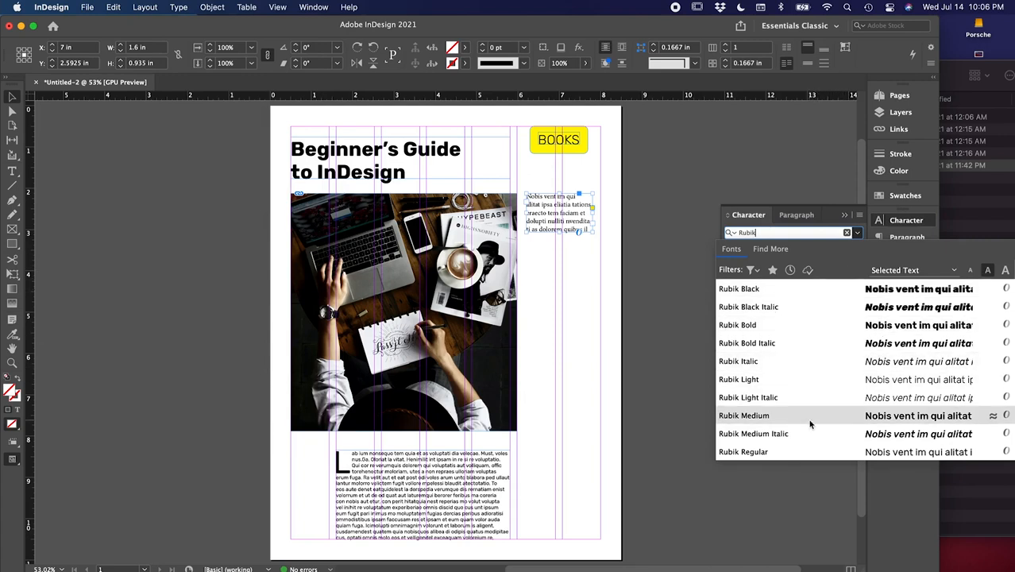
{"action": "left_click", "coordinate": [744, 416]}
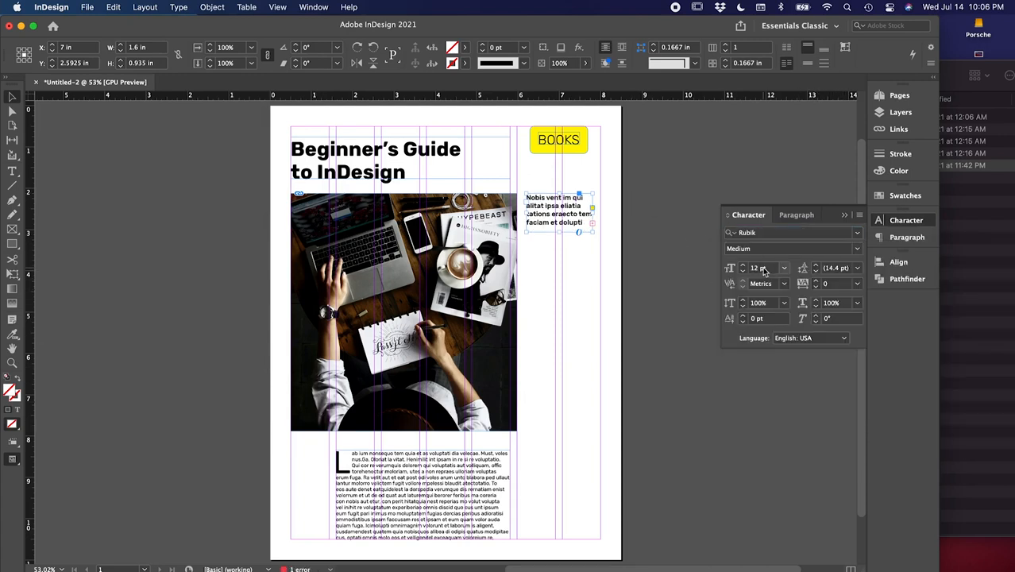
{"action": "left_click", "coordinate": [758, 268]}
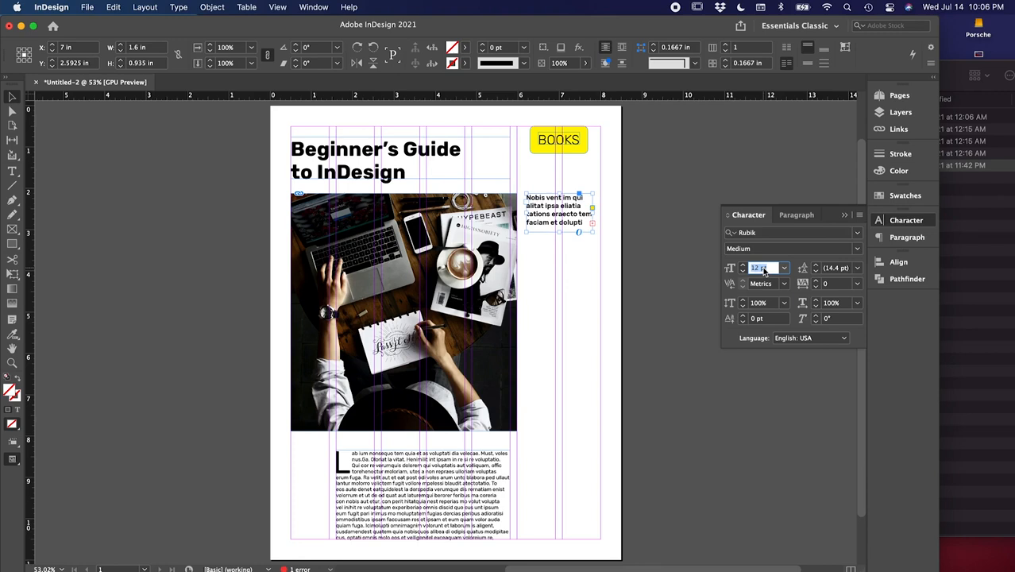
{"action": "type", "text": "8 pt"}
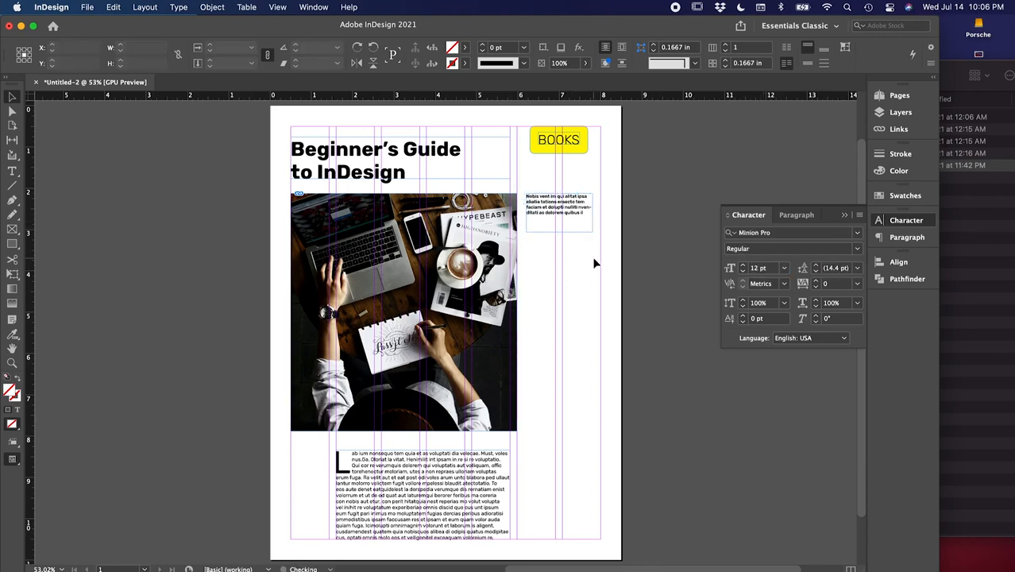
Step: Centre-align the placeholder caption text within its frame
{"action": "left_click", "coordinate": [556, 205]}
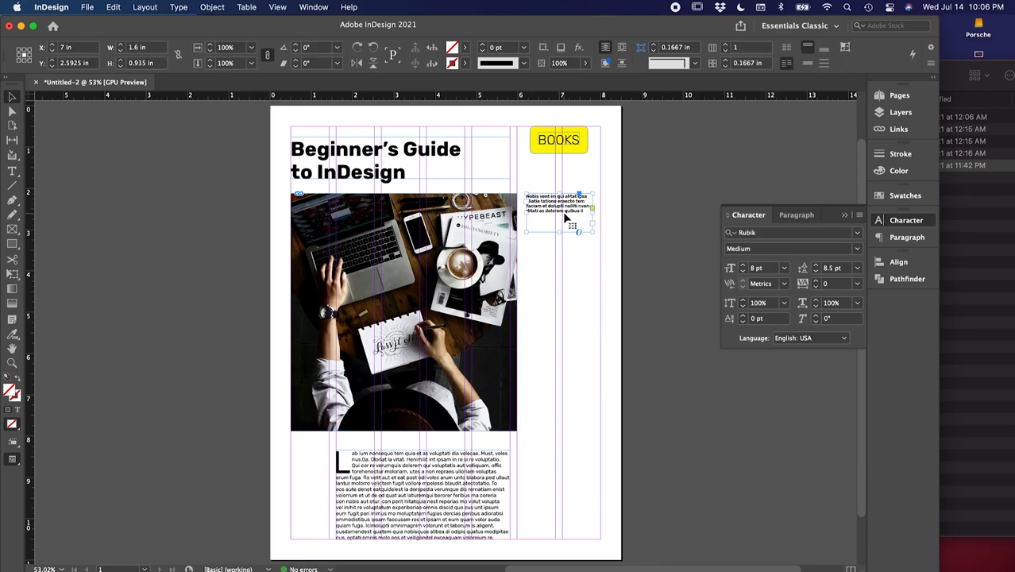
{"action": "left_click", "coordinate": [178, 7]}
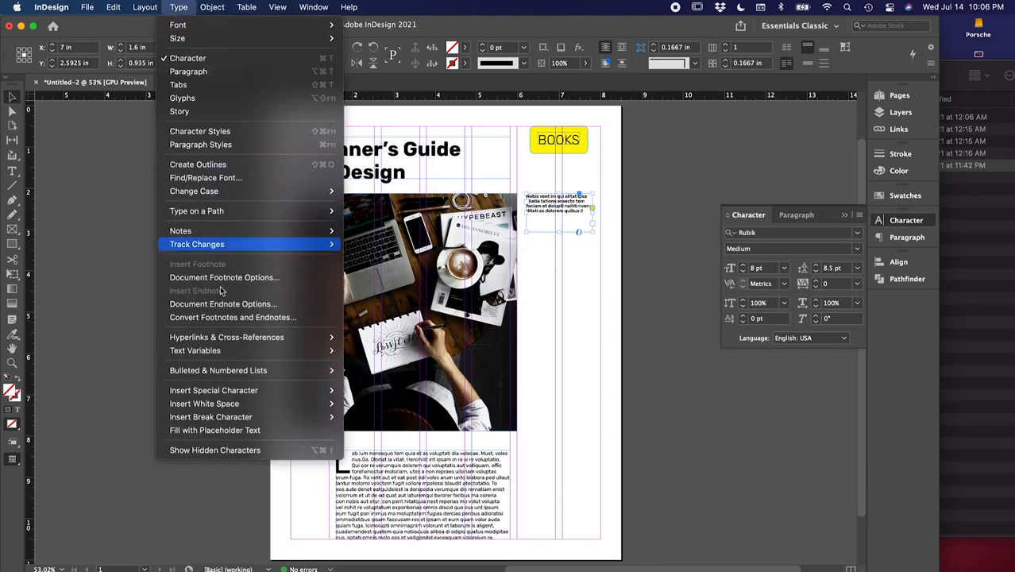
{"action": "left_click", "coordinate": [553, 292]}
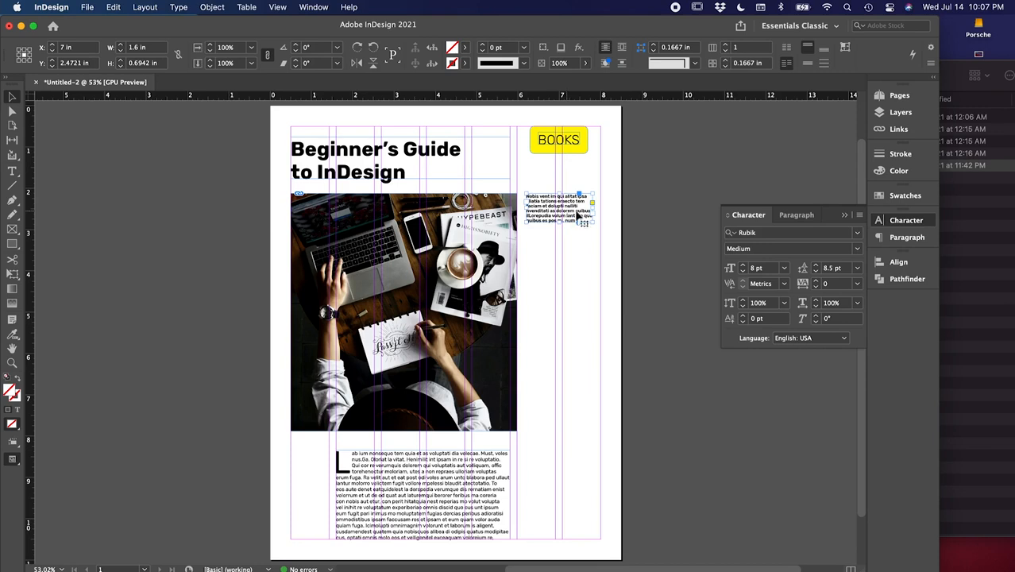
{"action": "left_click", "coordinate": [797, 215]}
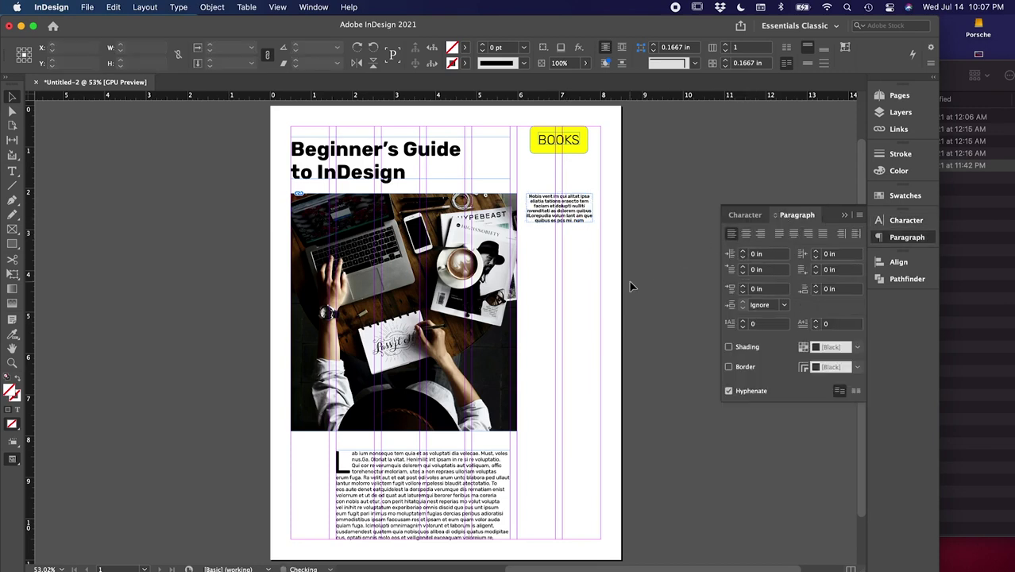
{"action": "left_click", "coordinate": [560, 209]}
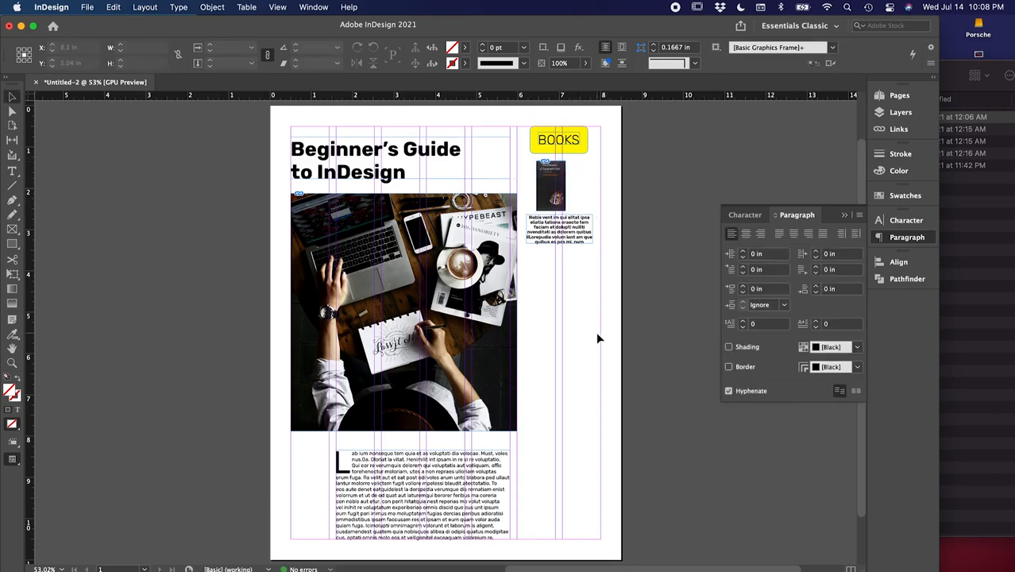
Step: Duplicate the cover-and-caption pair into four evenly distributed copies down the right column
{"action": "left_click", "coordinate": [552, 187]}
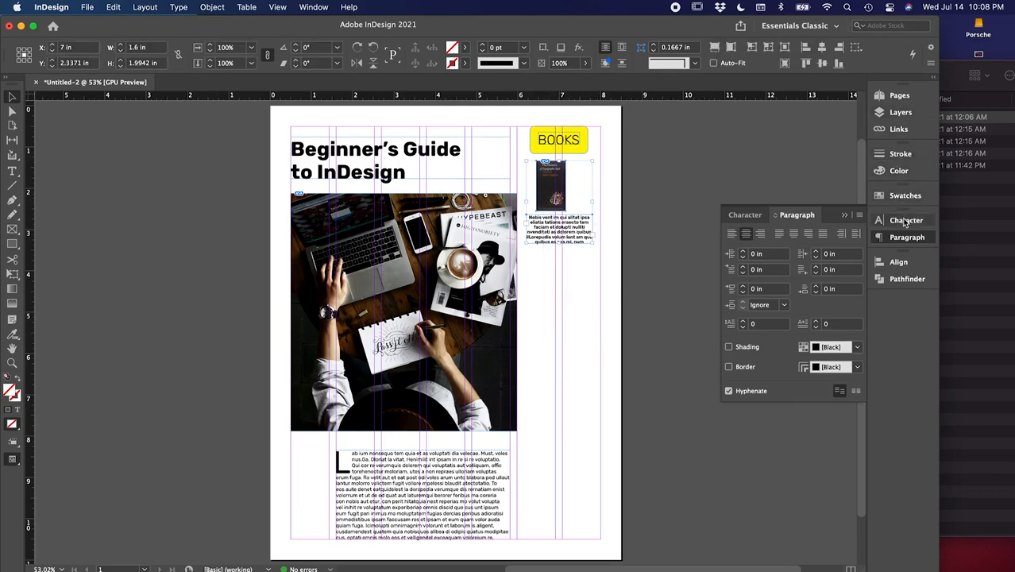
{"action": "left_click", "coordinate": [895, 261]}
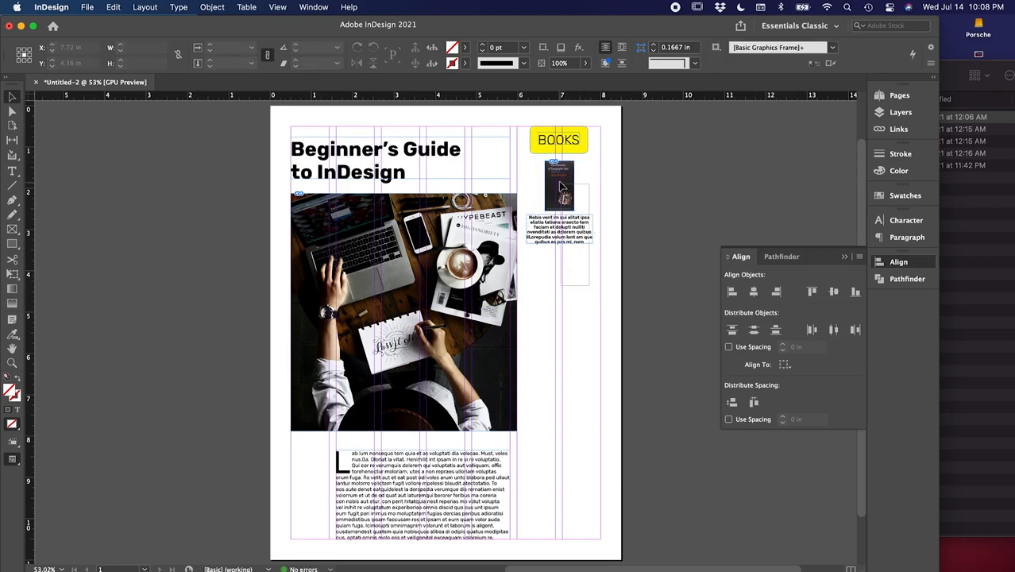
{"action": "left_click", "coordinate": [558, 191]}
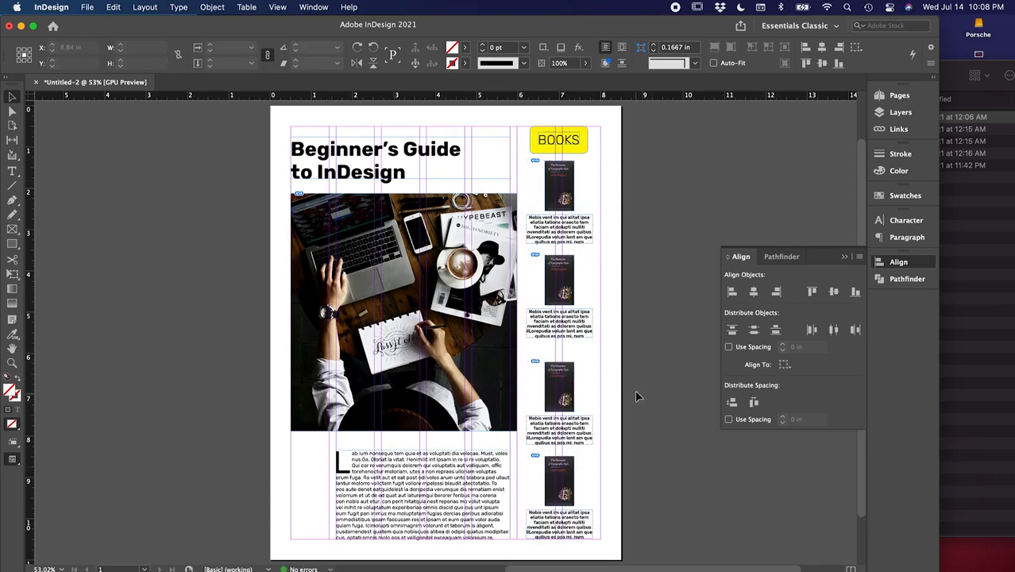
{"action": "left_click", "coordinate": [558, 187]}
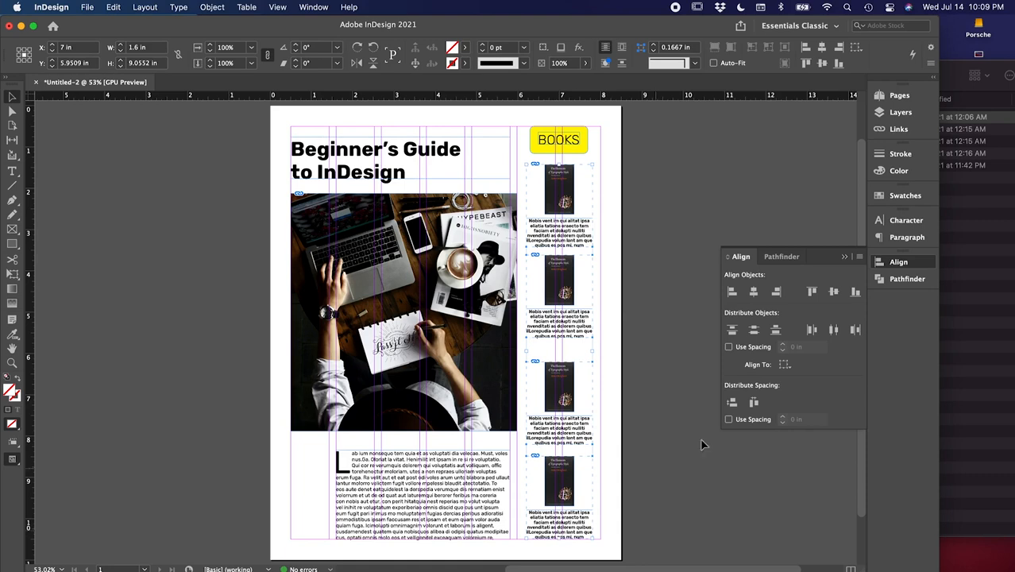
{"action": "mouse_move", "coordinate": [739, 395]}
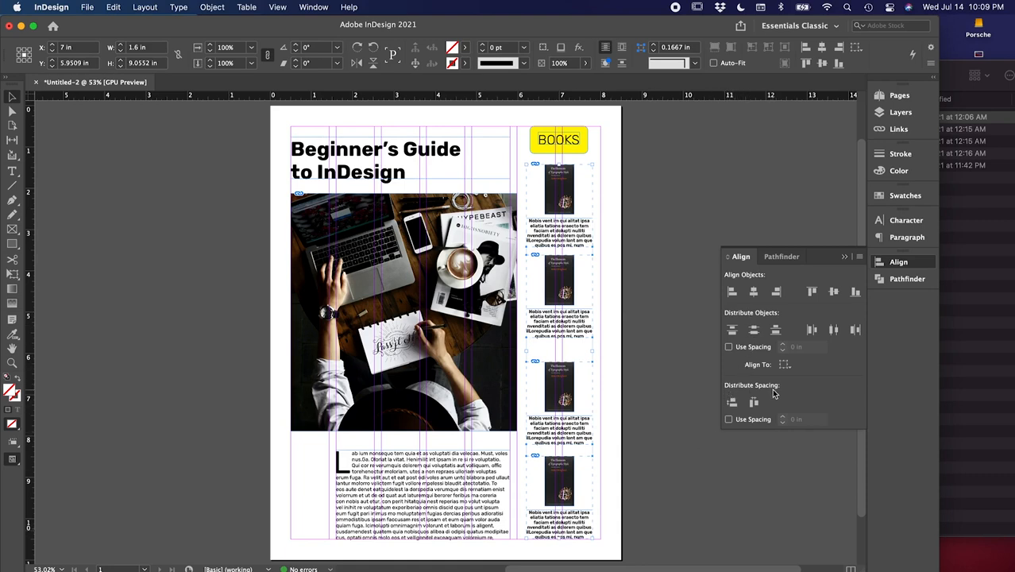
{"action": "mouse_move", "coordinate": [730, 402]}
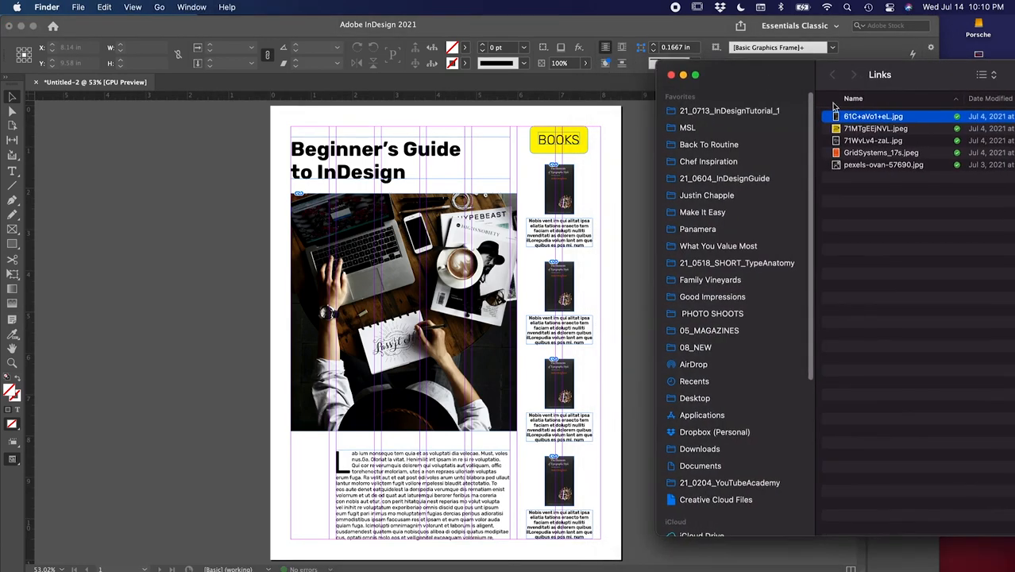
Step: Place three different Links cover images into the top, second and third cover frames
{"action": "left_click", "coordinate": [883, 128]}
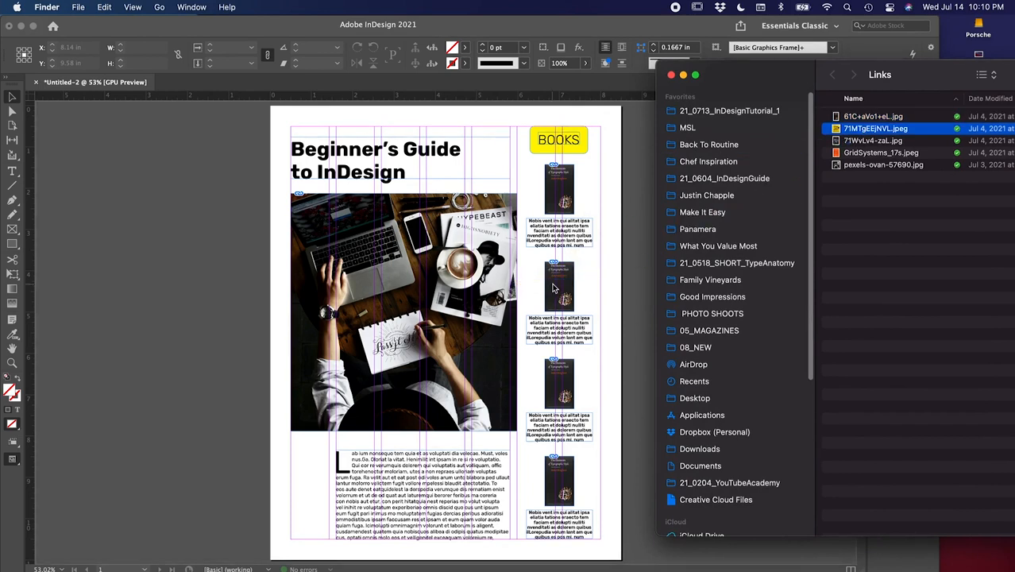
{"action": "left_click", "coordinate": [874, 140]}
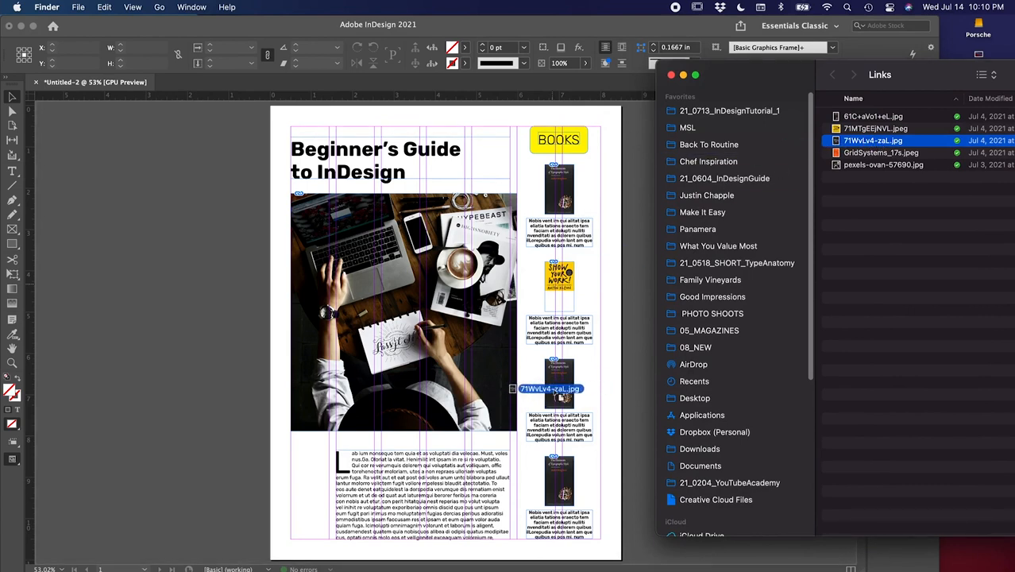
{"action": "left_click", "coordinate": [881, 152]}
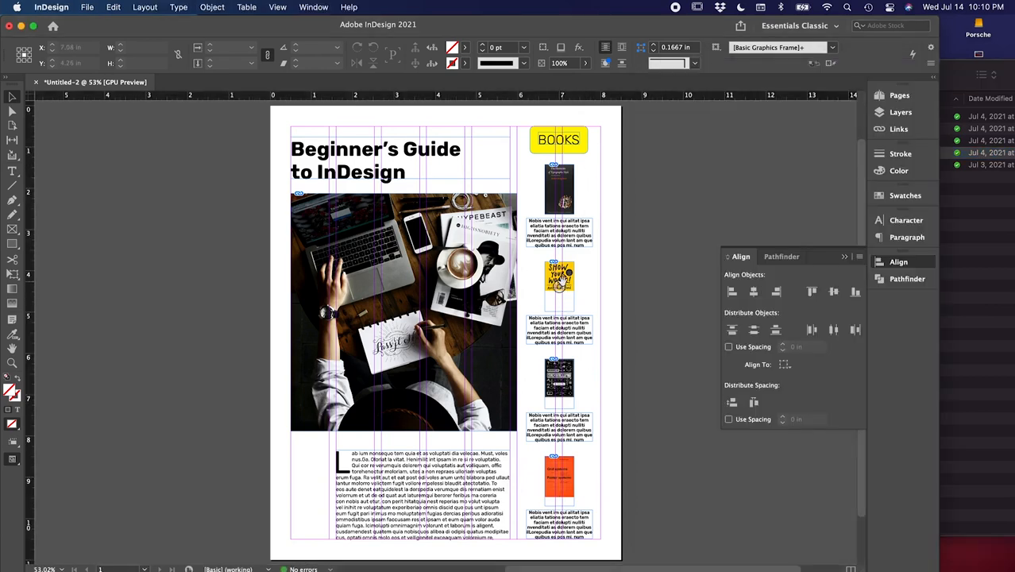
{"action": "left_click", "coordinate": [559, 282]}
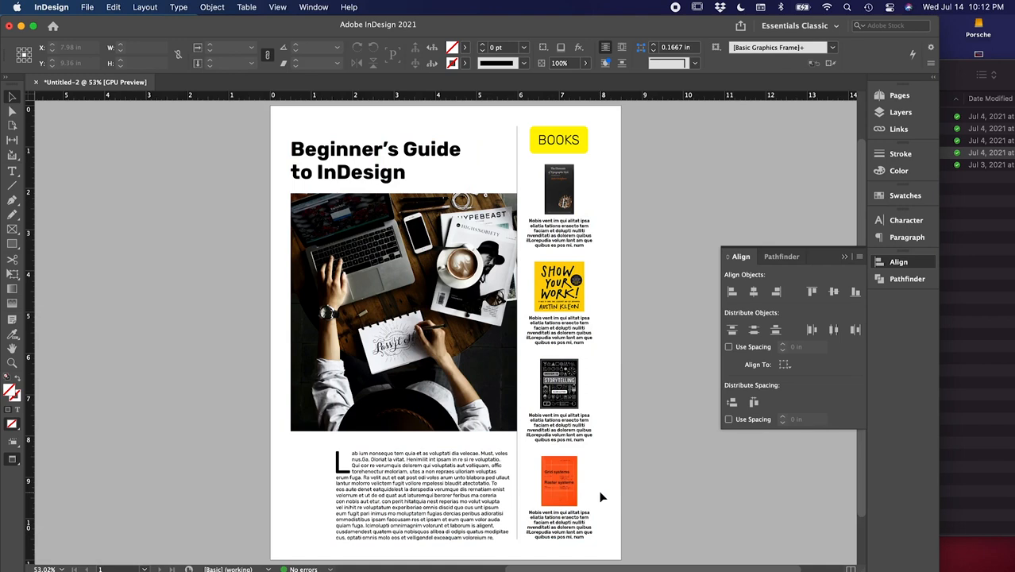
Step: Fill the BOOKS label frame with dark purple hex 321f3f
{"action": "left_click", "coordinate": [559, 139]}
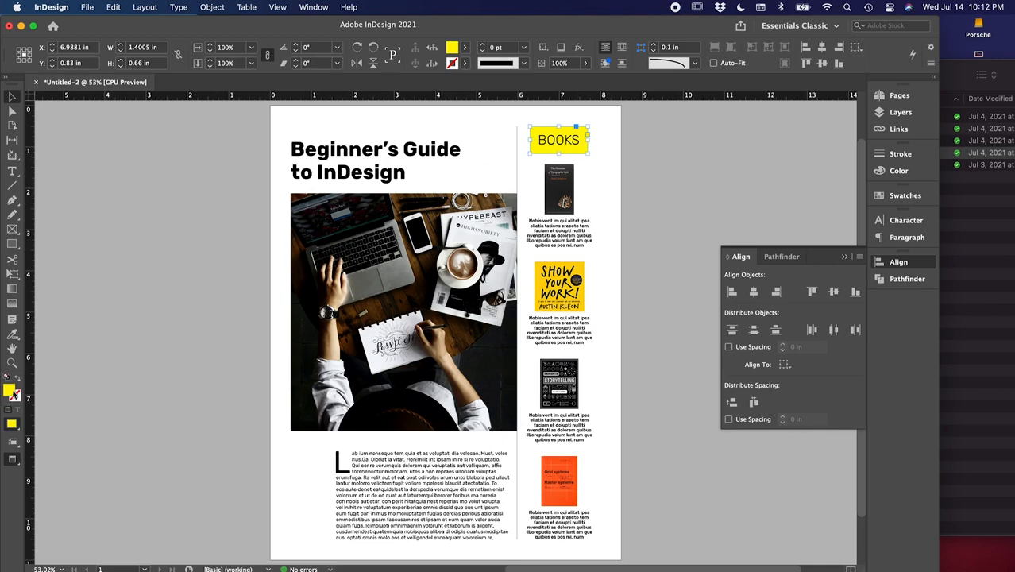
{"action": "mouse_move", "coordinate": [12, 393]}
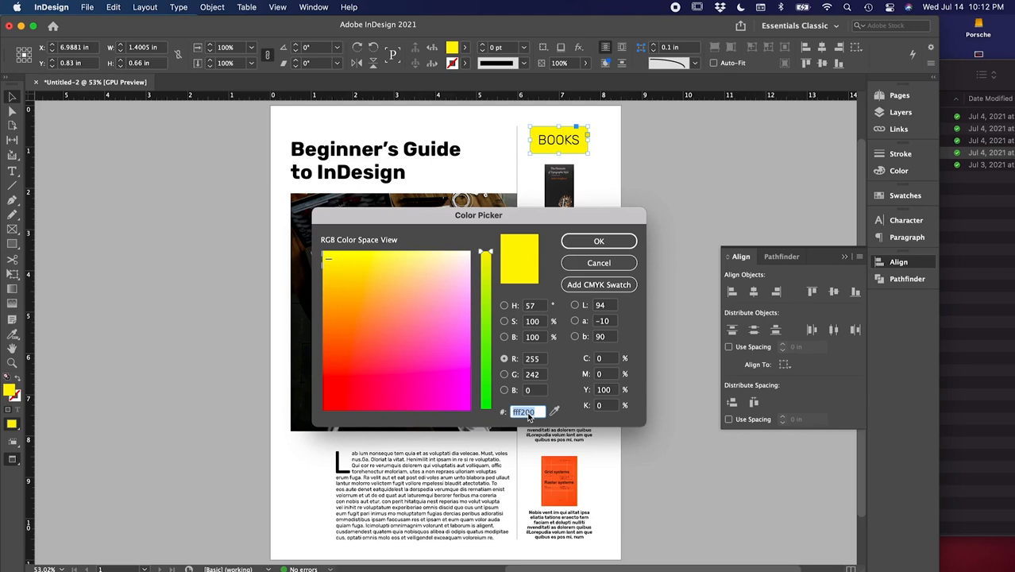
{"action": "type", "text": "321f3f"}
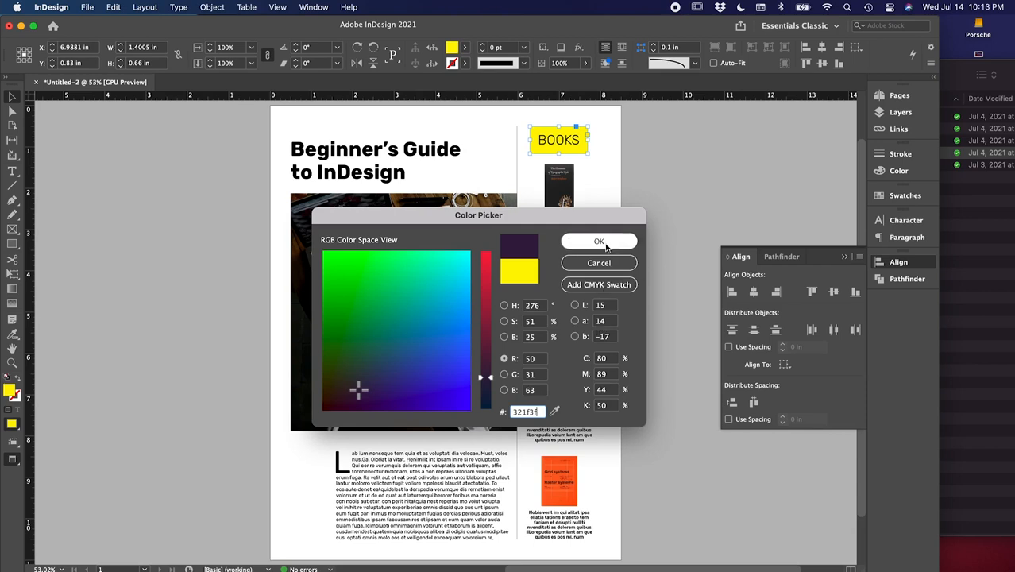
{"action": "left_click", "coordinate": [599, 241]}
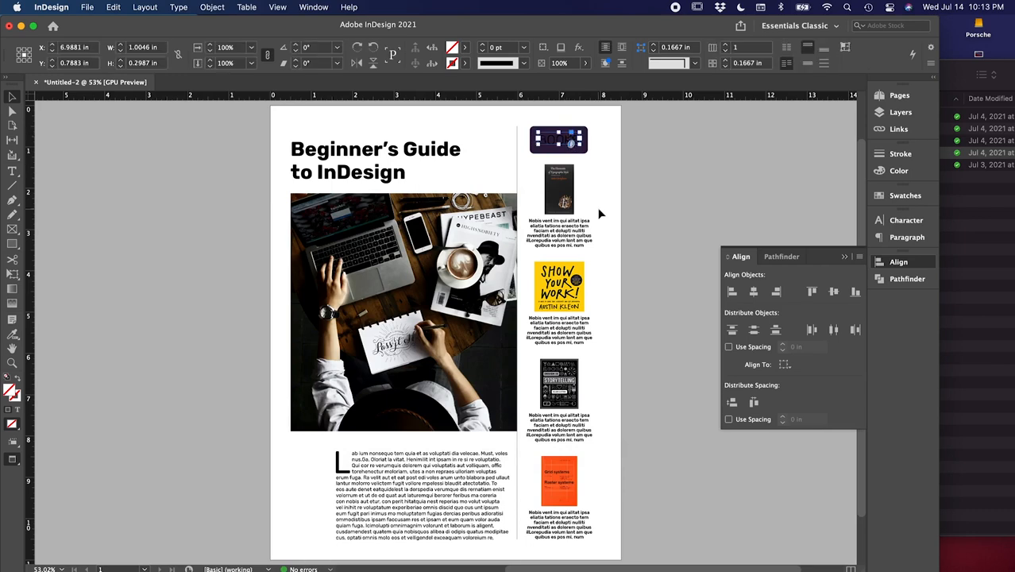
{"action": "mouse_move", "coordinate": [889, 220]}
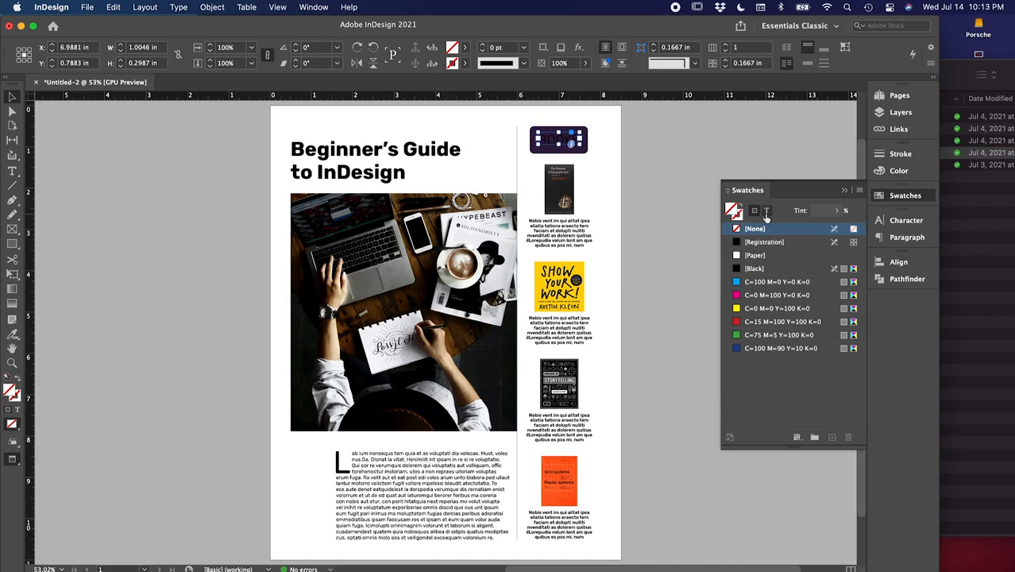
{"action": "mouse_move", "coordinate": [766, 212]}
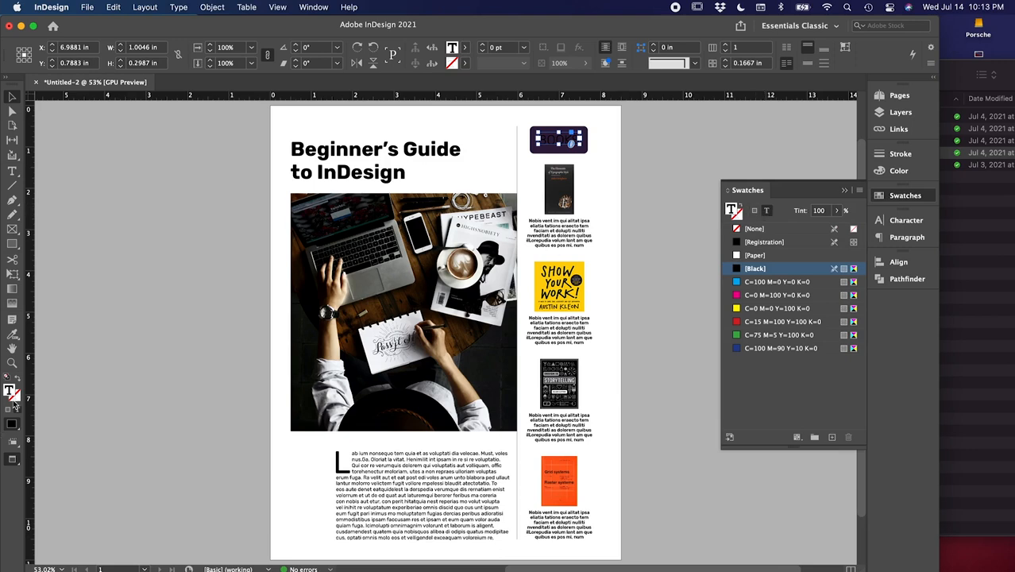
Step: Start picking a yellow hue for the BOOKS lettering
{"action": "double_click", "coordinate": [8, 394]}
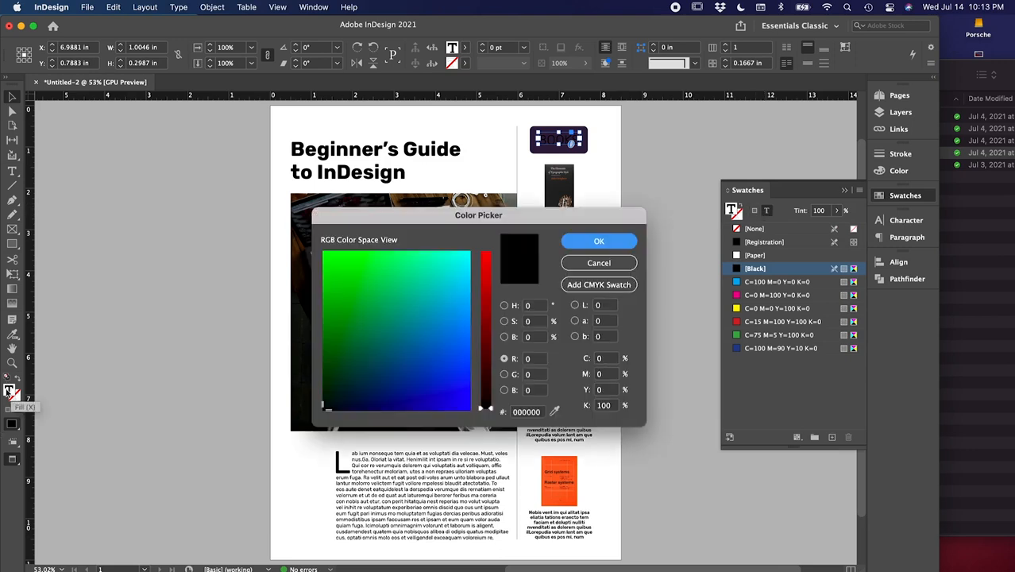
{"action": "left_click", "coordinate": [528, 412]}
{"action": "type", "text": "dbe120"}
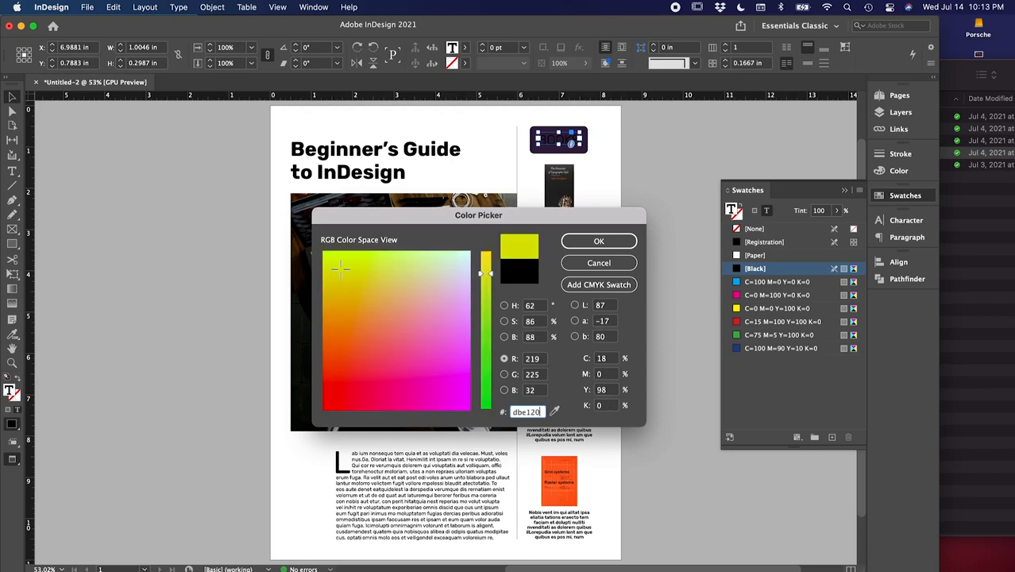
Step: Confirm the yellow lettering colour for the BOOKS label
{"action": "left_click", "coordinate": [600, 240]}
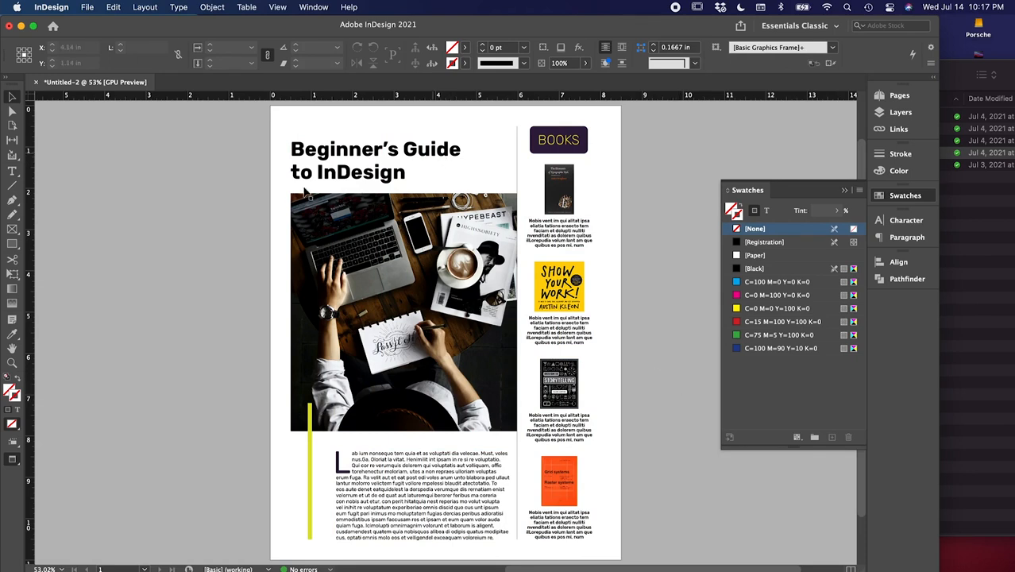
Step: Save the layout to the Desktop as InDesignForBeginners
{"action": "key", "text": "cmd+s"}
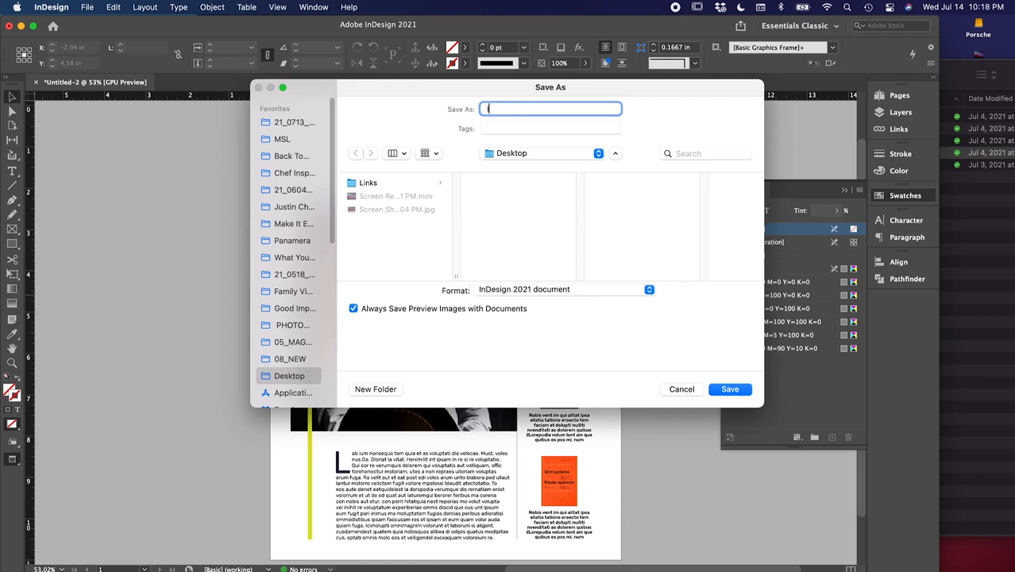
{"action": "type", "text": "InDesignForBeginners"}
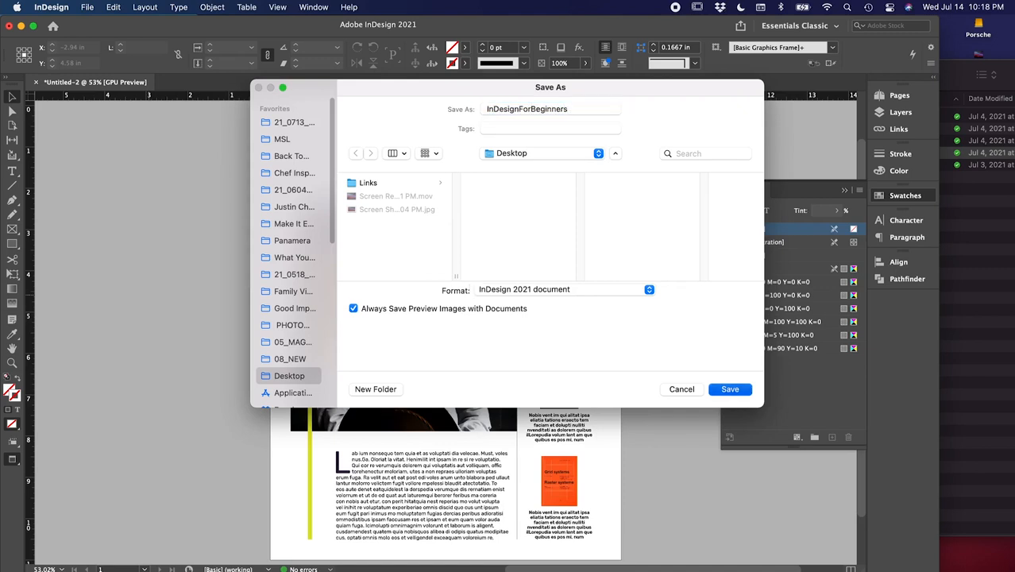
{"action": "left_click", "coordinate": [729, 389]}
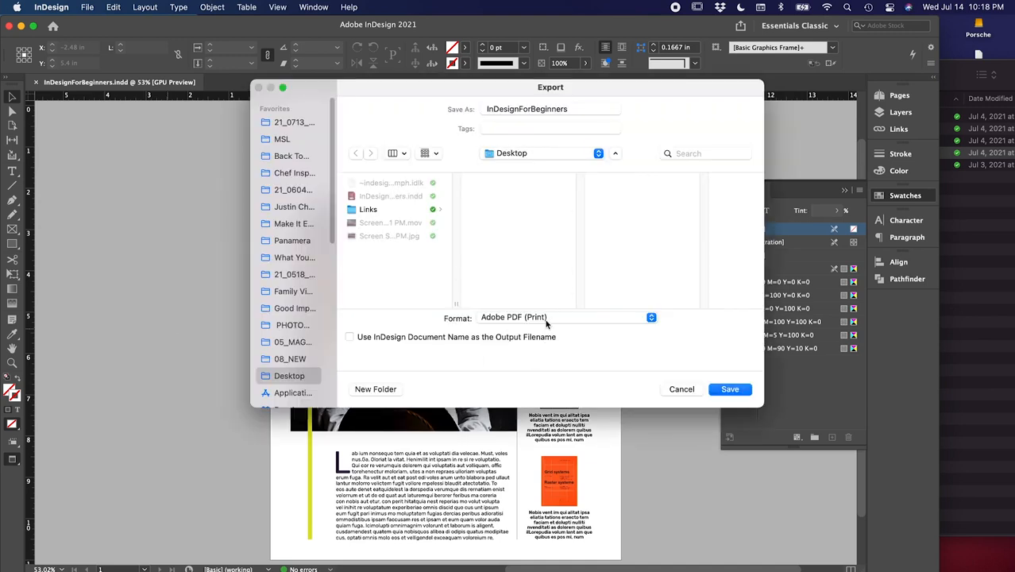
Step: Export as Adobe PDF (Print) and choose the High Quality Print preset
{"action": "left_click", "coordinate": [569, 317]}
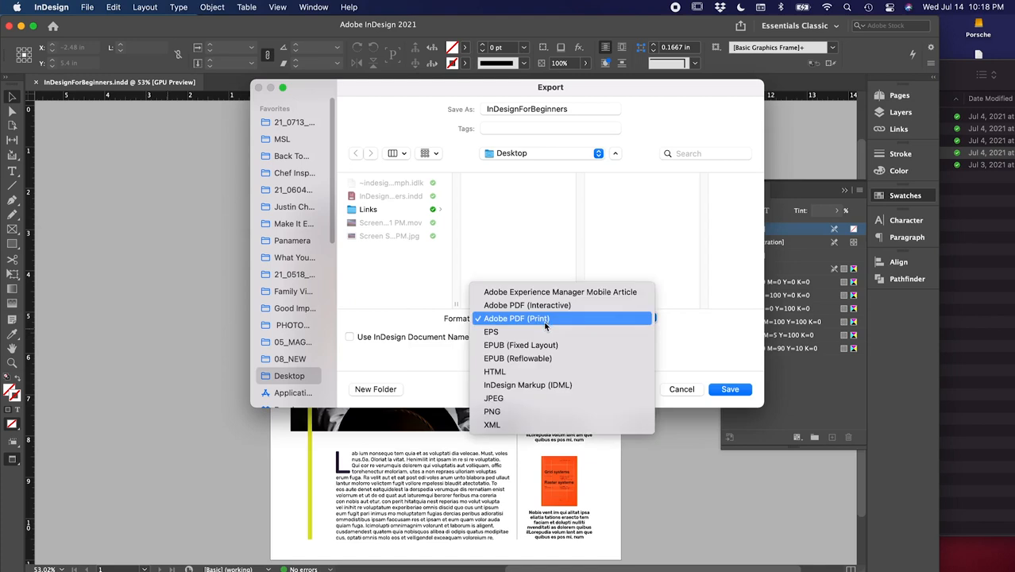
{"action": "mouse_move", "coordinate": [546, 320]}
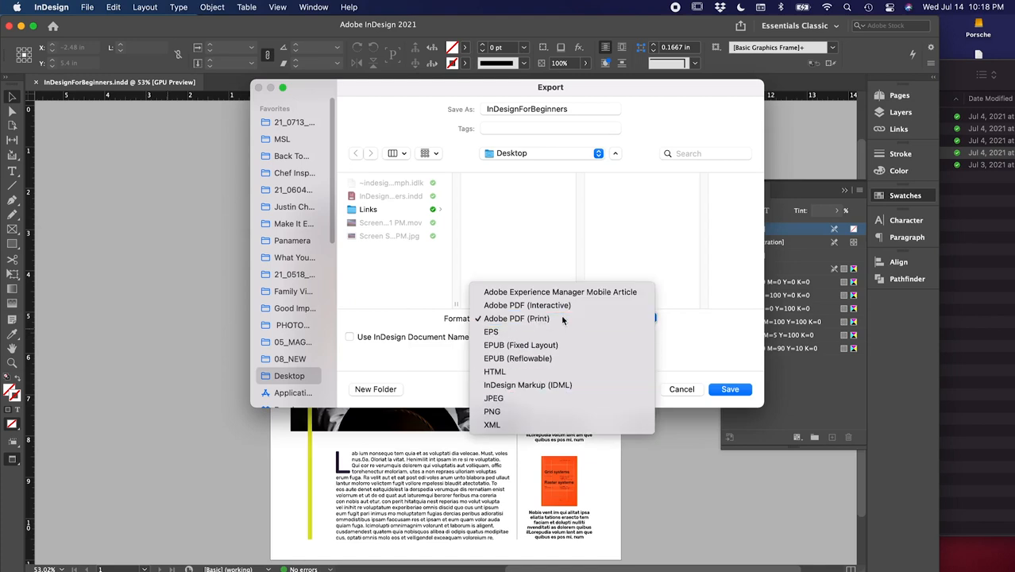
{"action": "left_click", "coordinate": [517, 319]}
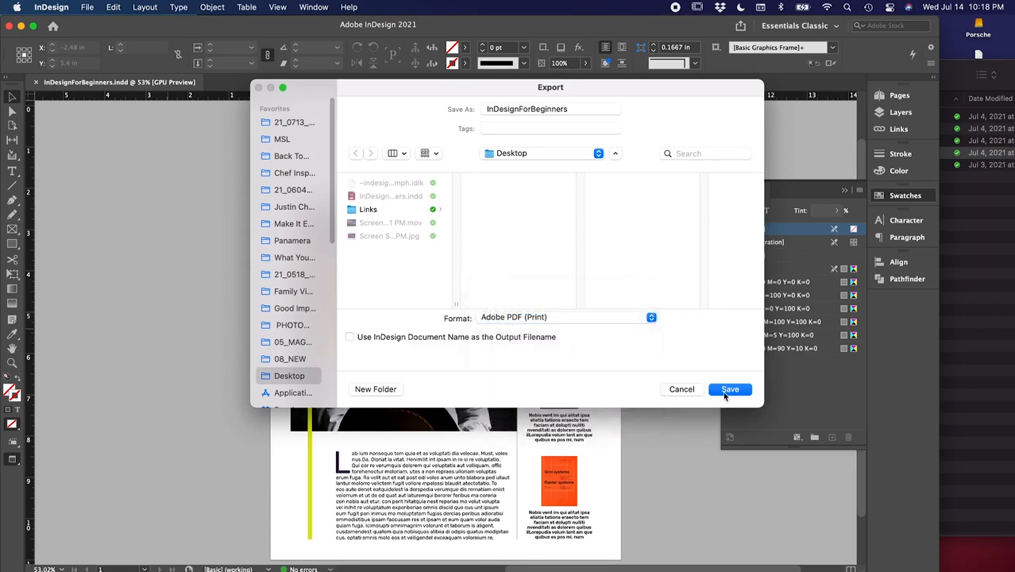
{"action": "left_click", "coordinate": [729, 389]}
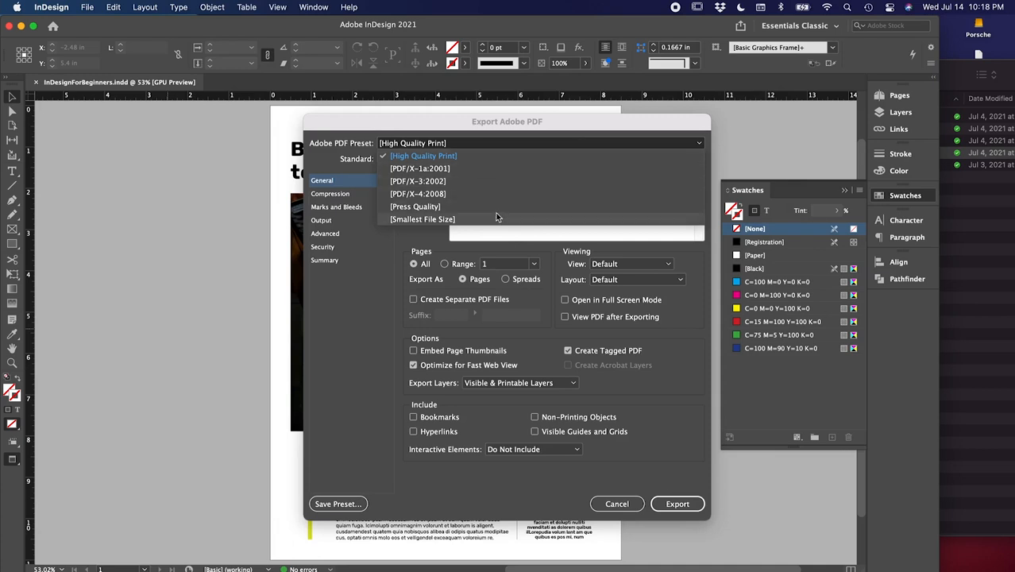
{"action": "left_click", "coordinate": [415, 159]}
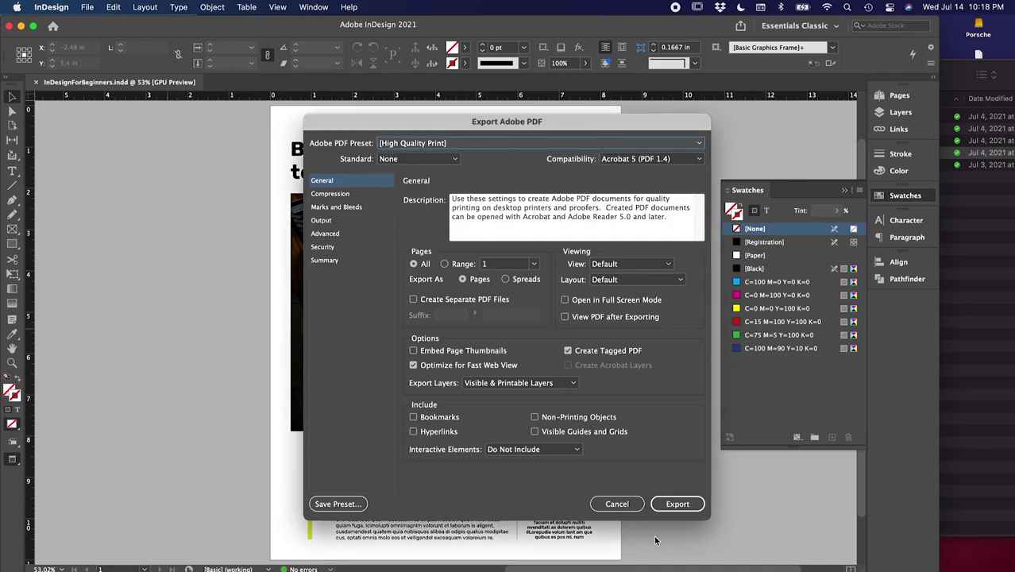